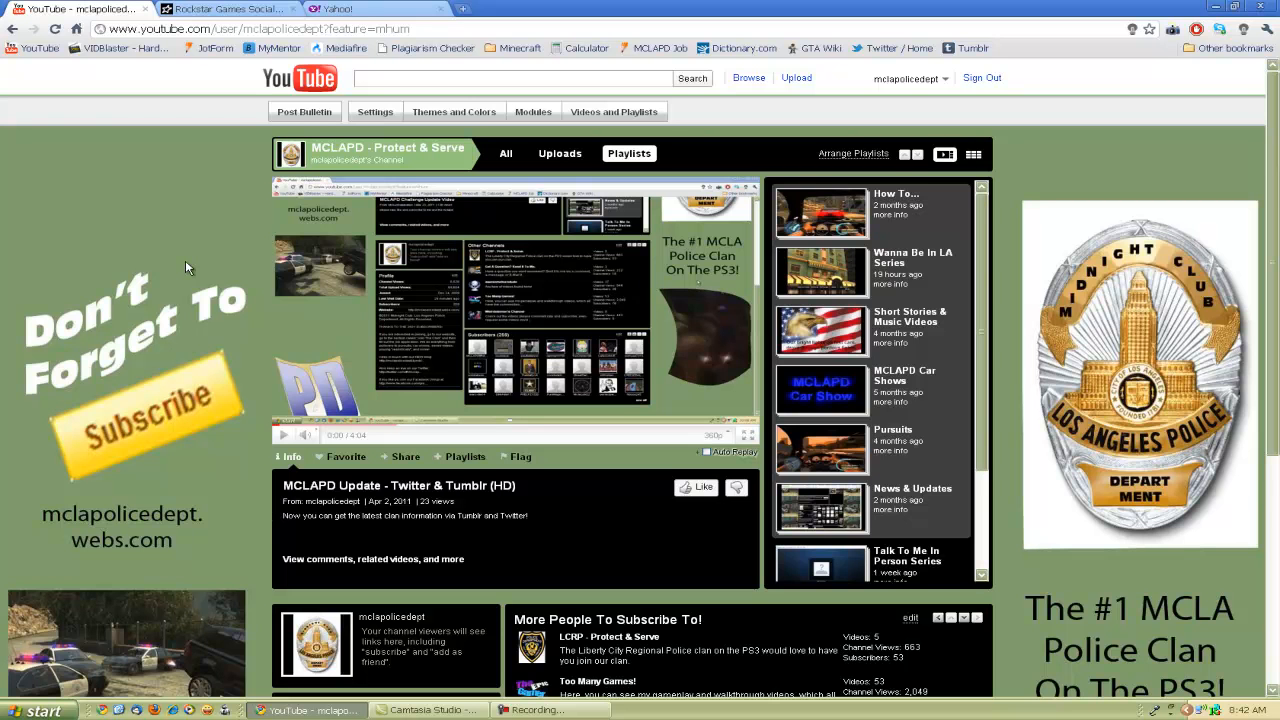
Open the channel's MCLAPD Blog link in a new browser tab from the YouTube page.
scroll(down, 3)
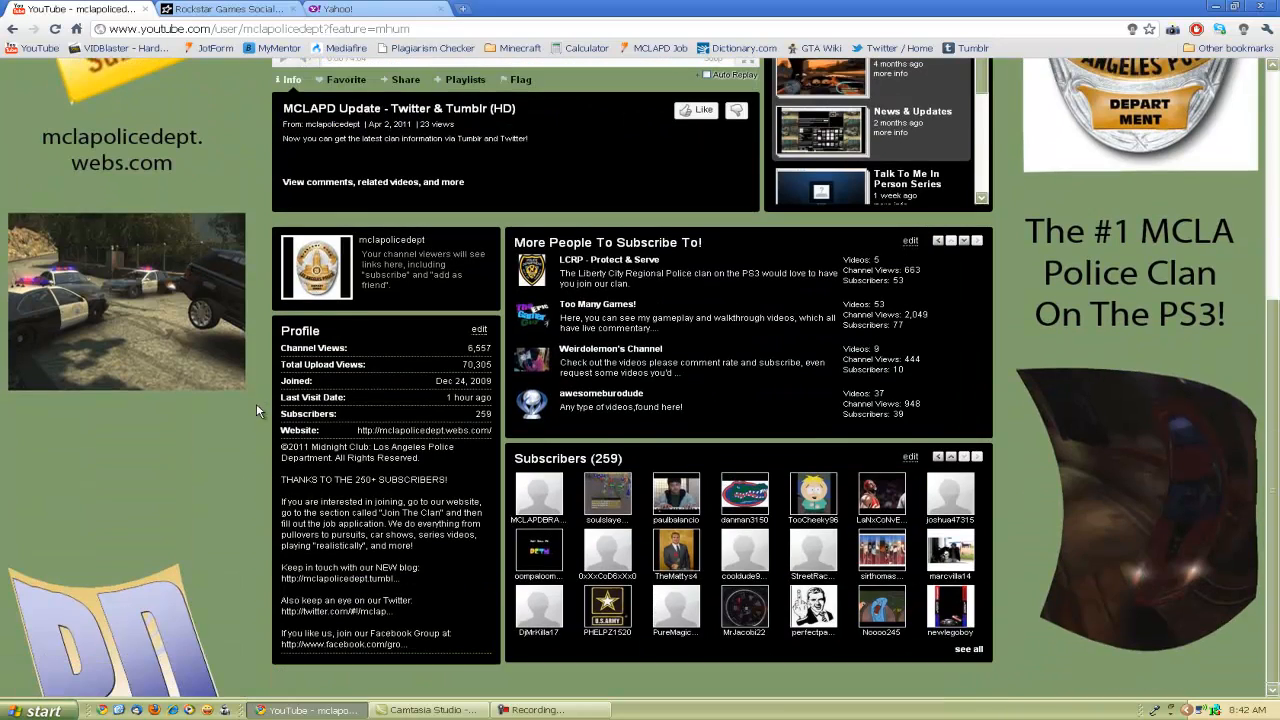
right_click(338, 578)
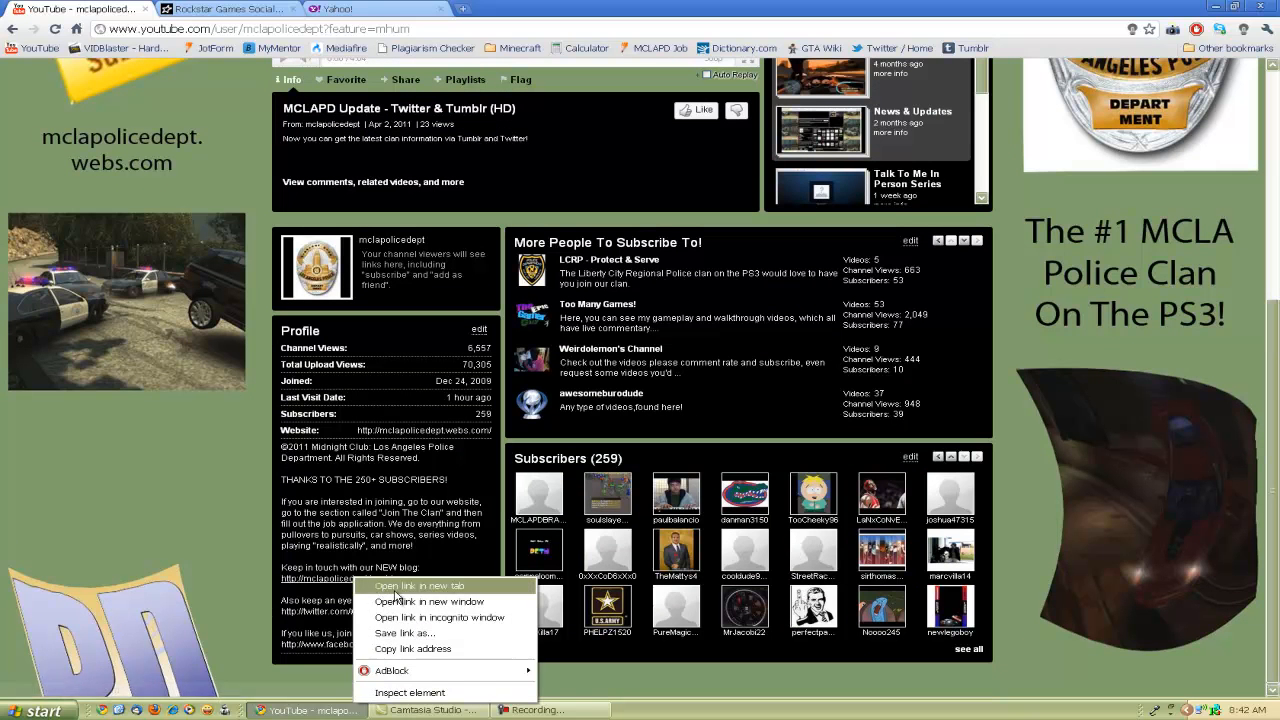
click(418, 584)
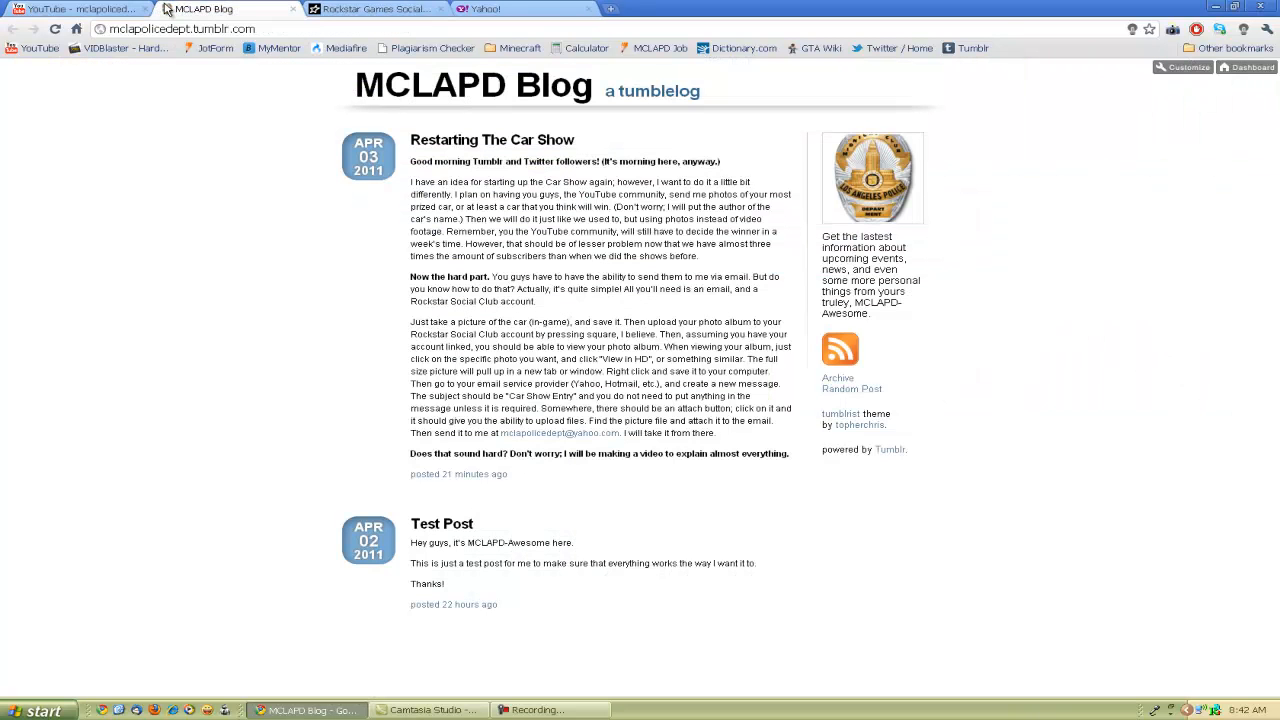
mouse_move(344, 290)
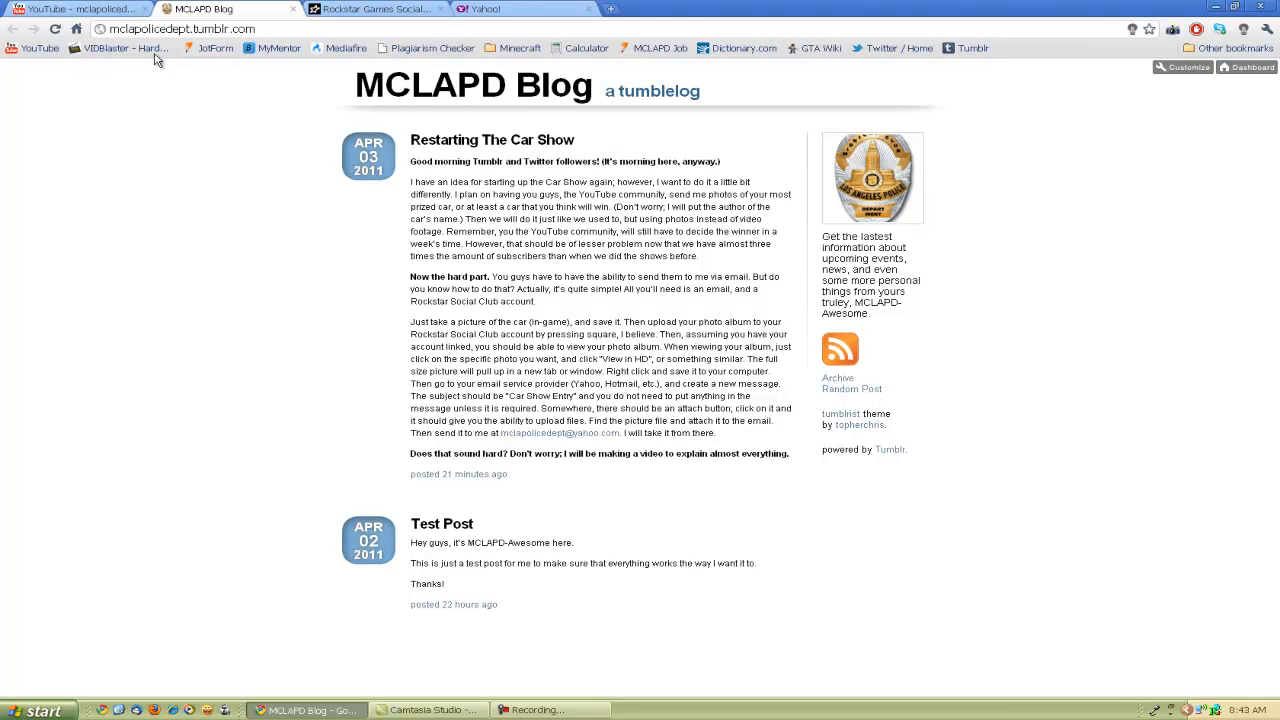
mouse_move(148, 8)
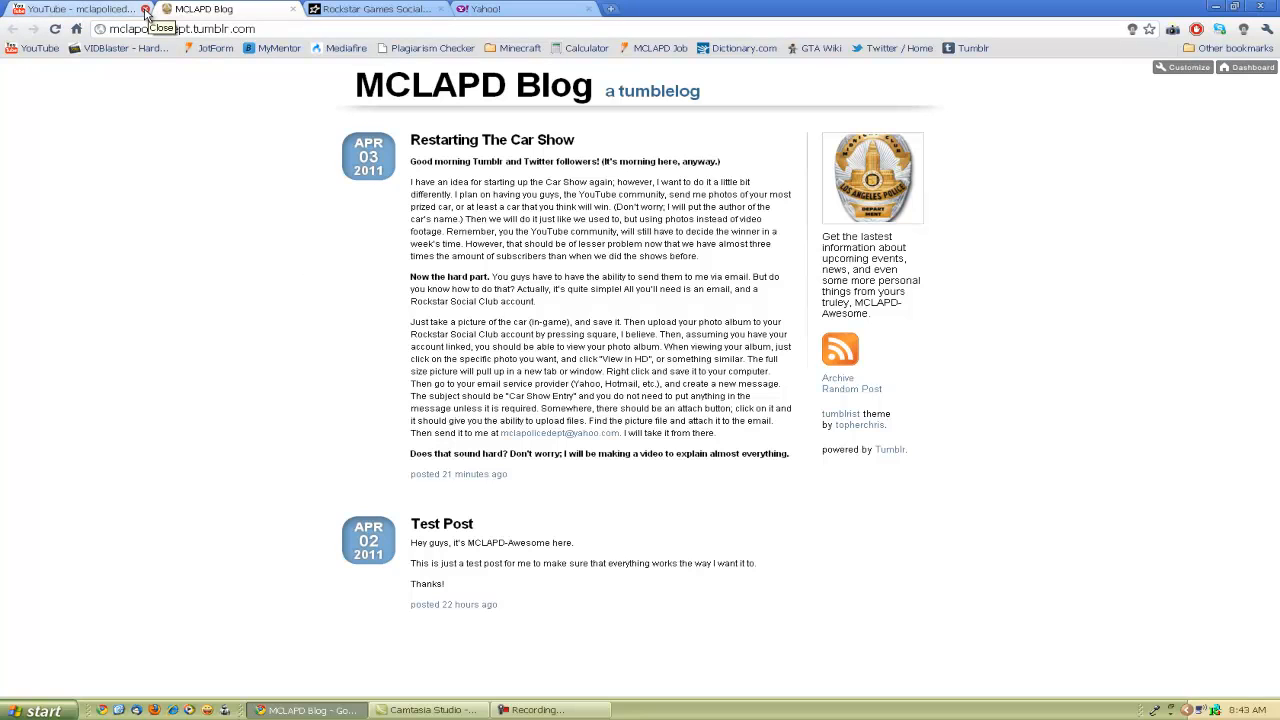
Close the YouTube channel tab, leaving the MCLAPD Blog car show post open.
click(146, 8)
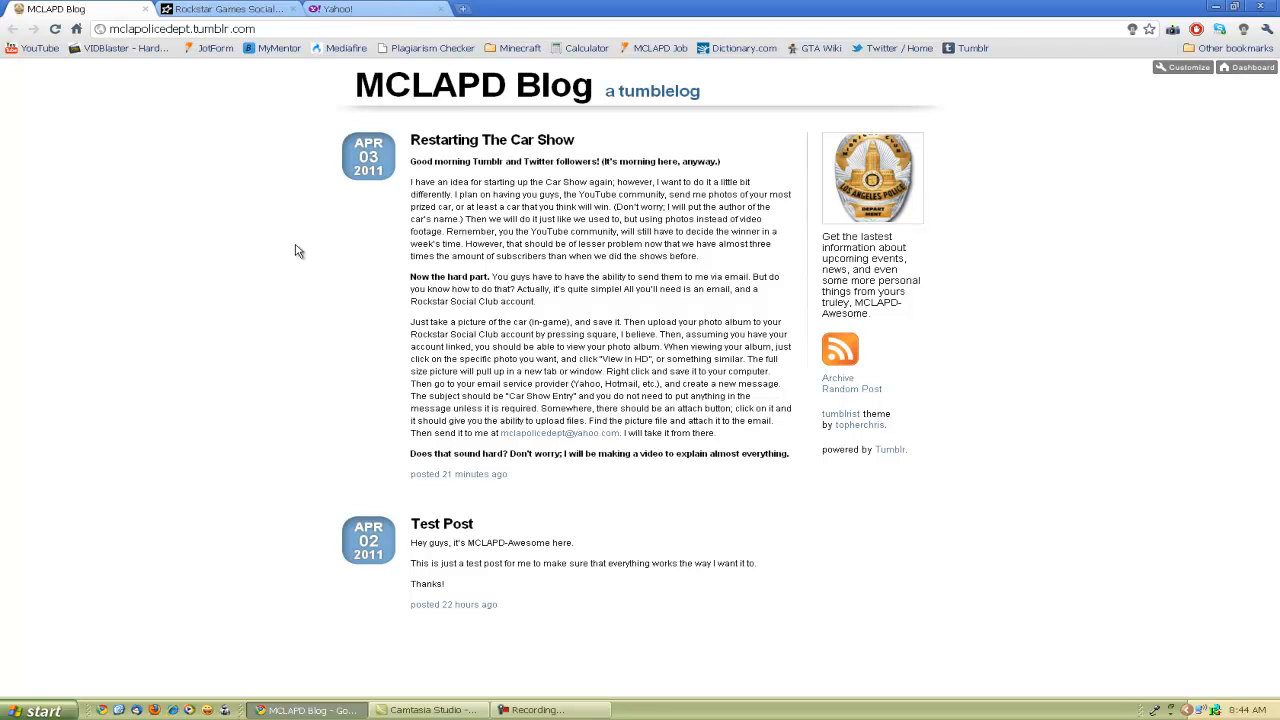
mouse_move(280, 108)
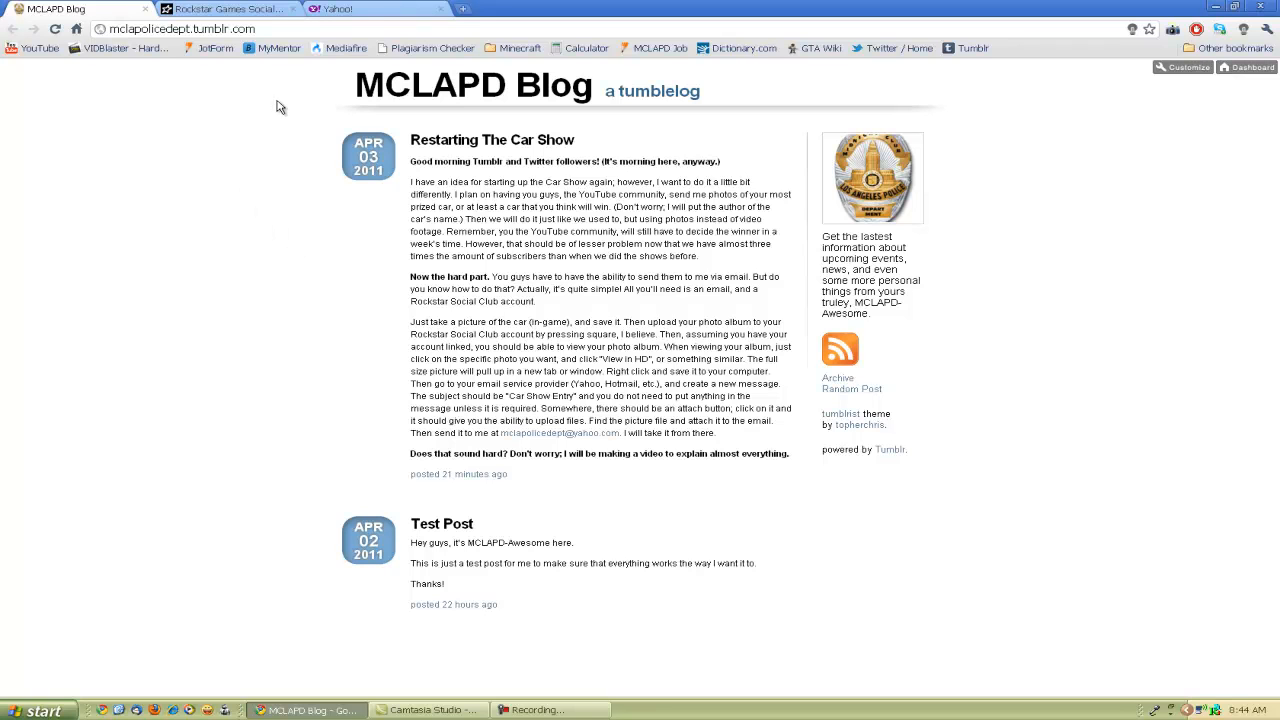
mouse_move(230, 8)
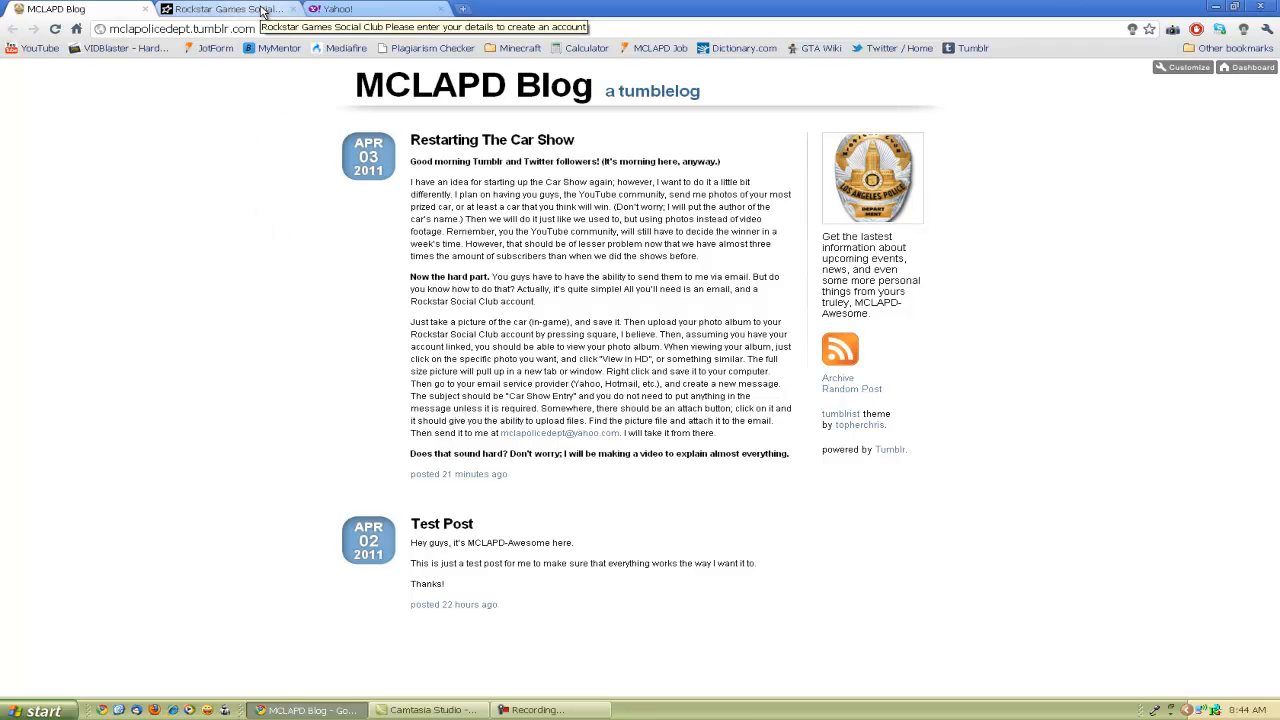
Check the Yahoo home page, then return to the Social Club Sign Up registration form.
click(230, 8)
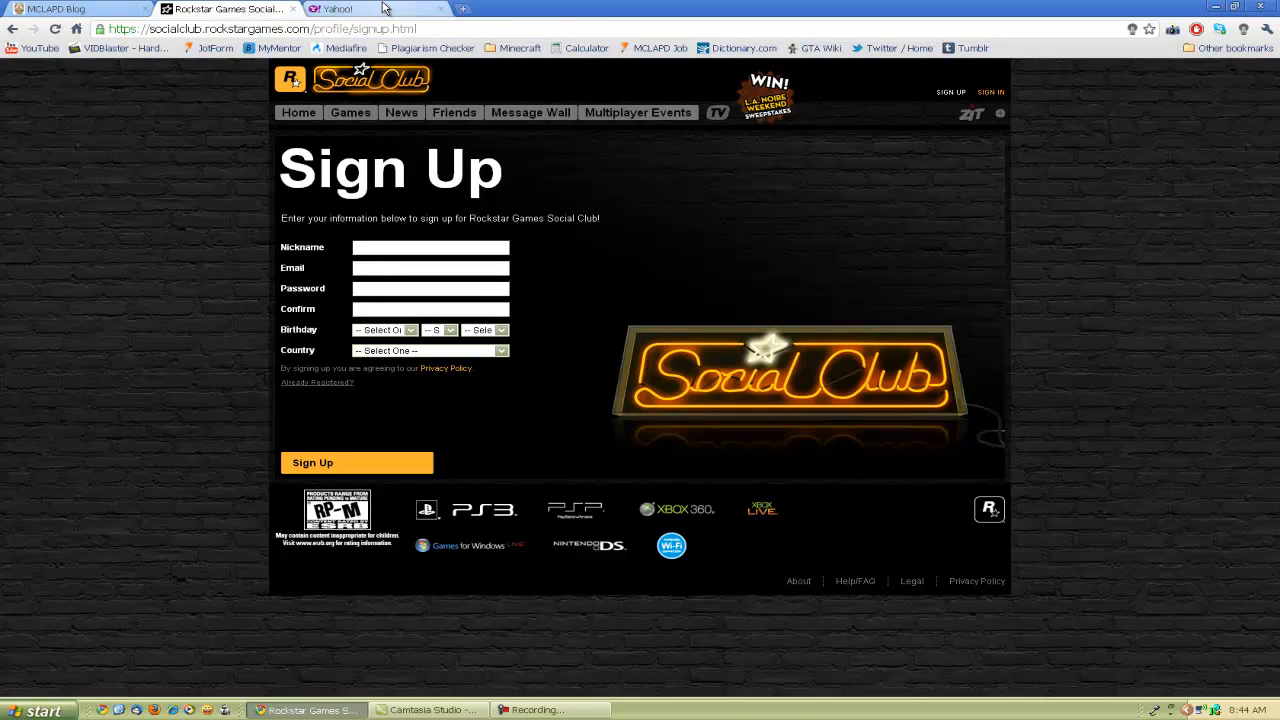
click(336, 8)
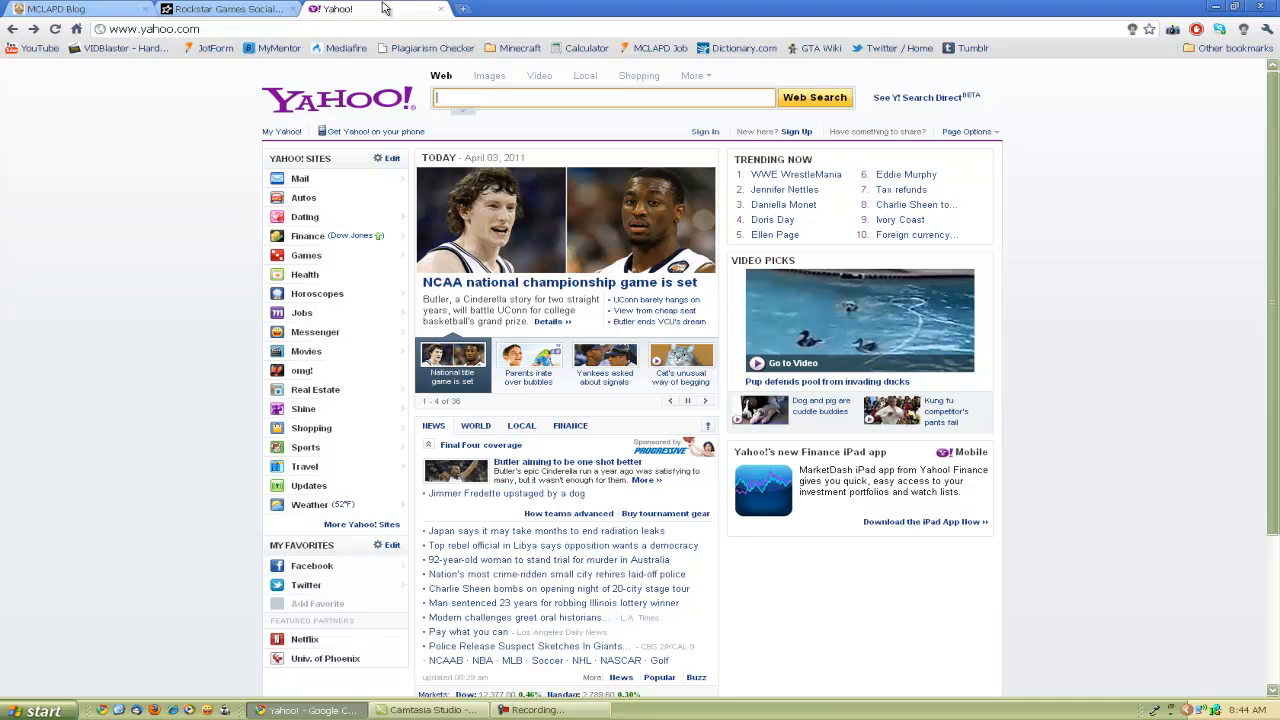
click(528, 364)
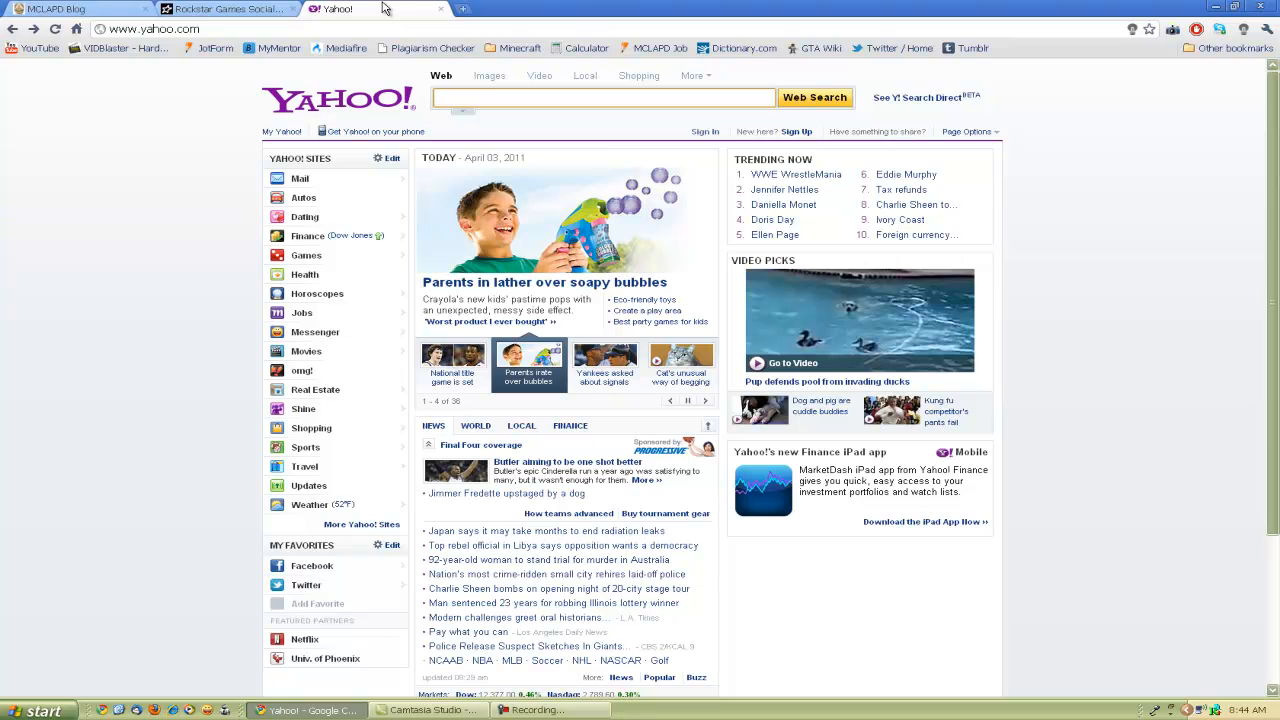
click(600, 96)
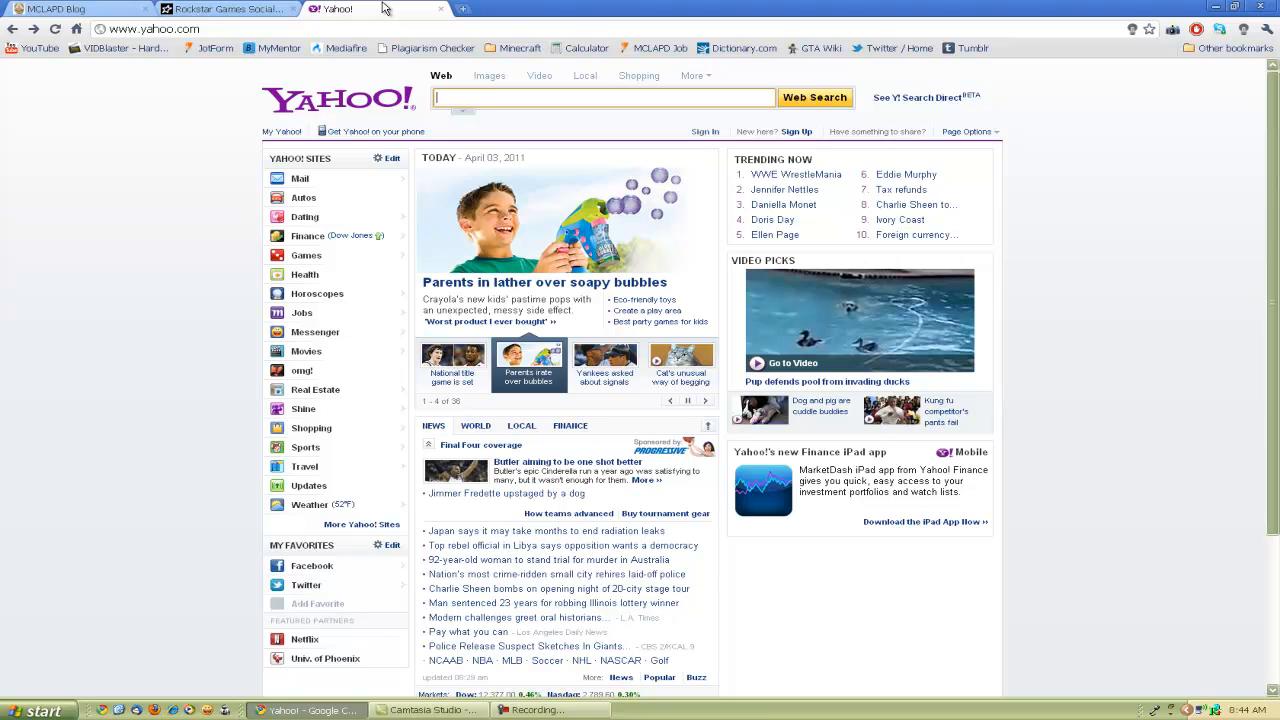
click(604, 364)
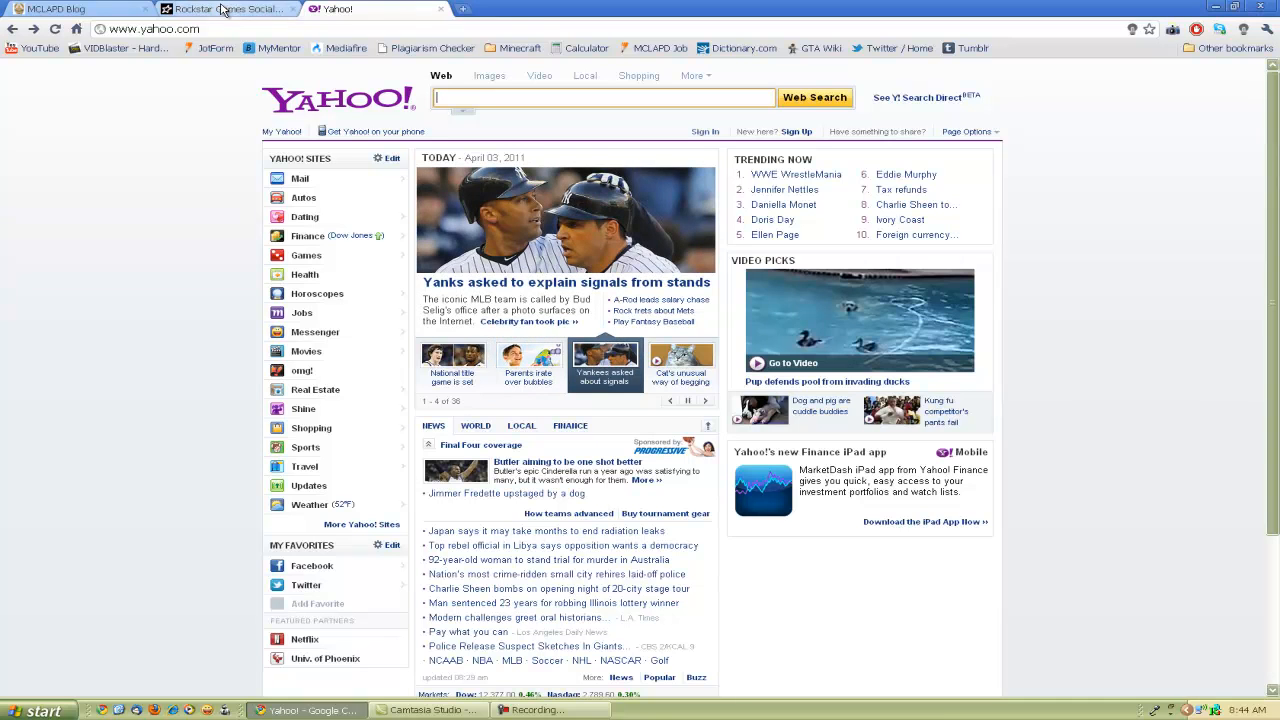
click(230, 8)
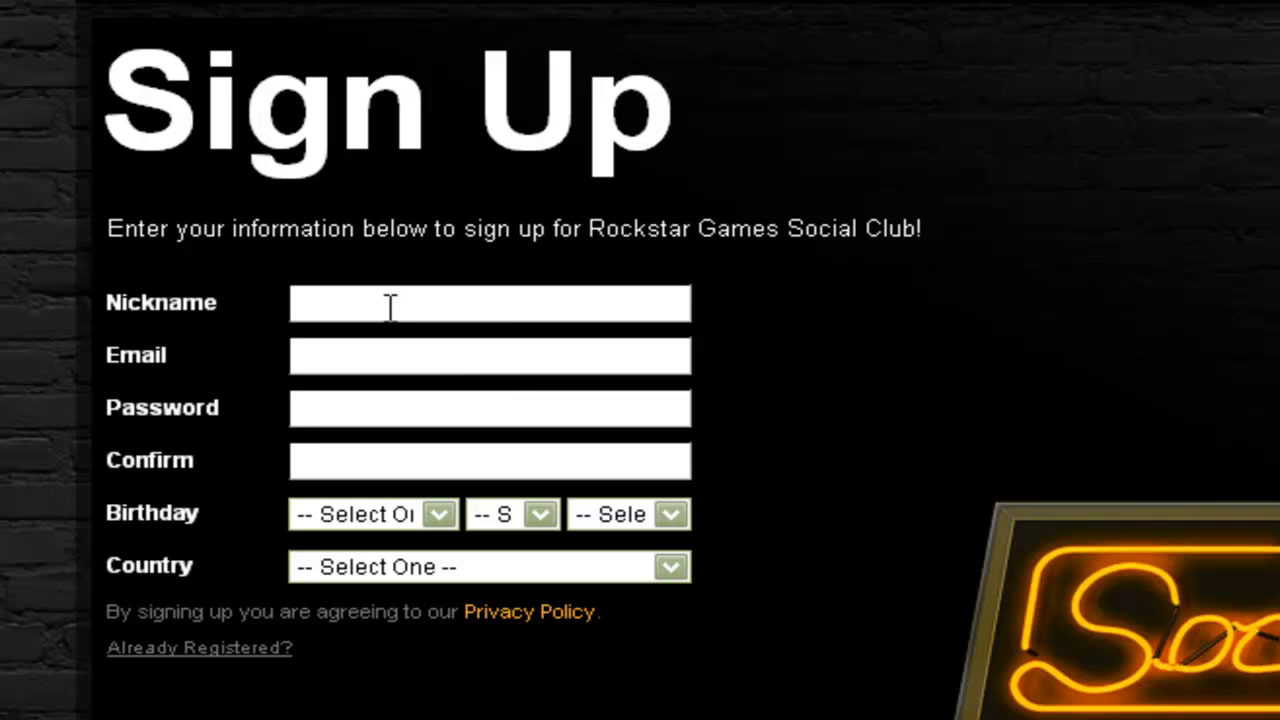
click(488, 356)
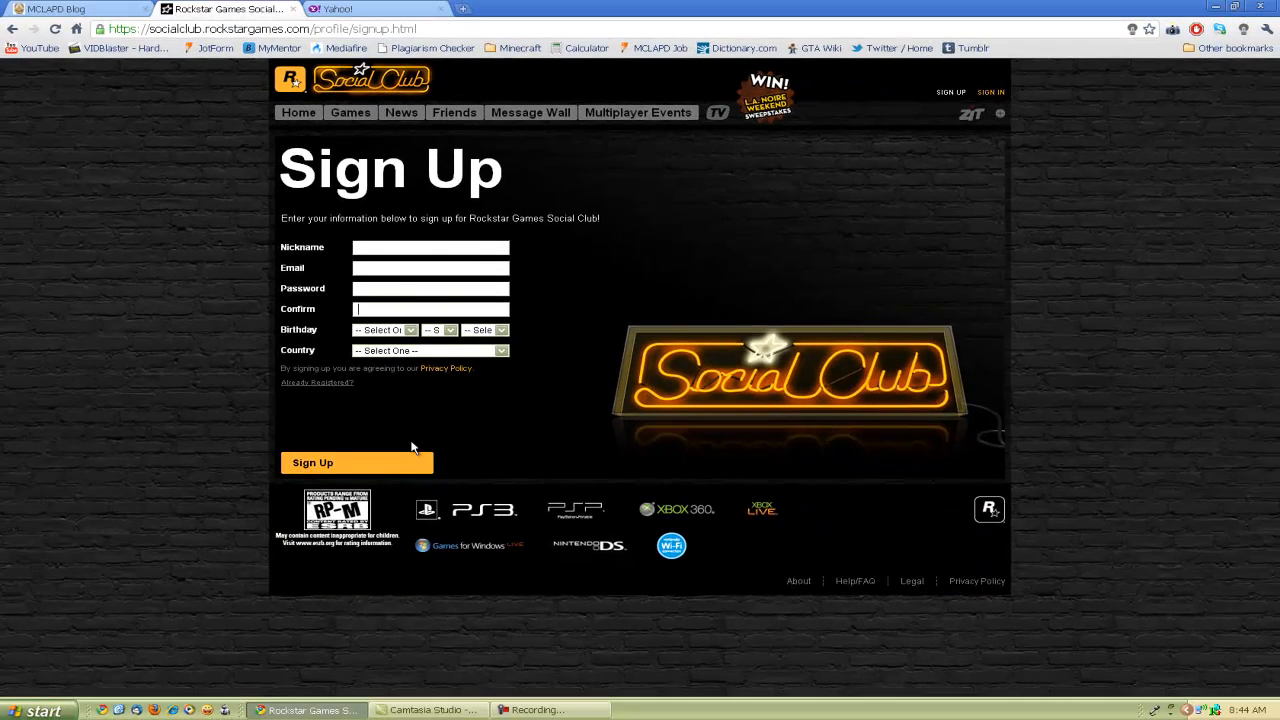
mouse_move(428, 448)
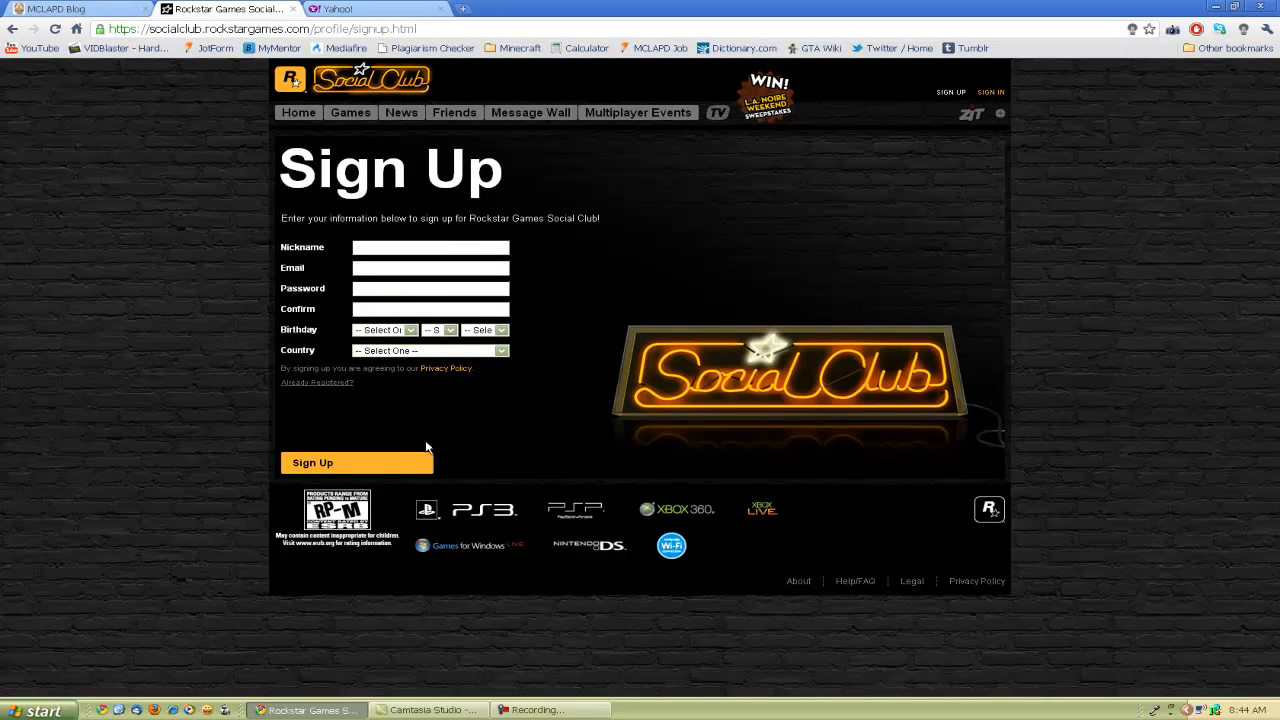
mouse_move(1004, 172)
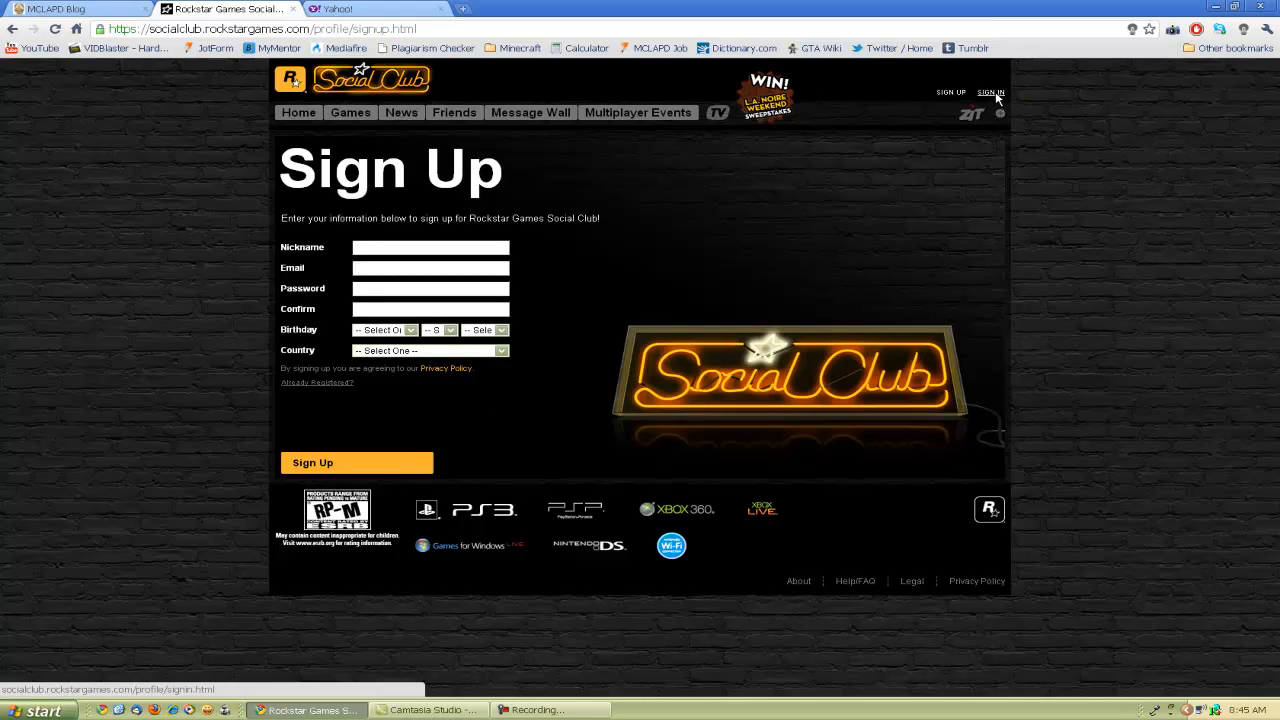
Sign in to the Social Club account and reach the logged-in home page.
click(990, 92)
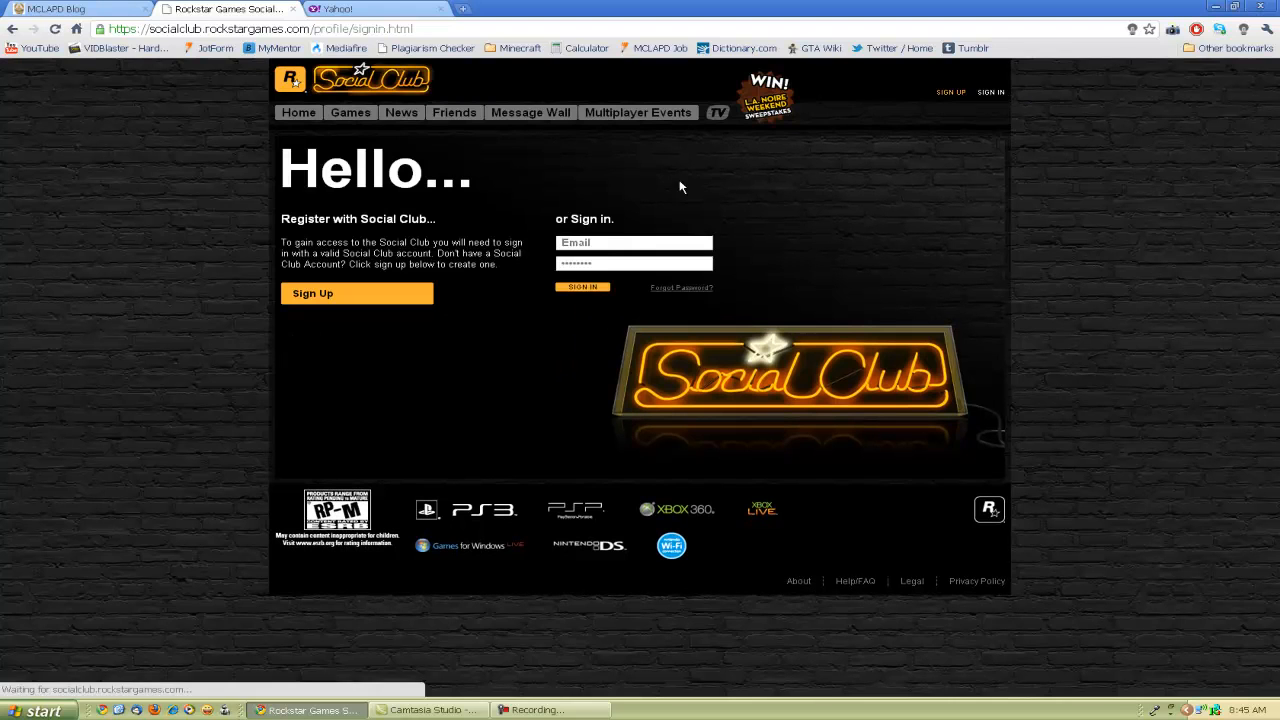
click(584, 288)
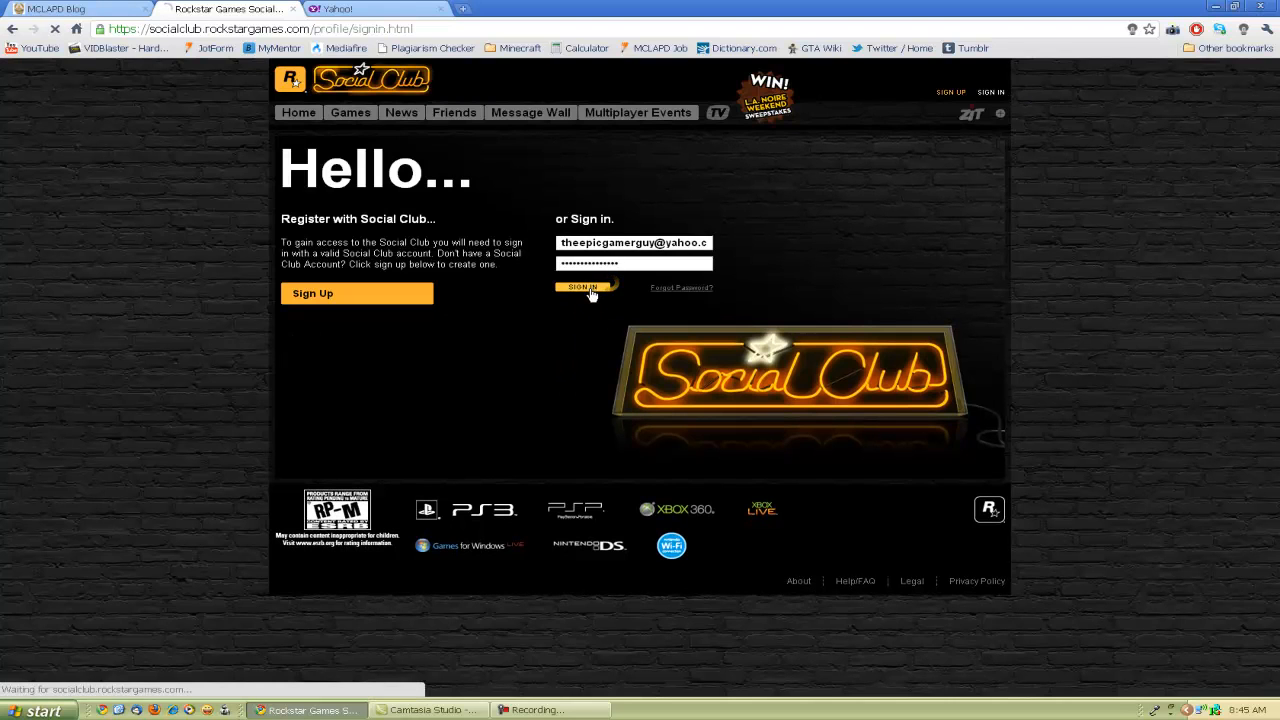
click(584, 288)
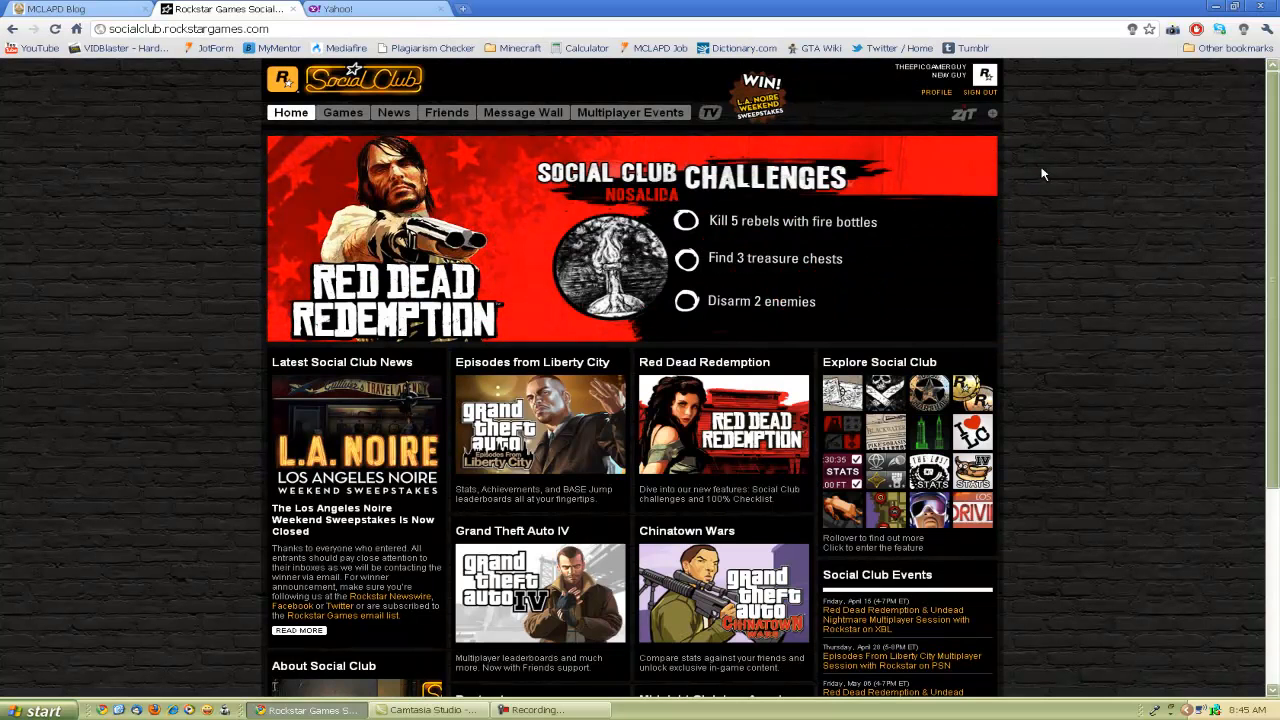
mouse_move(936, 92)
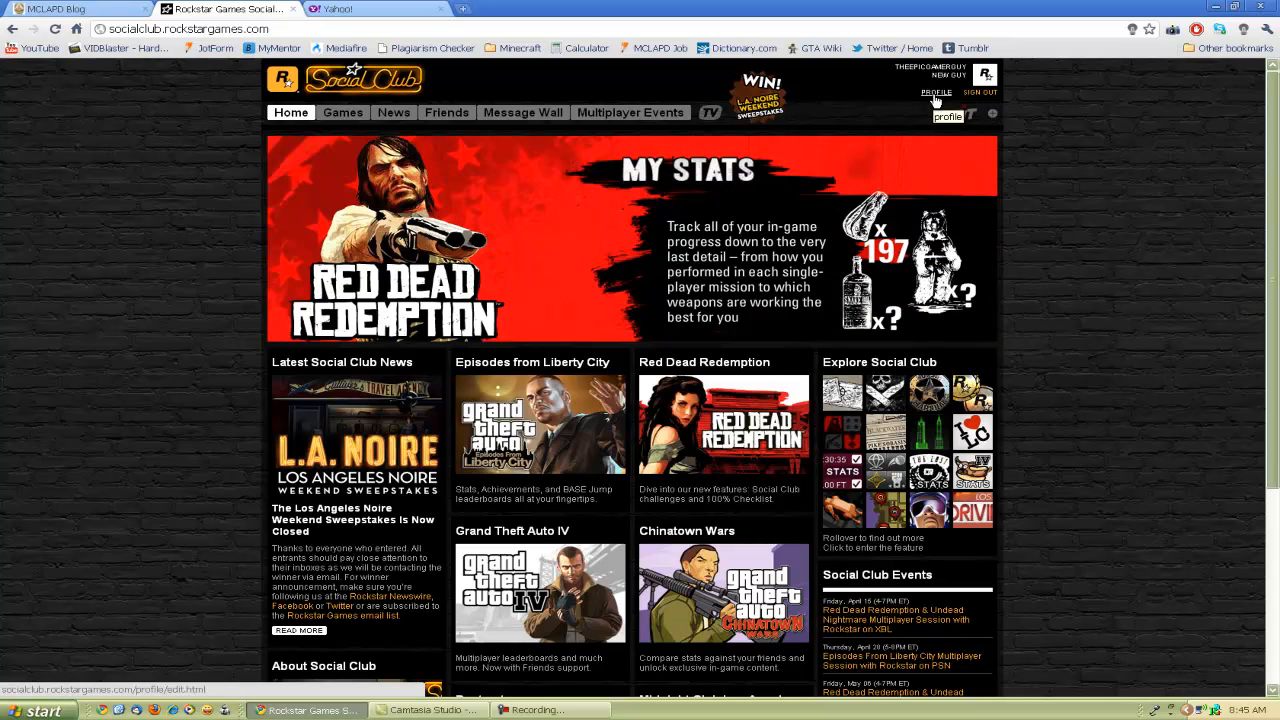
Show the My Profile page scrolled to its Linked Accounts section.
click(944, 92)
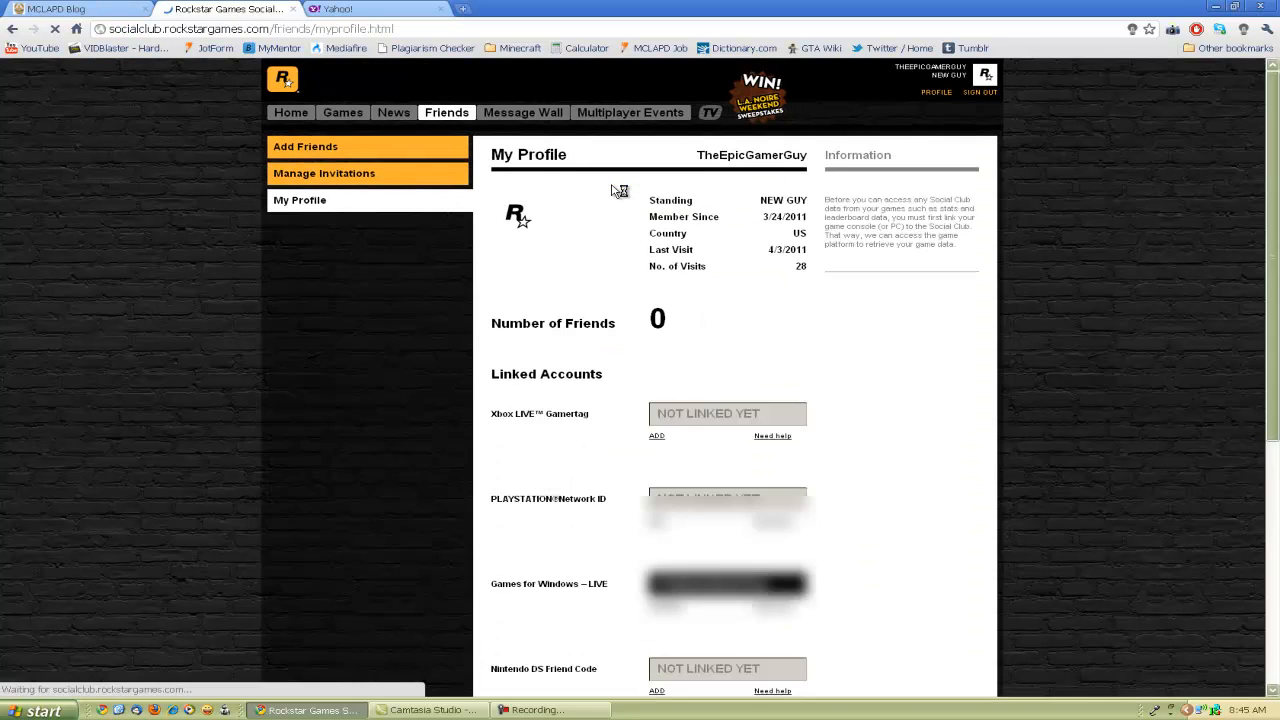
scroll(down, 3)
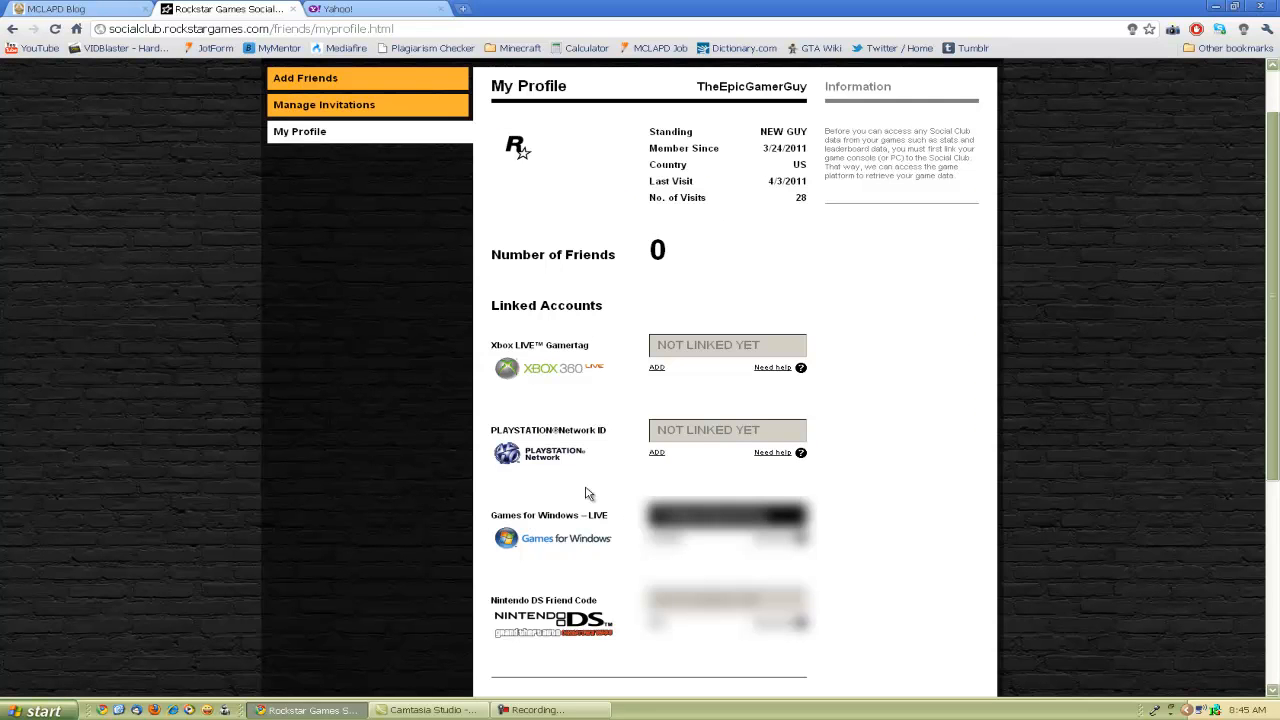
mouse_move(568, 430)
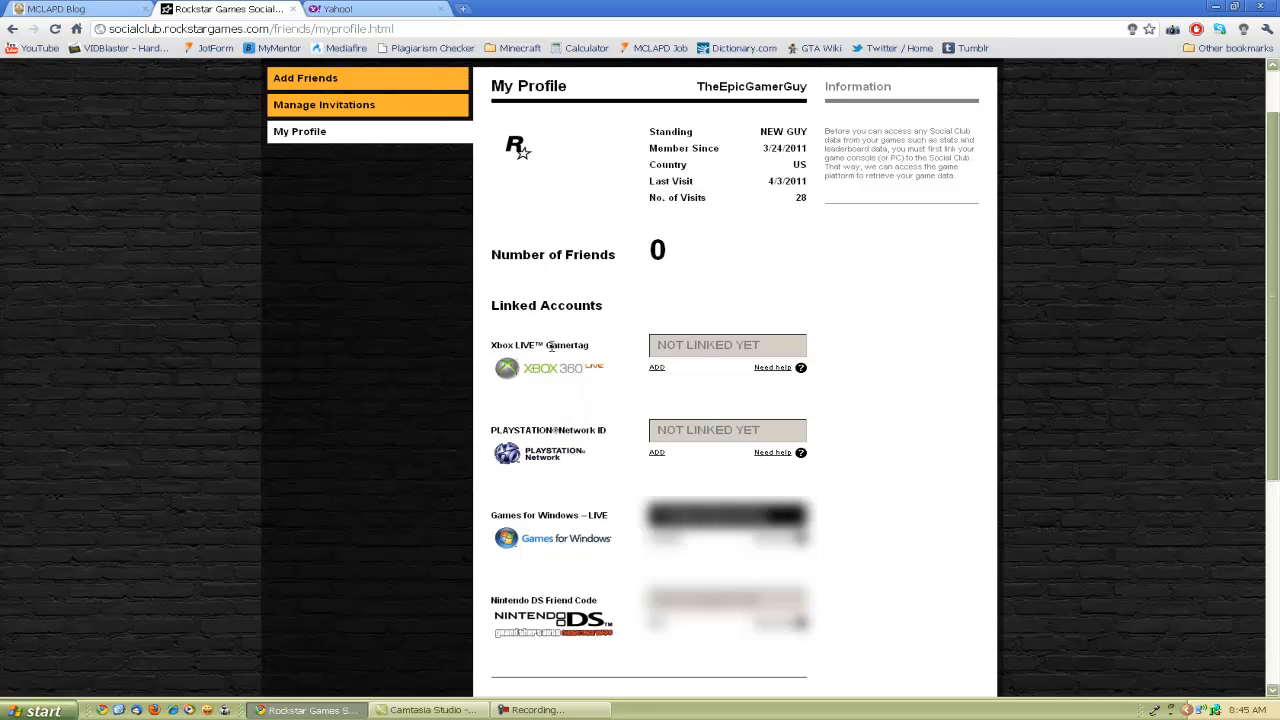
mouse_move(656, 452)
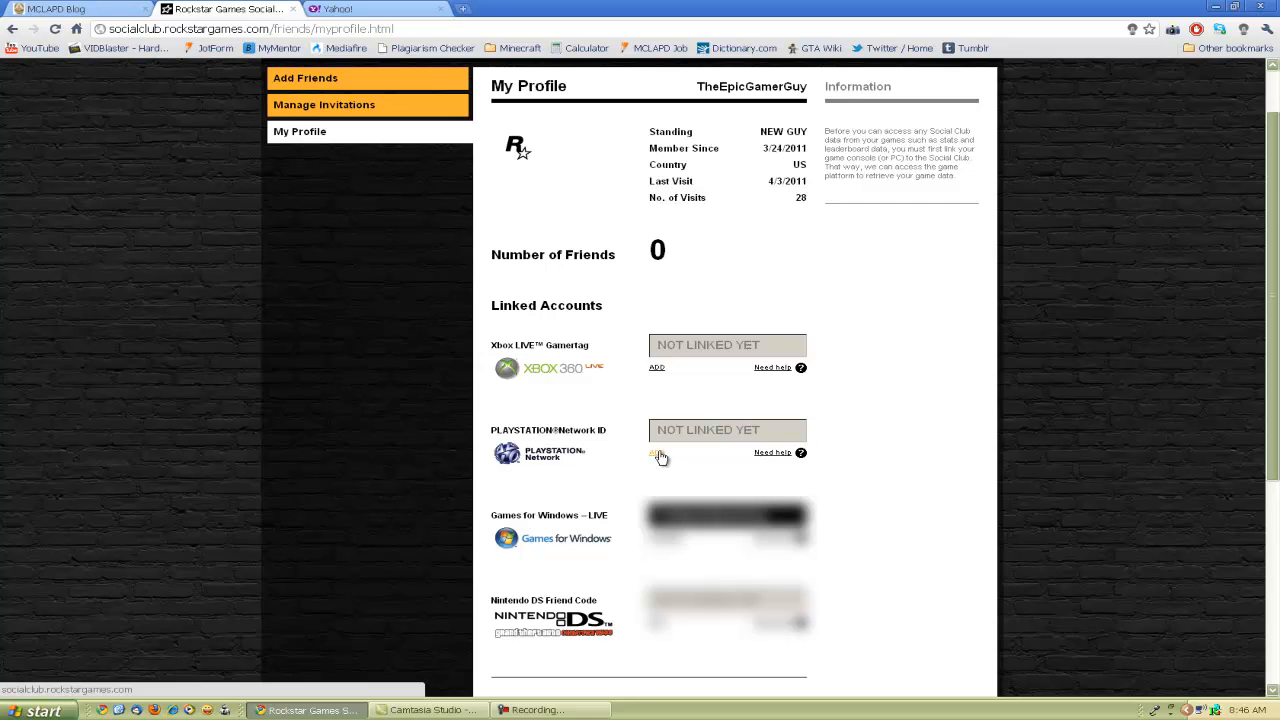
Start linking a PlayStation Network account, then dismiss its sign-in prompt without linking.
click(656, 456)
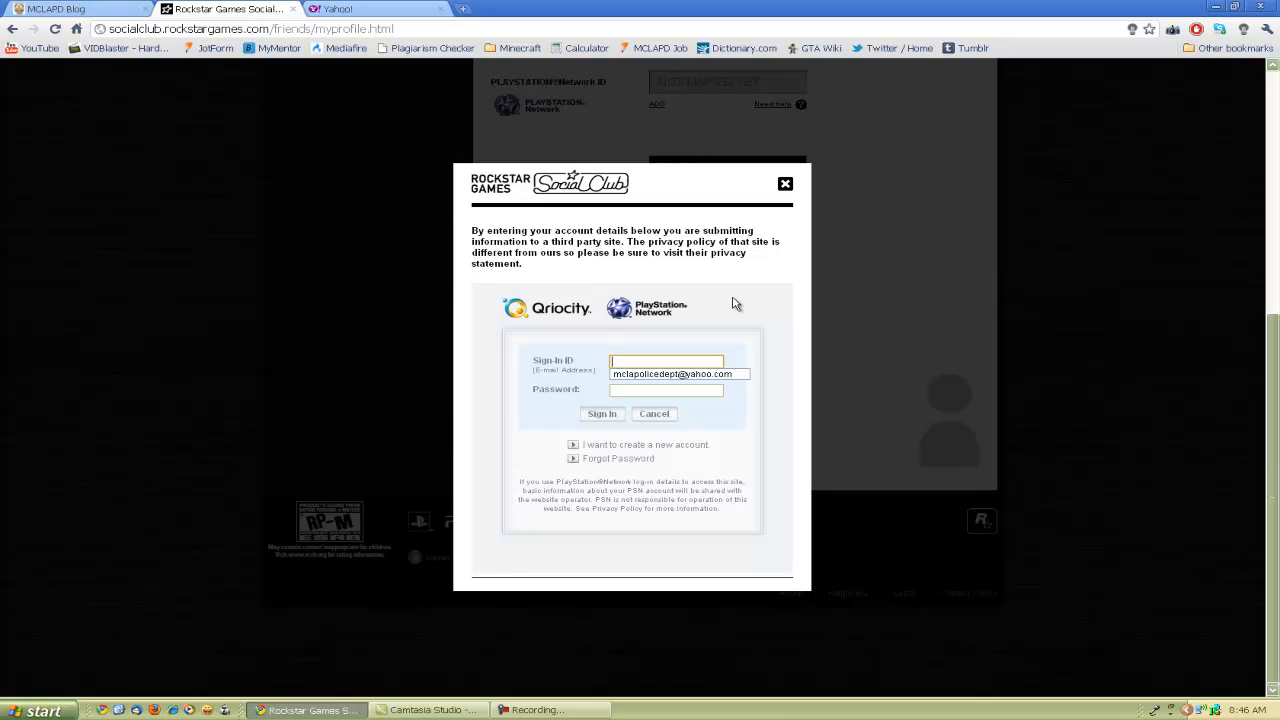
click(666, 360)
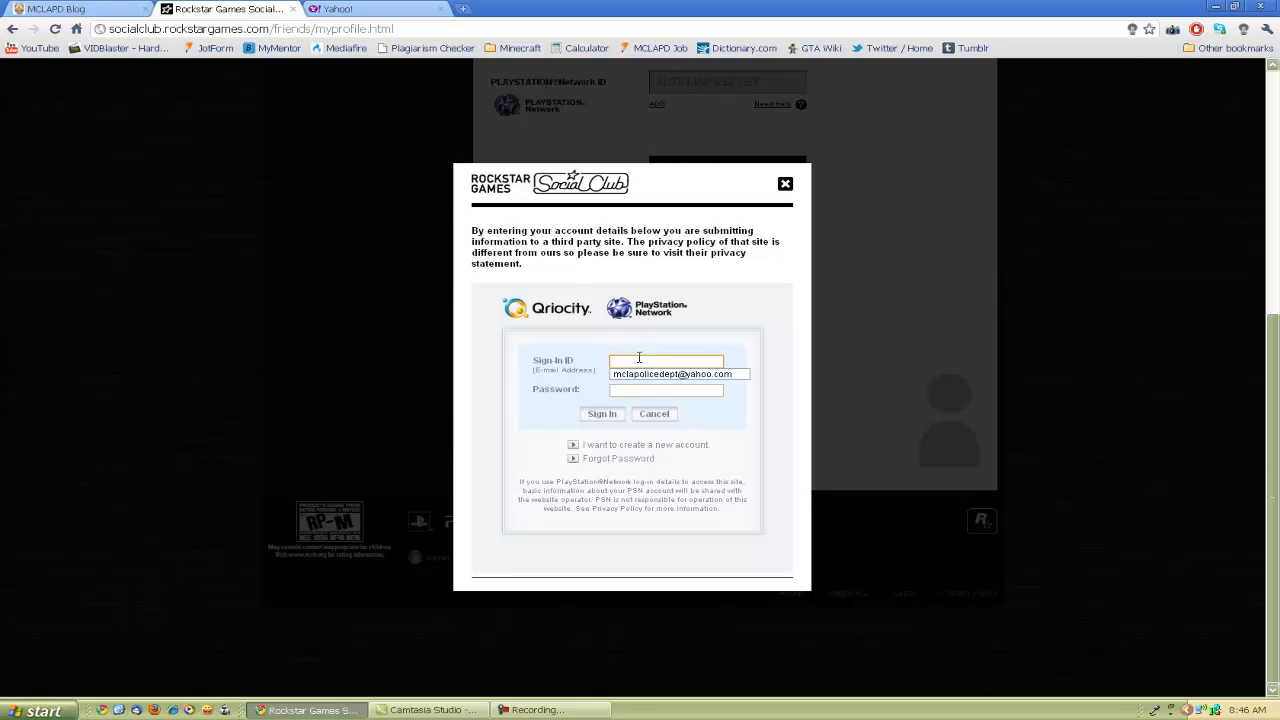
click(666, 390)
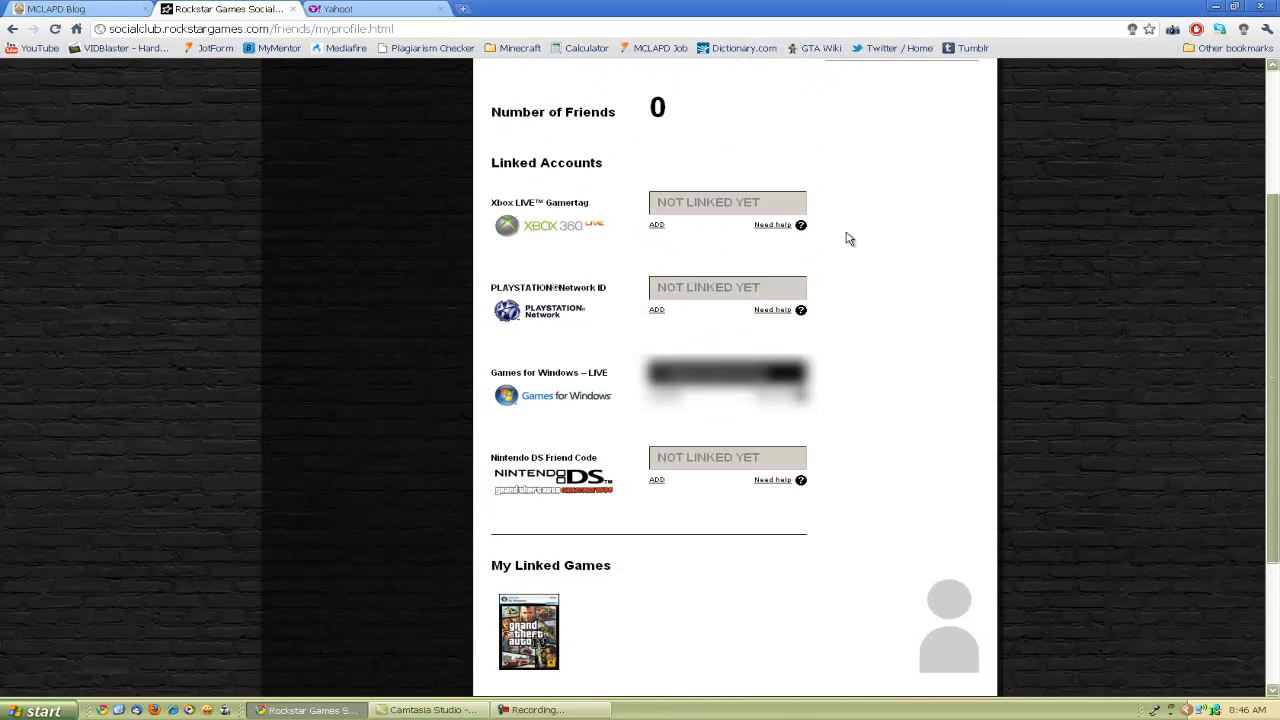
mouse_move(804, 210)
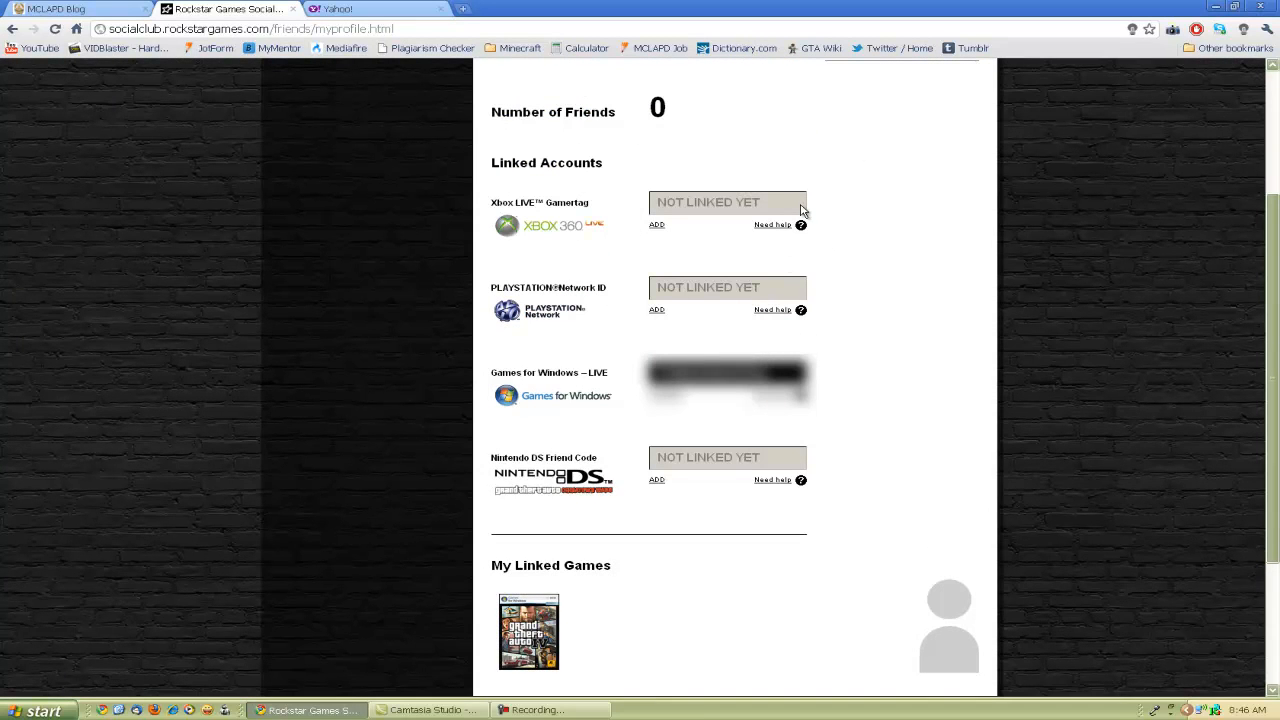
mouse_move(794, 522)
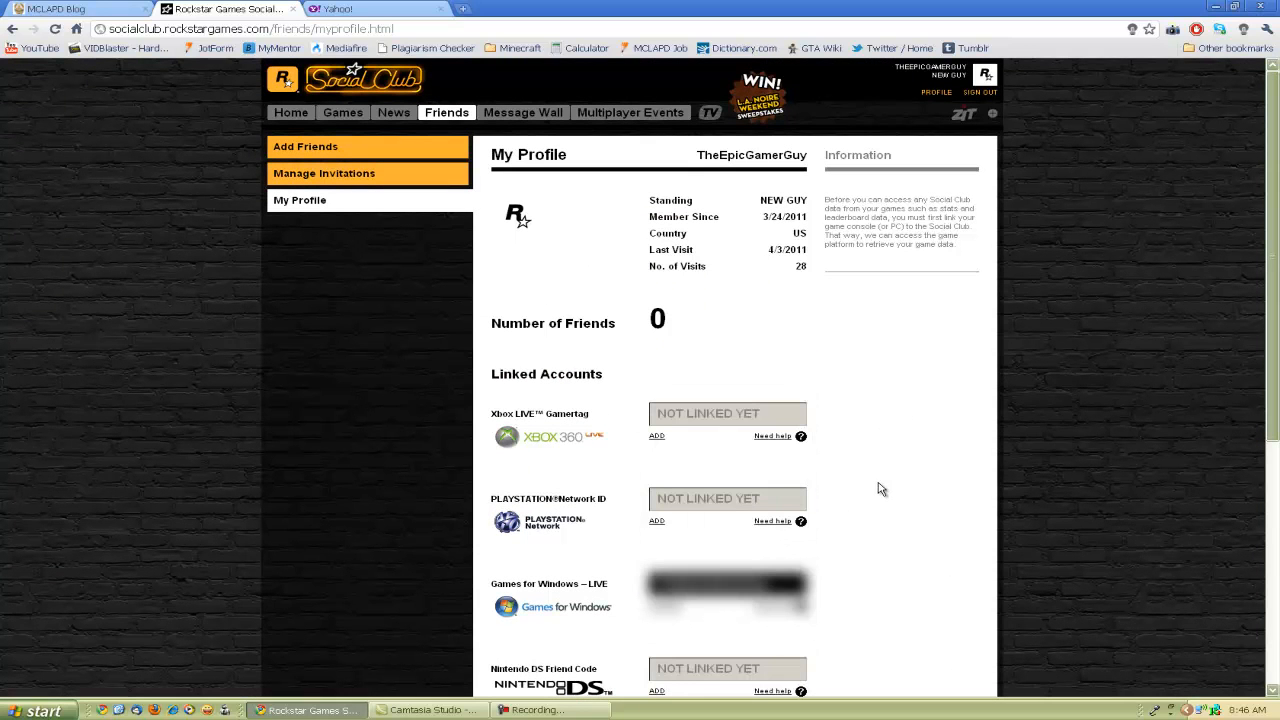
mouse_move(810, 300)
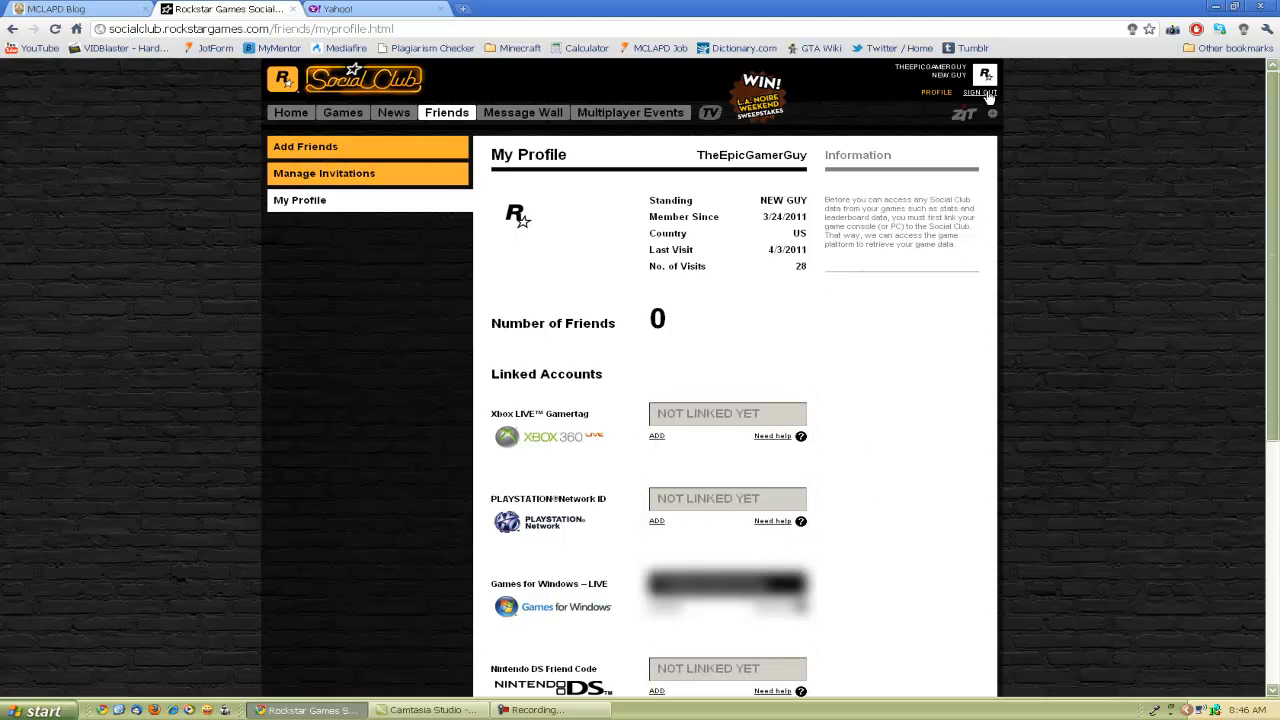
Sign out, log in with the other account, and reach its Edit Your Social Club Profile page.
click(980, 92)
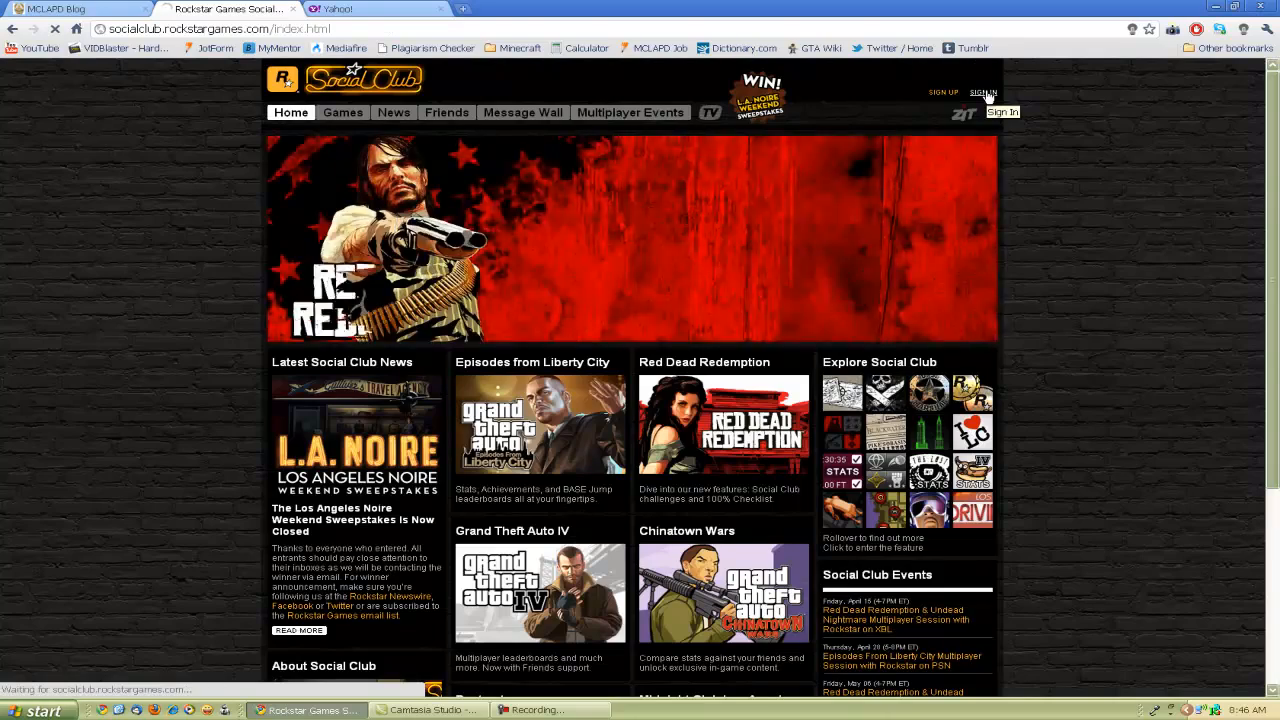
click(982, 92)
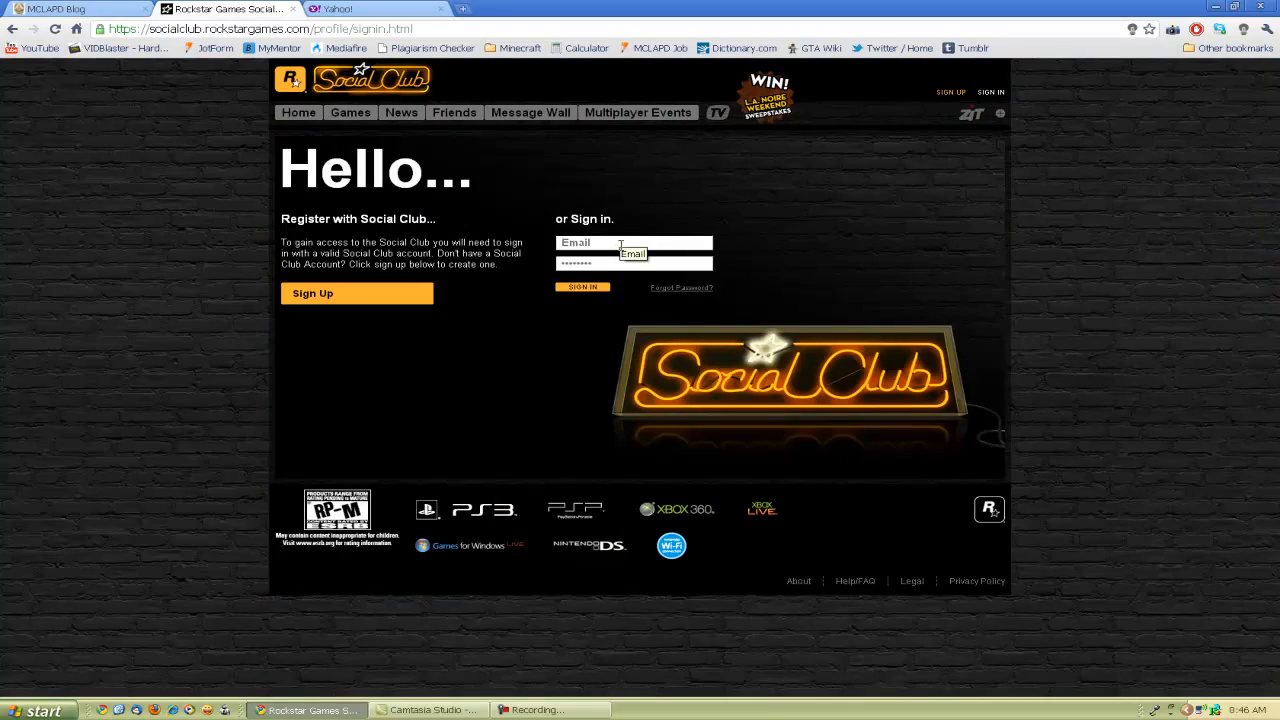
click(582, 288)
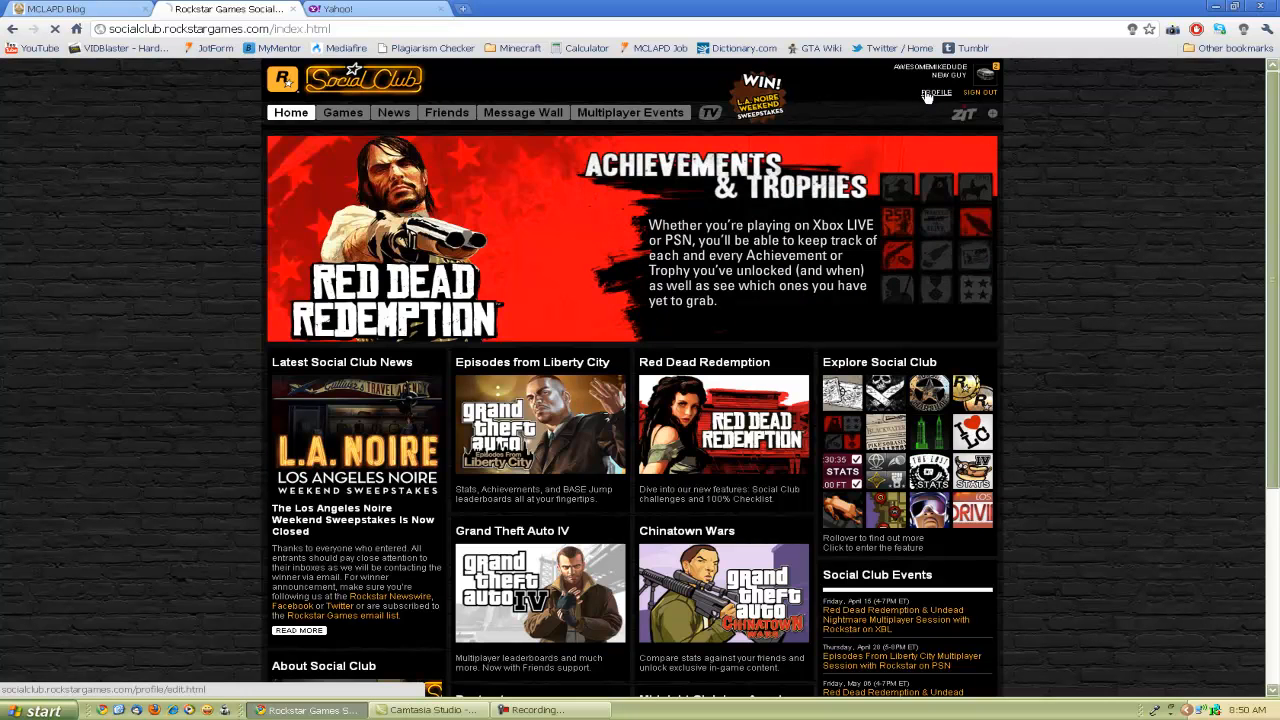
click(944, 92)
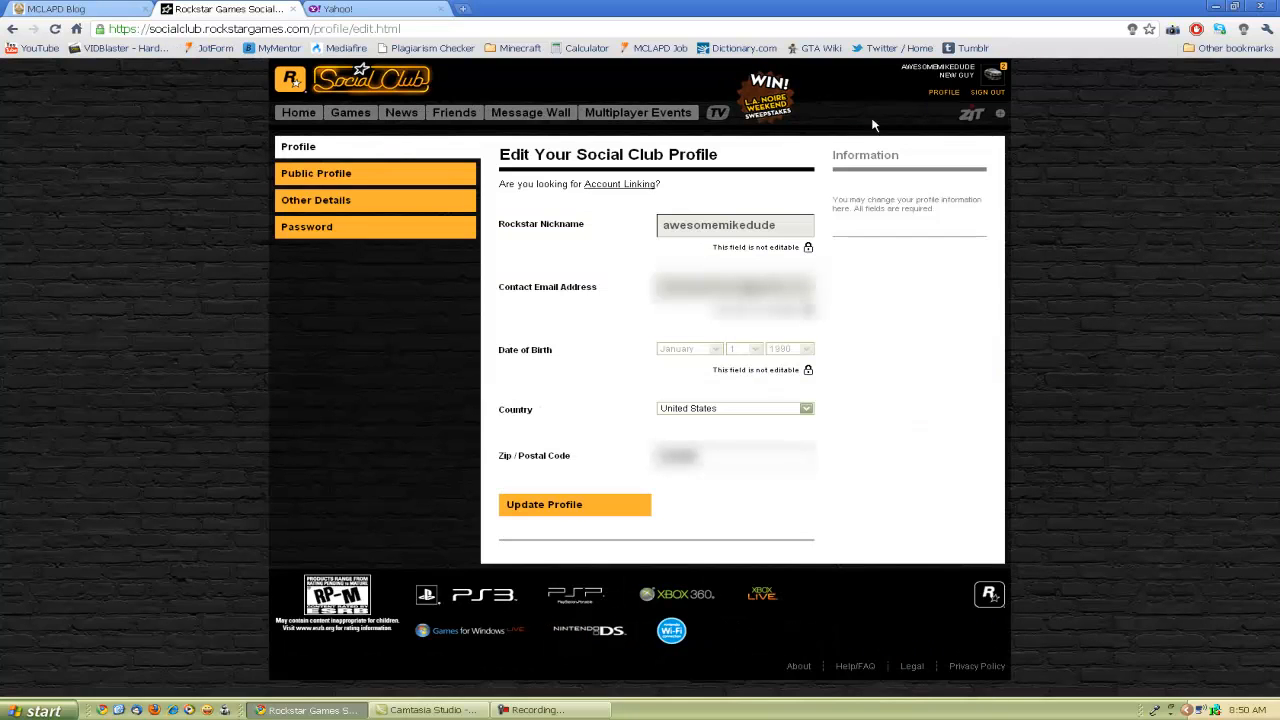
click(620, 184)
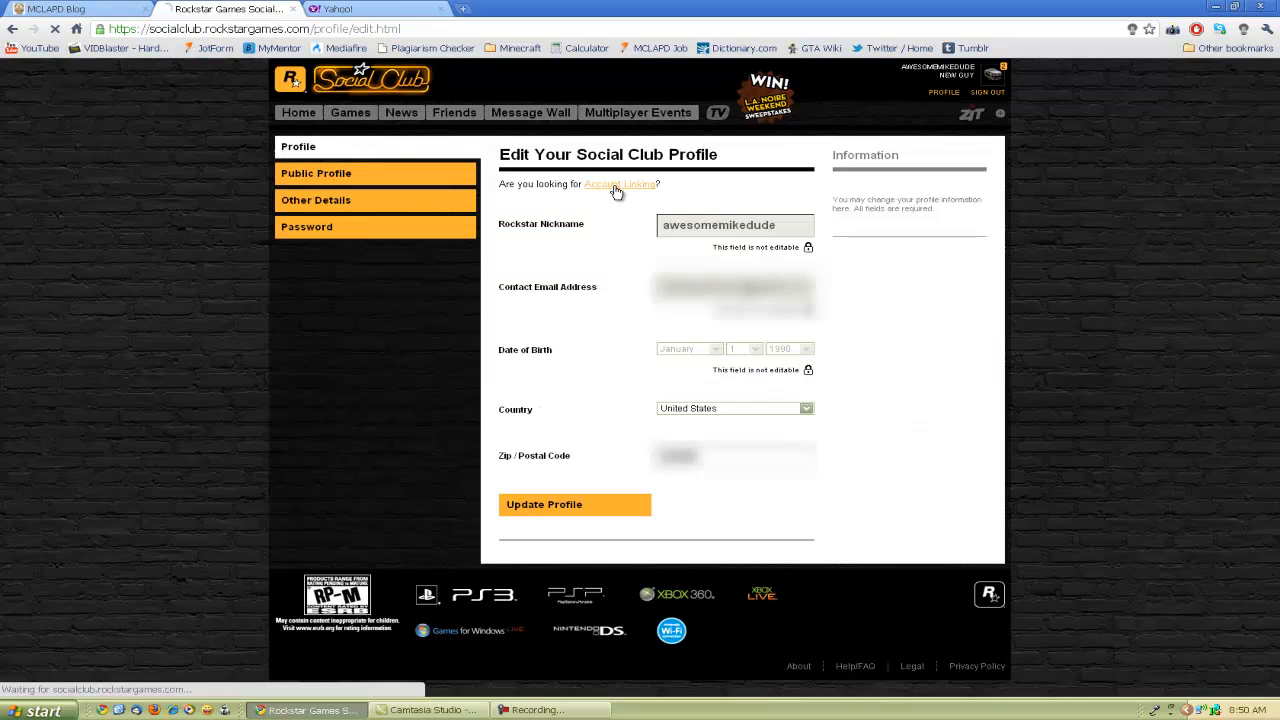
Show the linked accounts and dismiss the PSN re-authentication sign-in prompt for MCLAPD-Awesome.
click(620, 184)
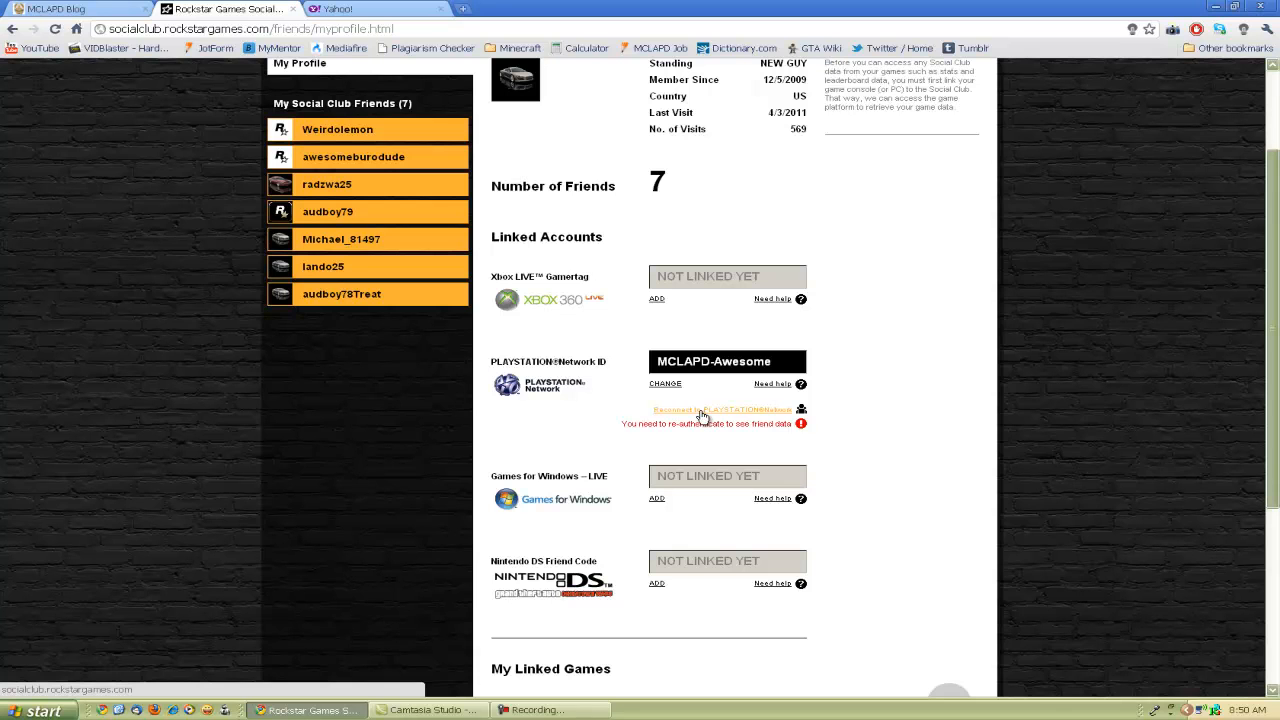
click(724, 410)
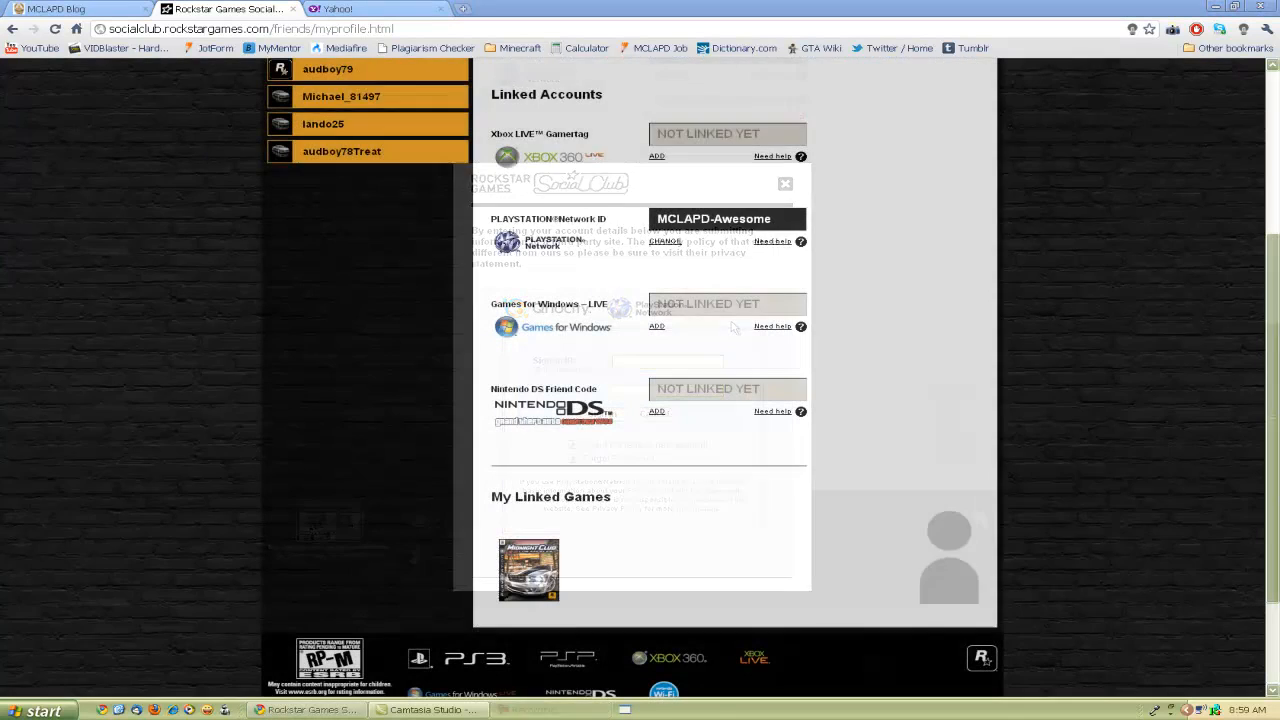
click(784, 184)
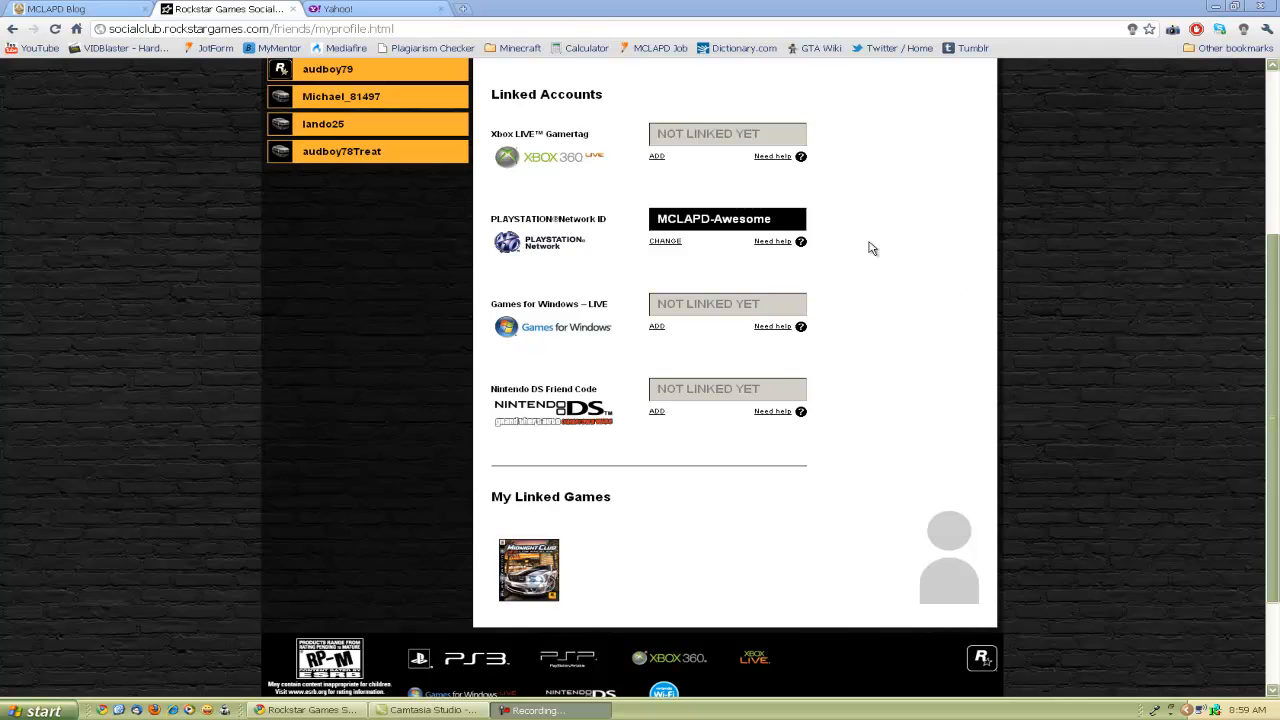
mouse_move(246, 218)
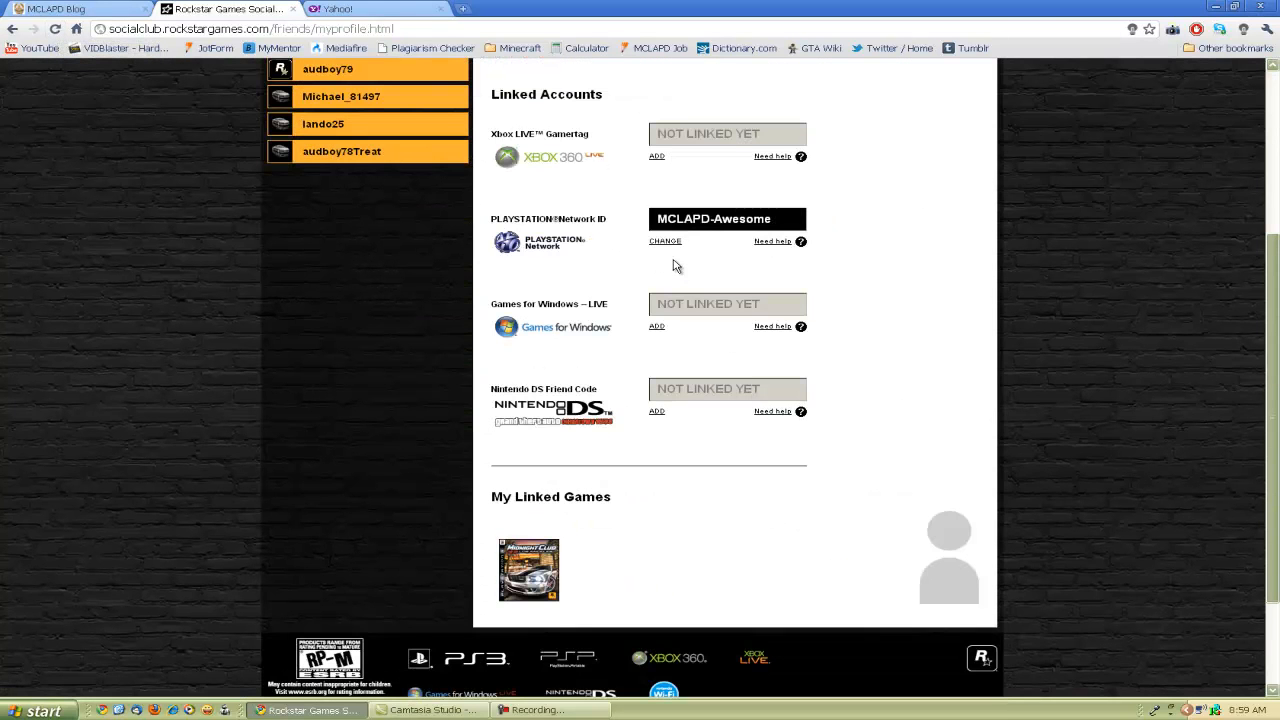
mouse_move(528, 504)
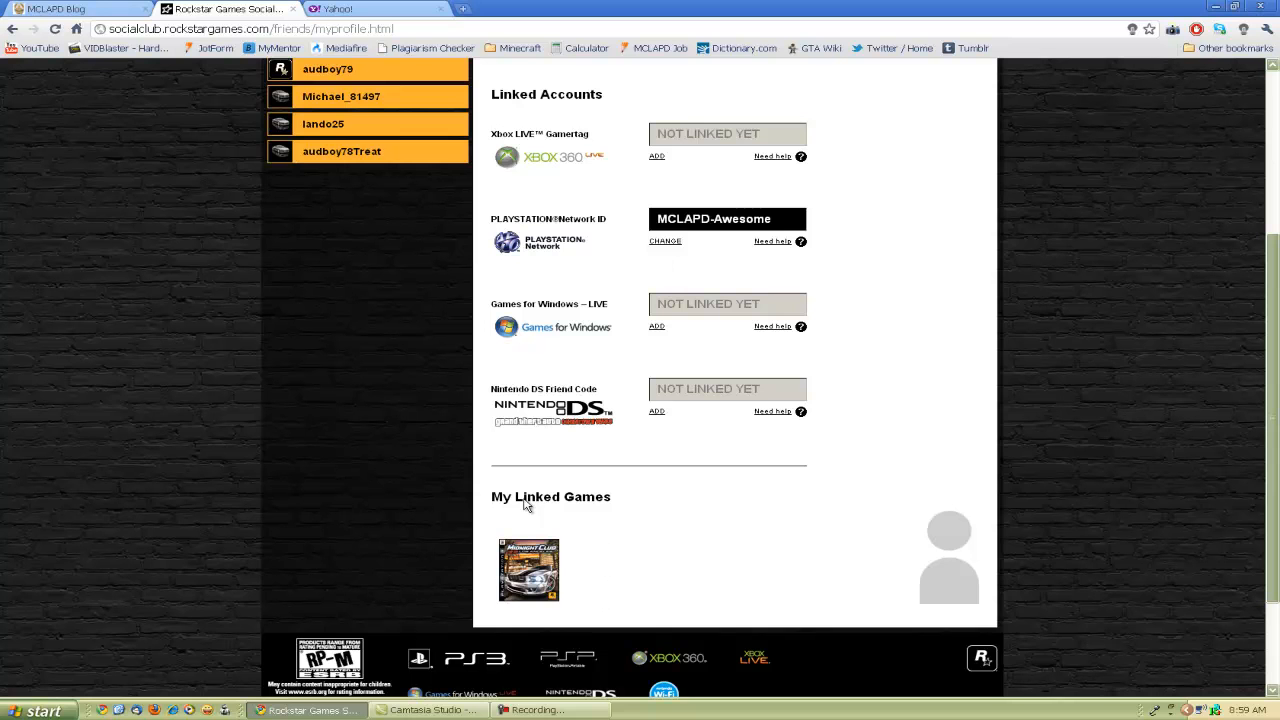
mouse_move(600, 596)
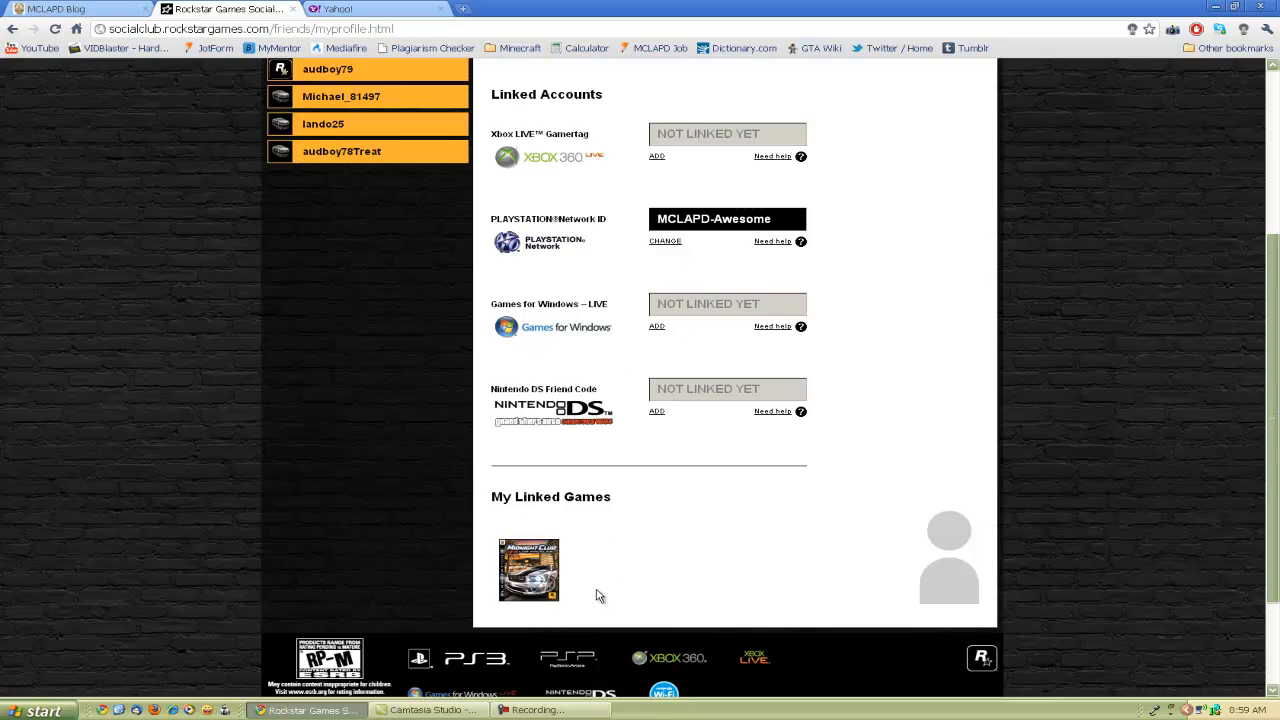
mouse_move(524, 568)
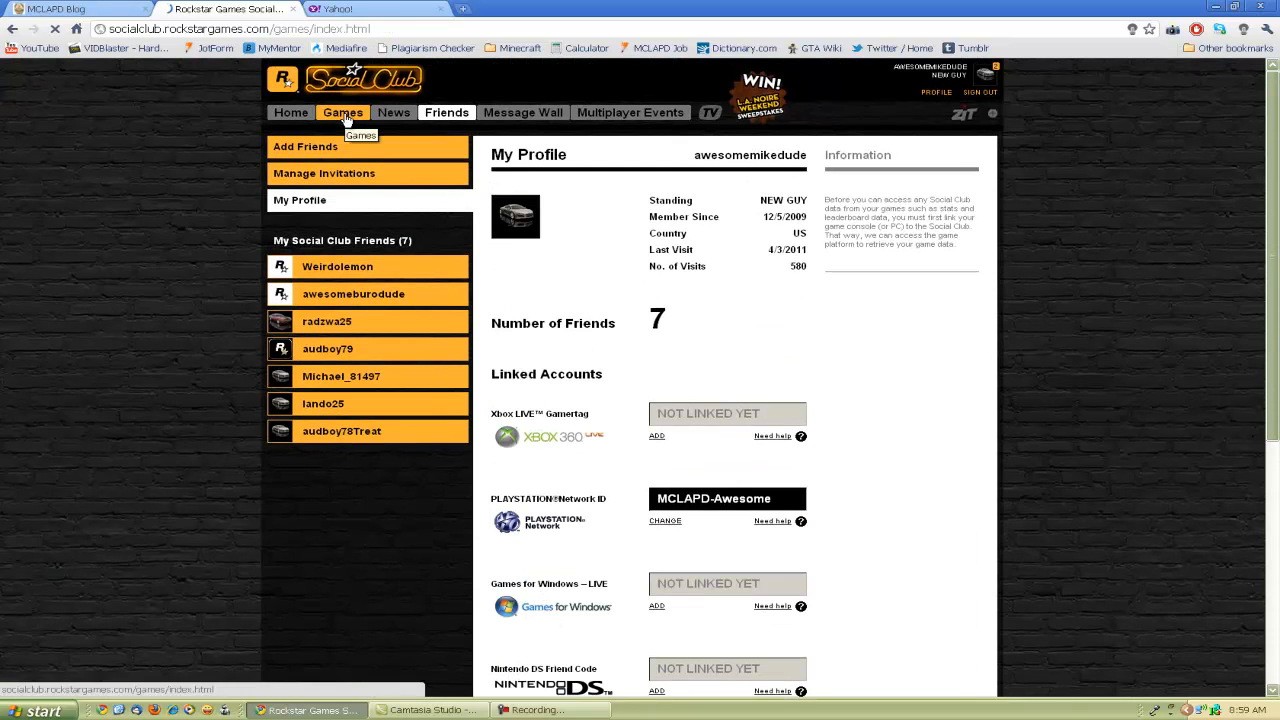
Reach the Midnight Club: Los Angeles car photo gallery for MCLAPD-Awesome via the Games page.
click(342, 112)
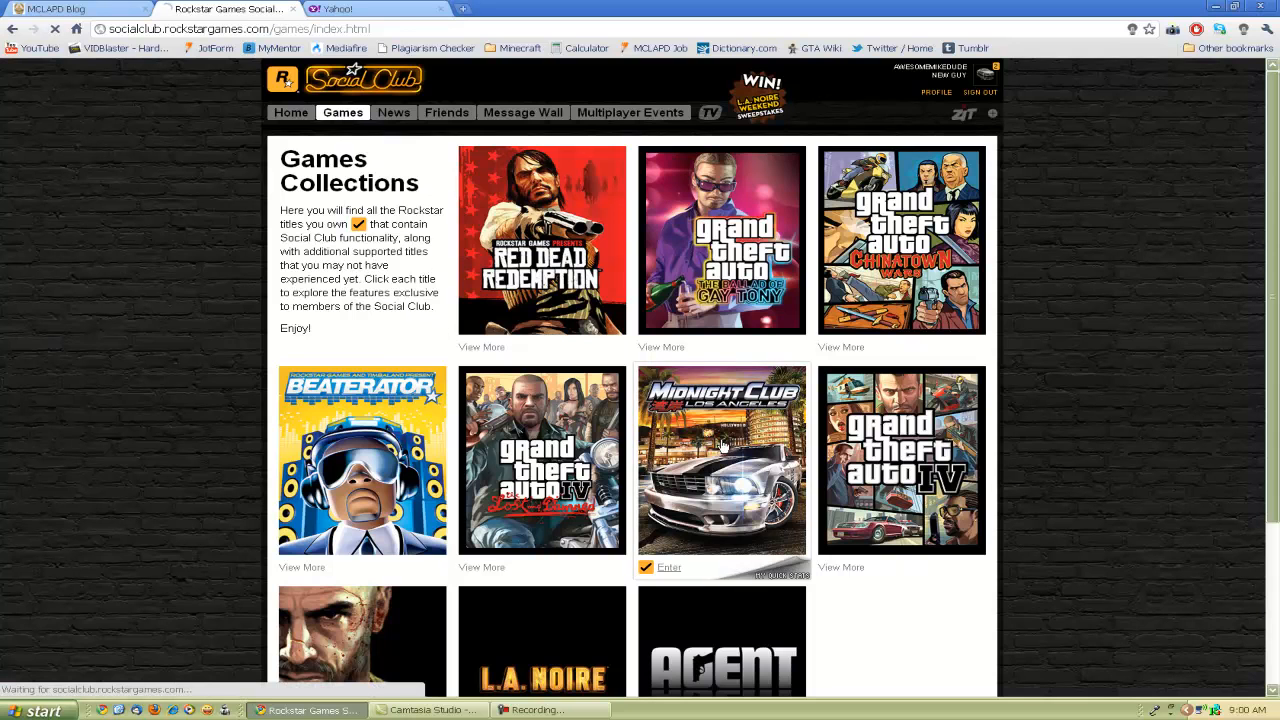
click(668, 568)
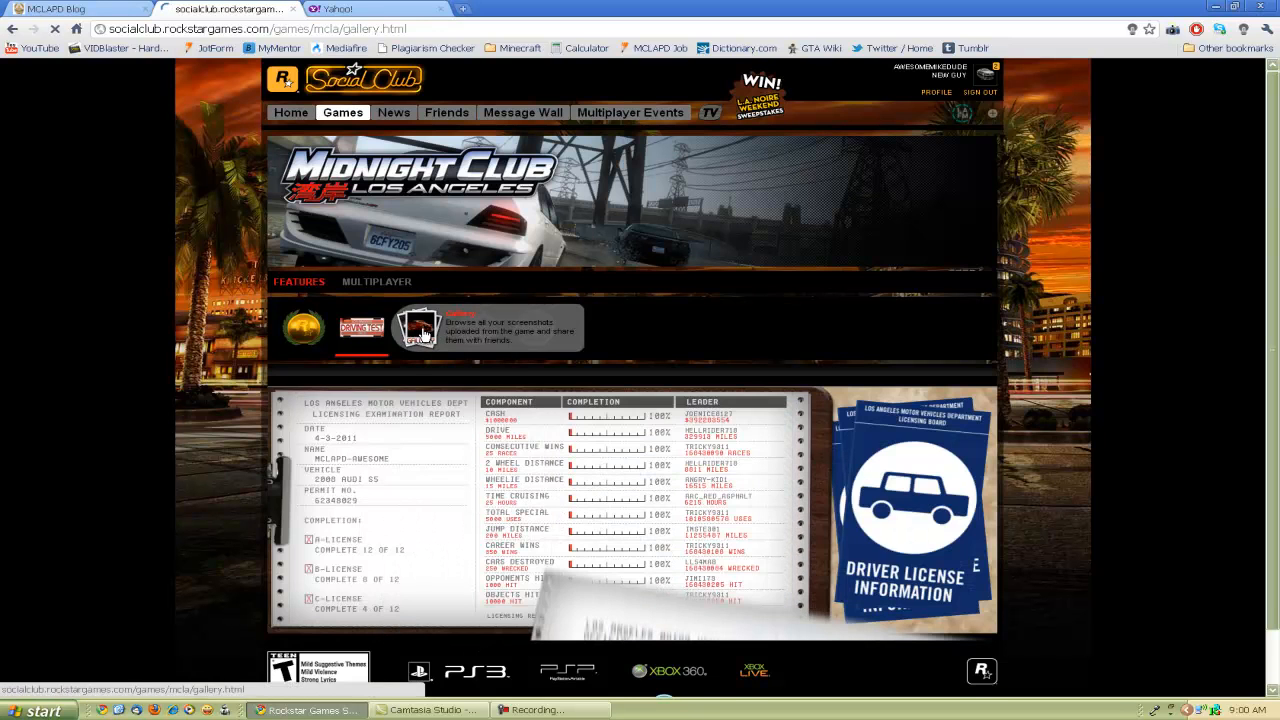
click(420, 328)
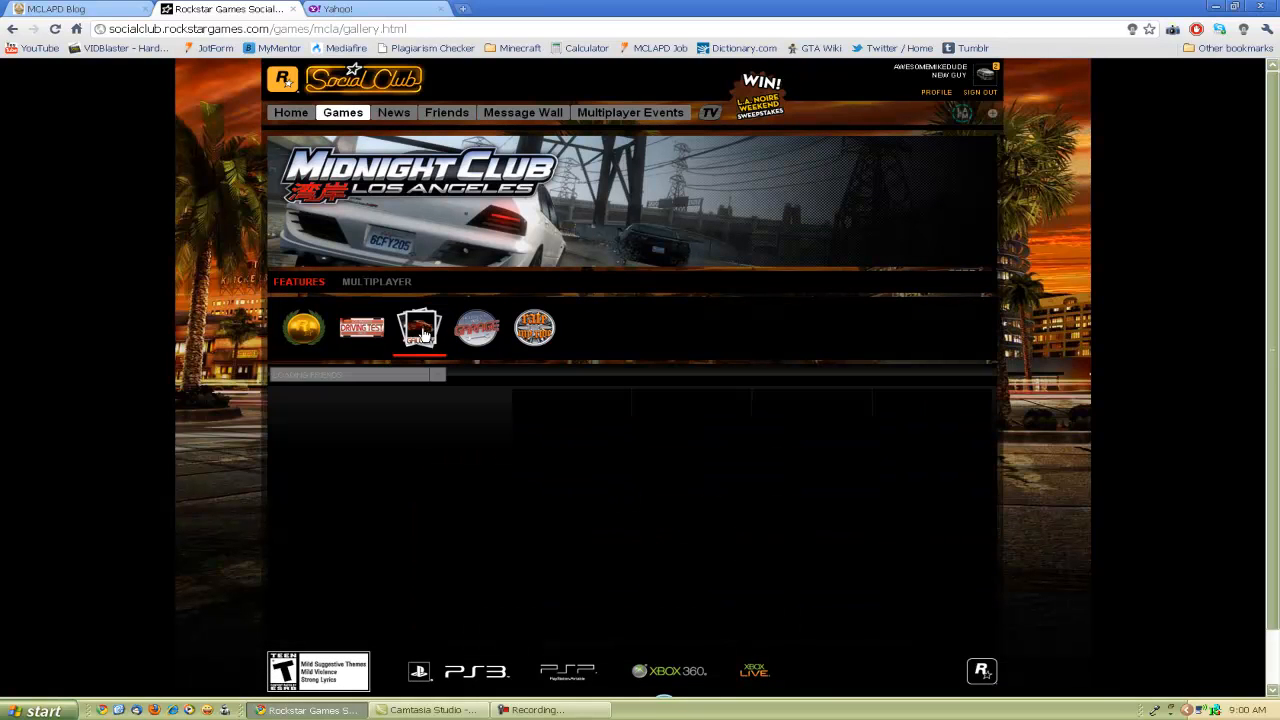
click(420, 328)
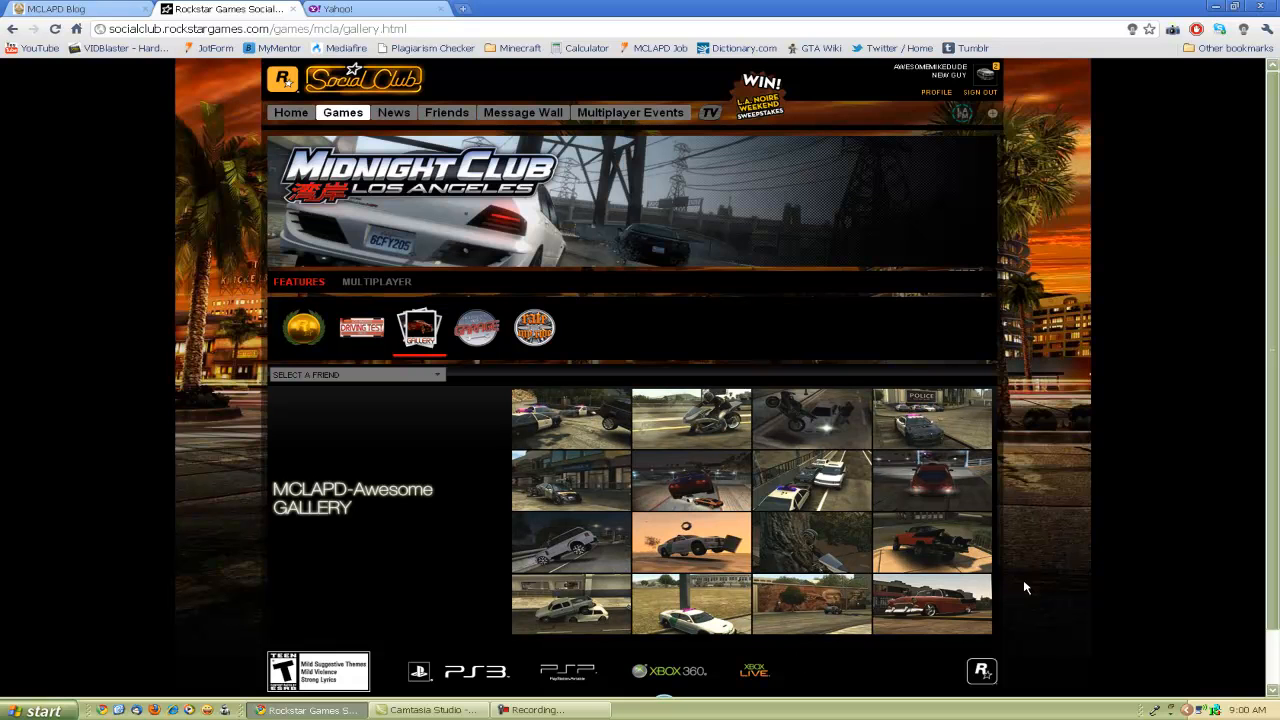
Show the bottom-right red classic car photo full-size in its own tab via View HD.
click(932, 602)
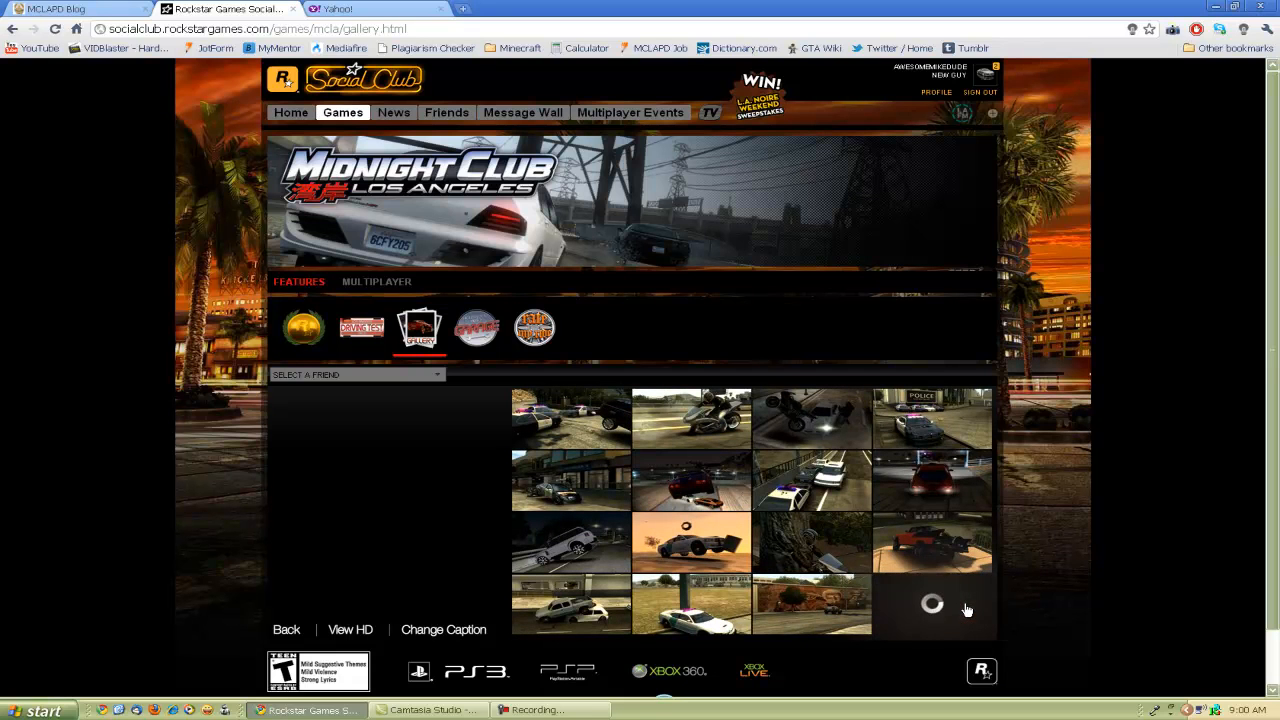
click(932, 604)
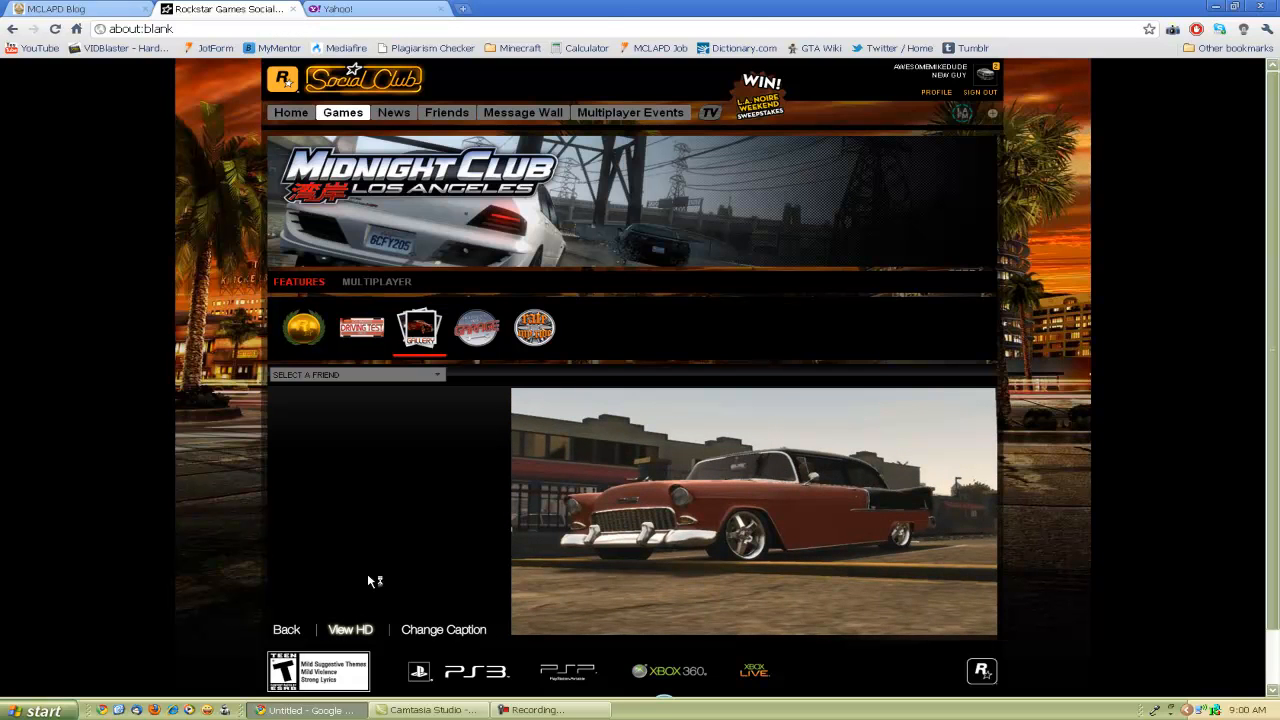
click(350, 628)
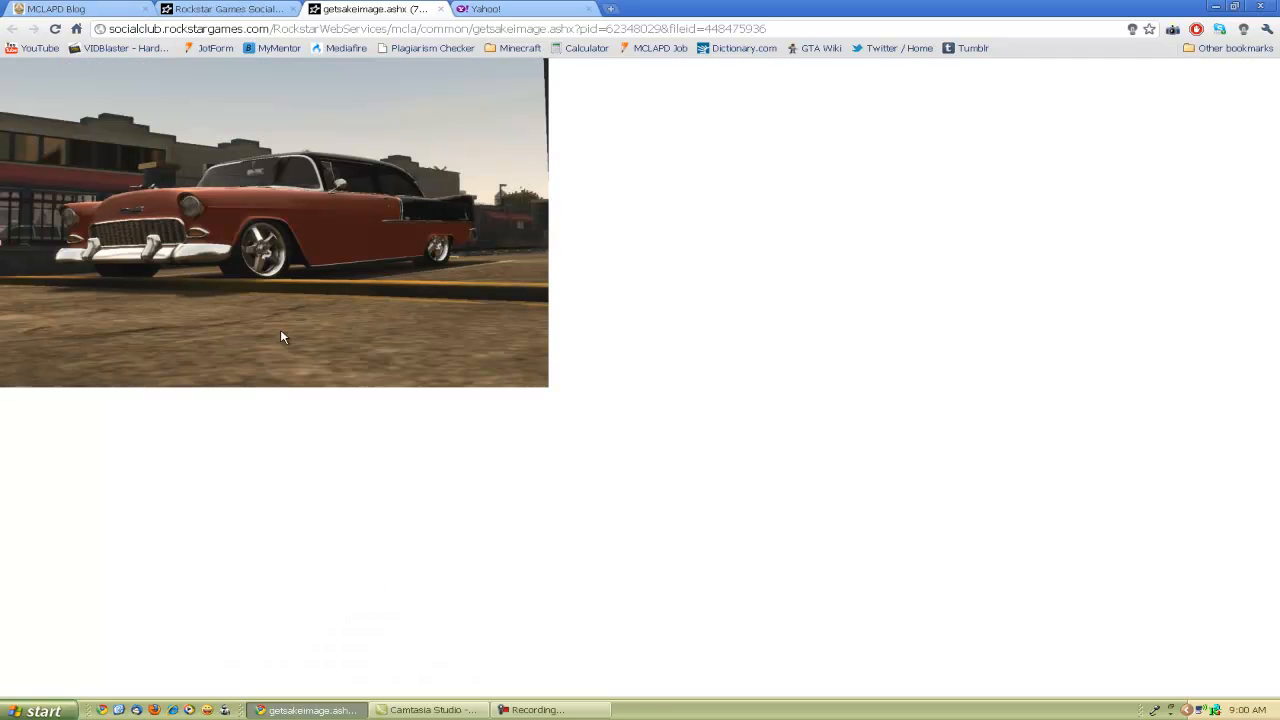
mouse_move(258, 252)
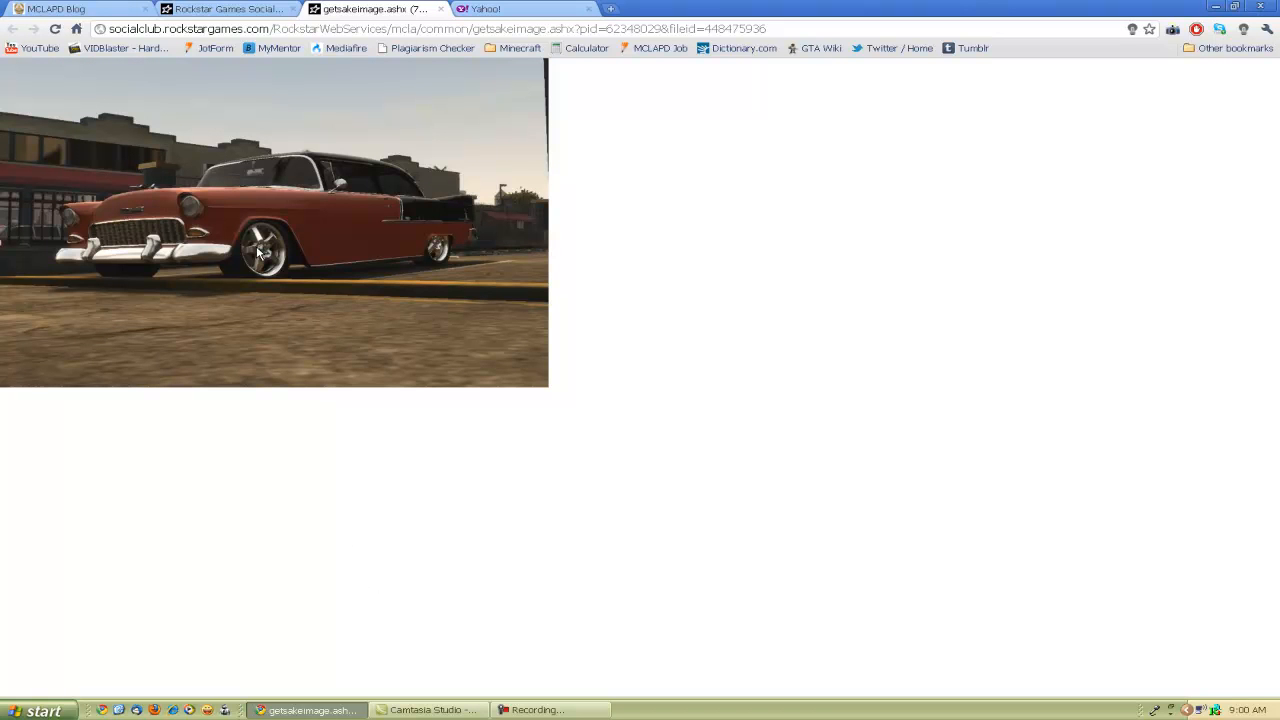
right_click(258, 252)
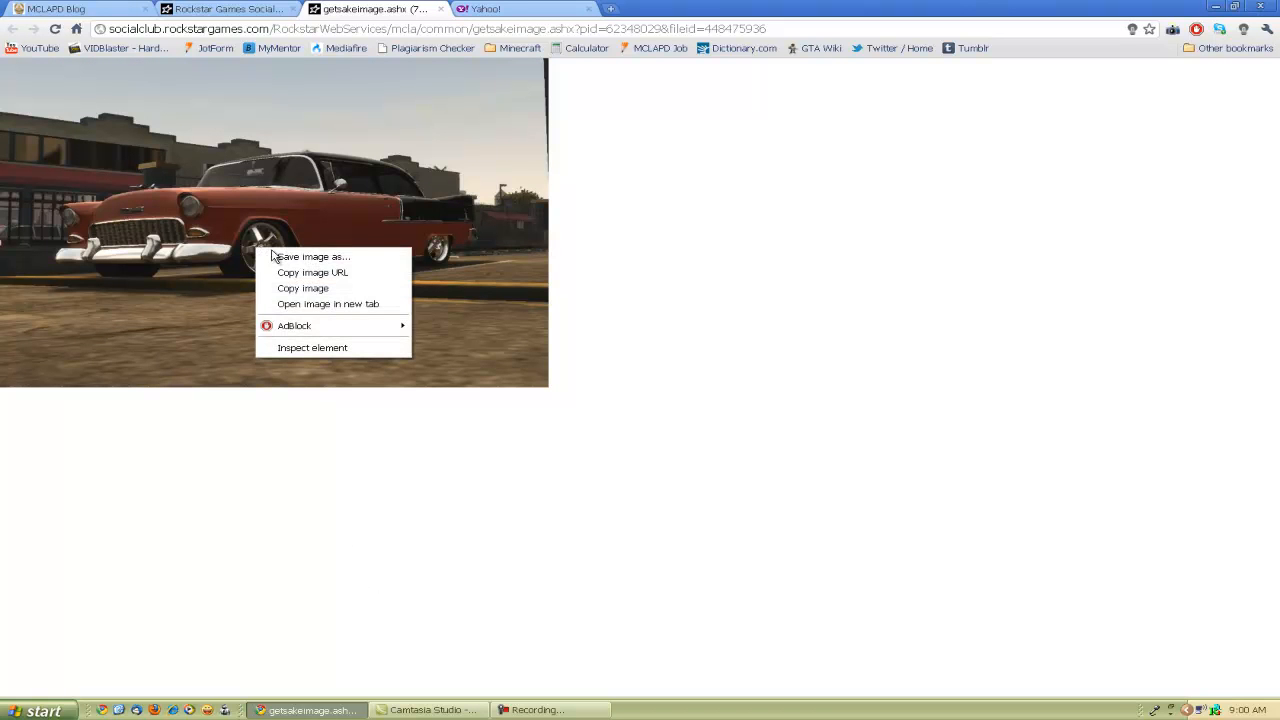
Save the car image with type All Files under the name Temp.jpg.
click(312, 256)
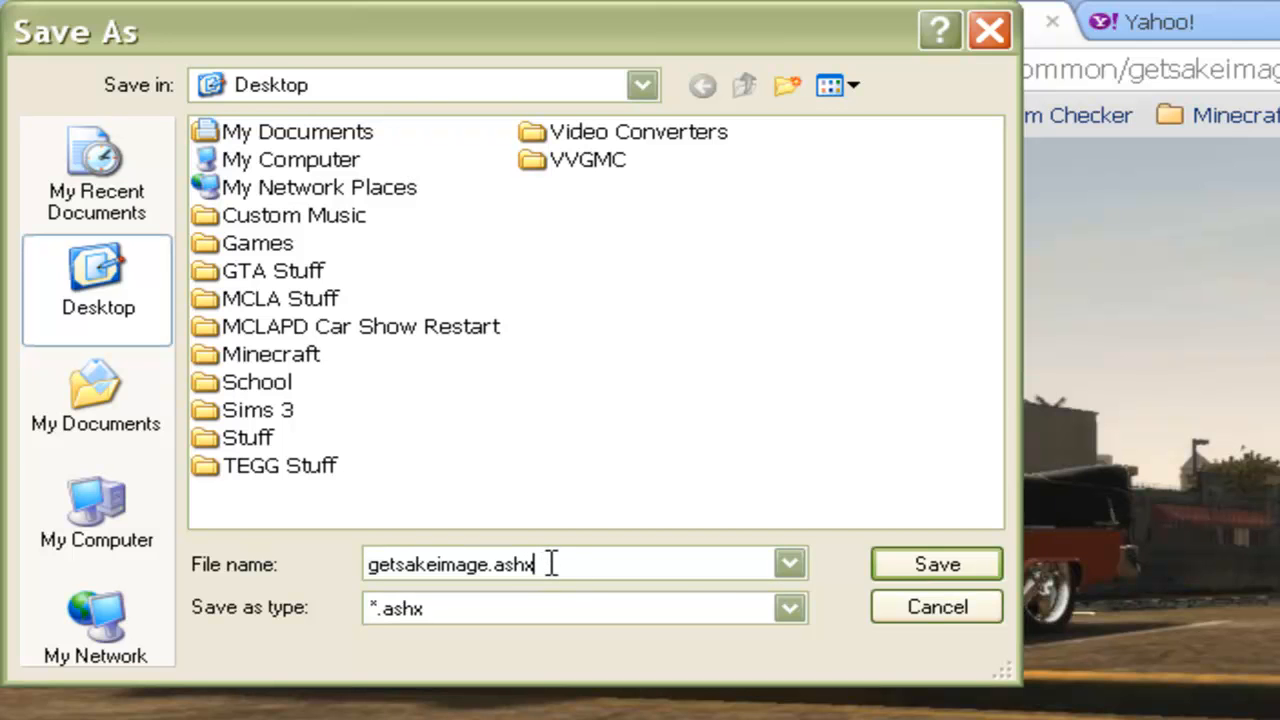
click(788, 608)
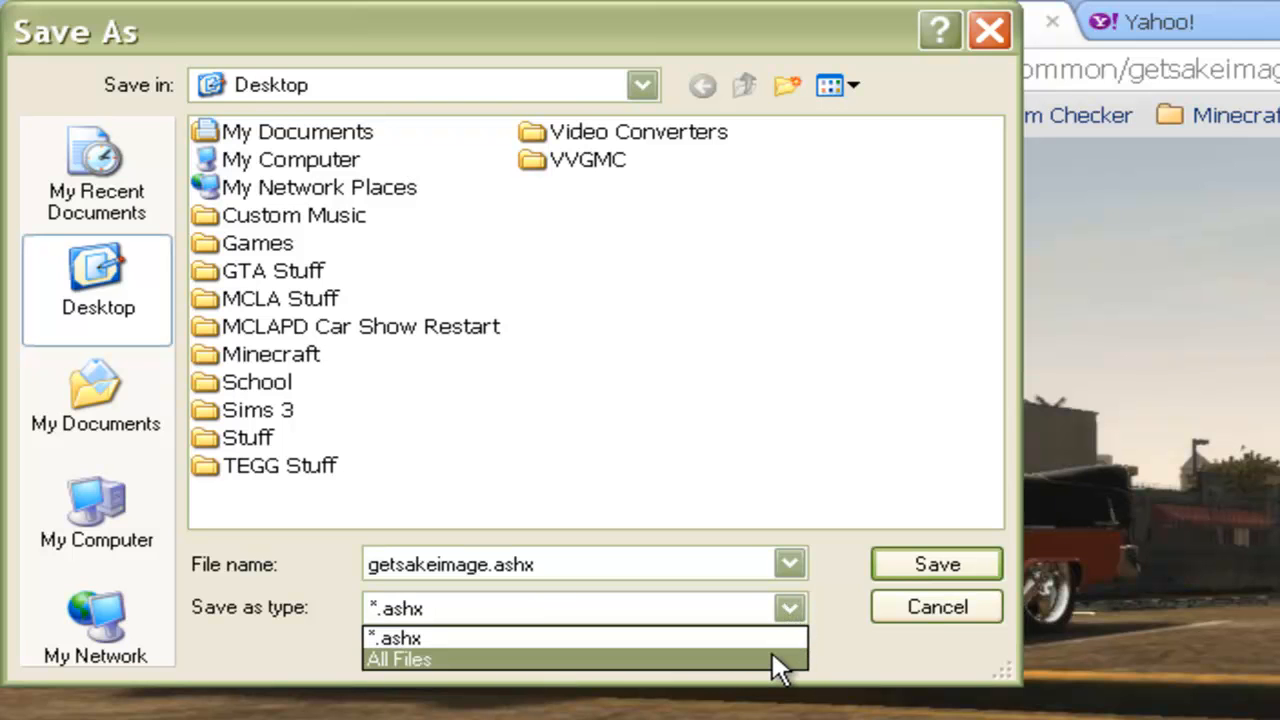
click(398, 660)
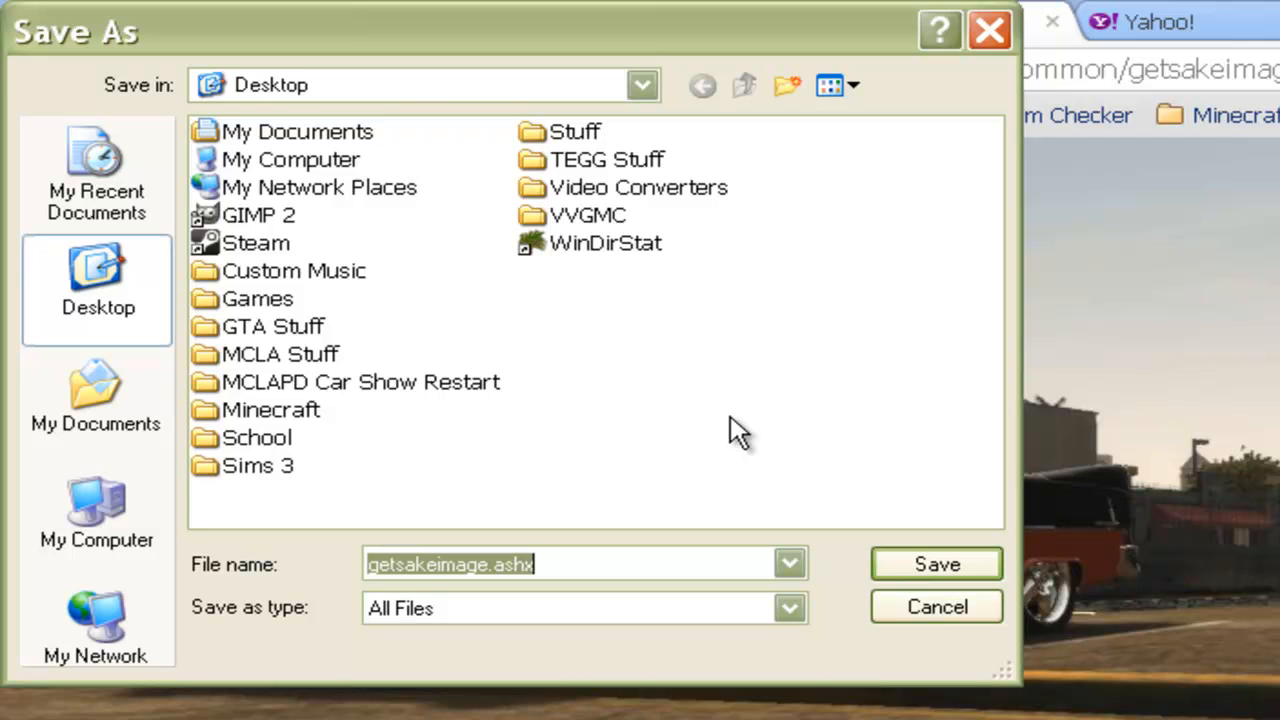
text(Tem)
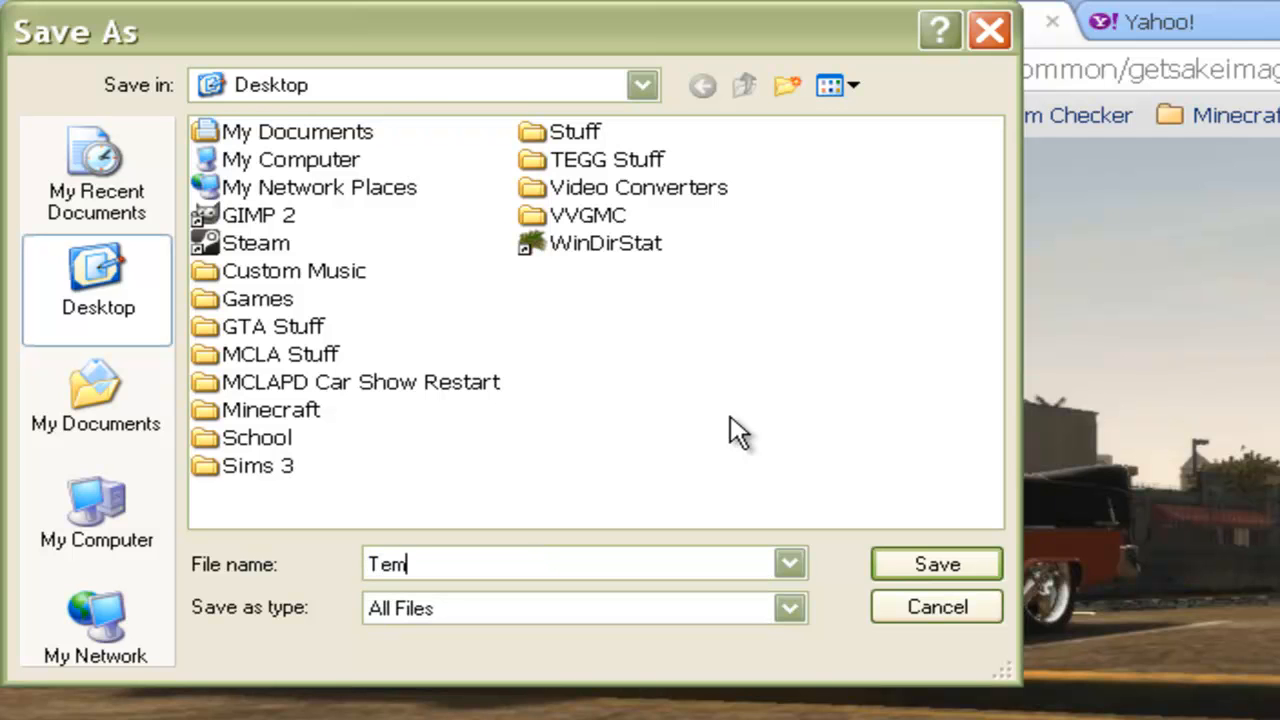
text(p)
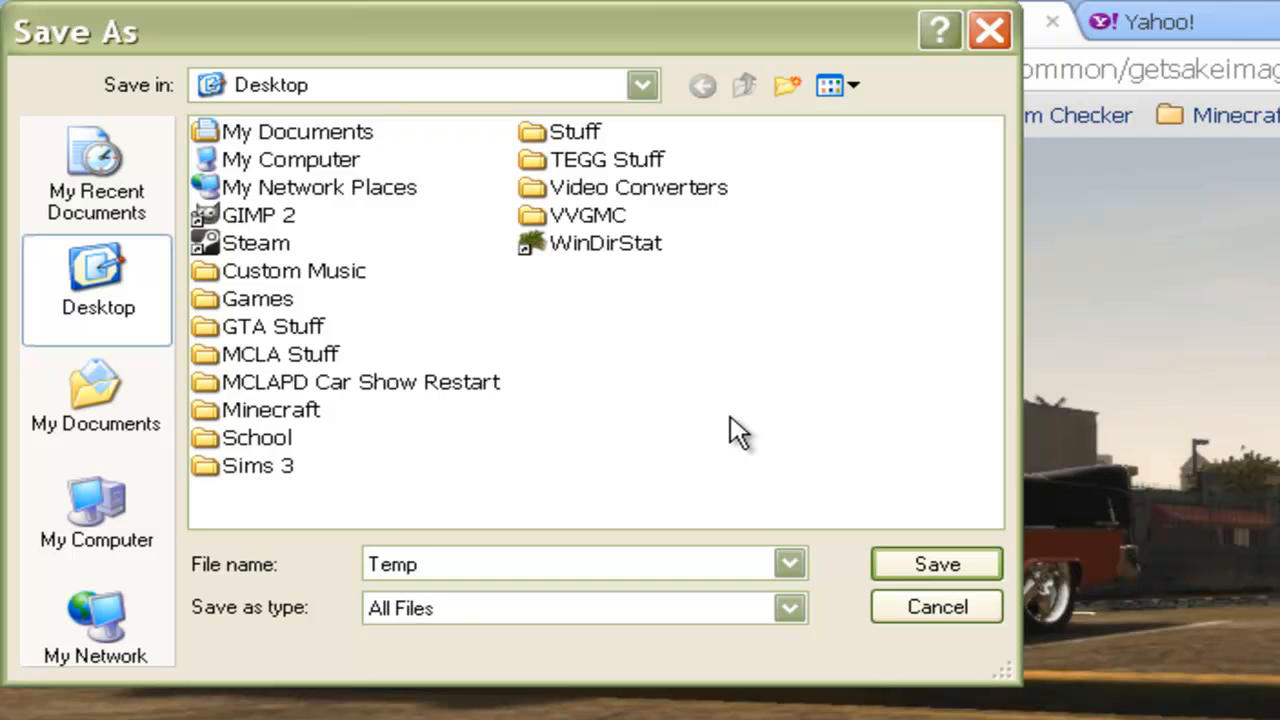
text(.jpg)
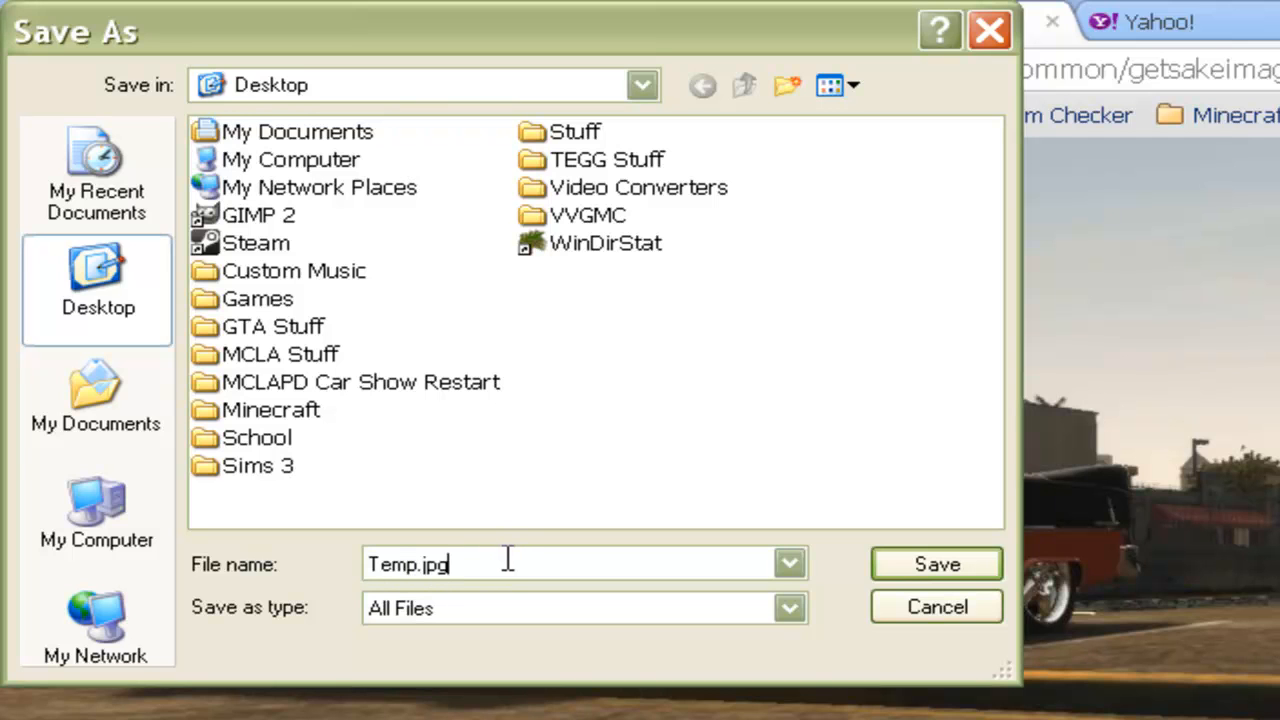
mouse_move(476, 564)
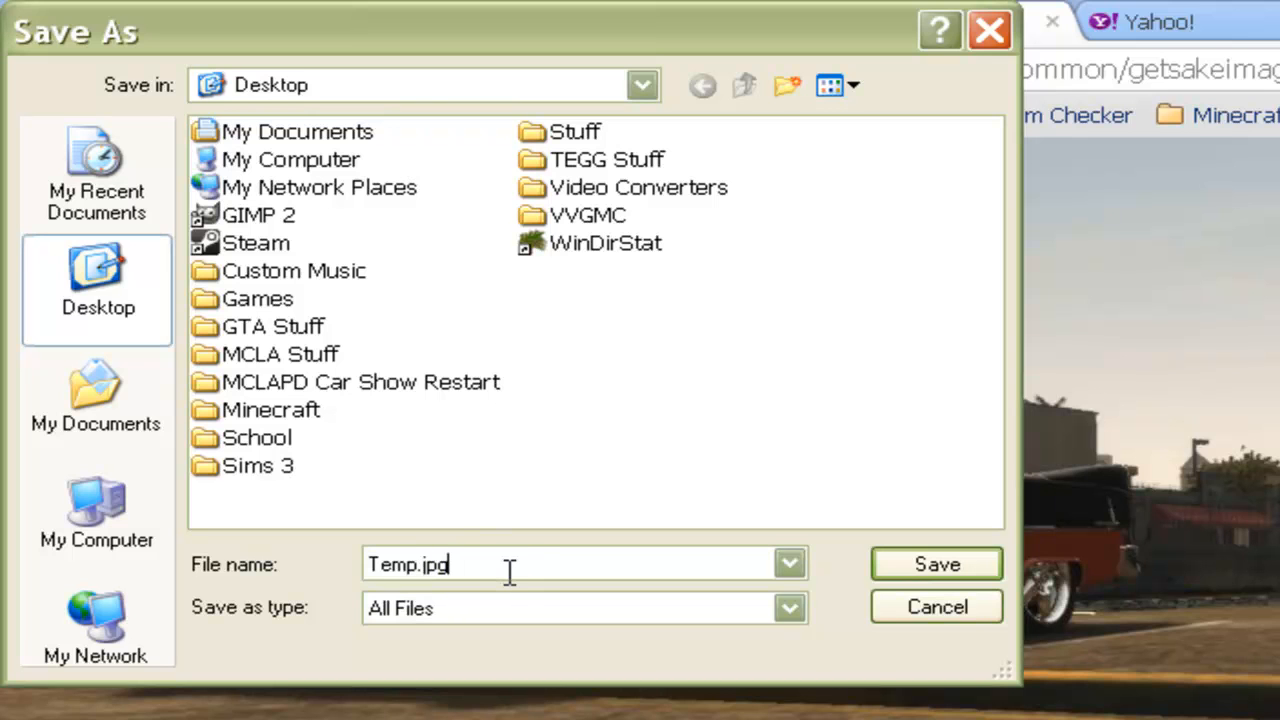
mouse_move(410, 564)
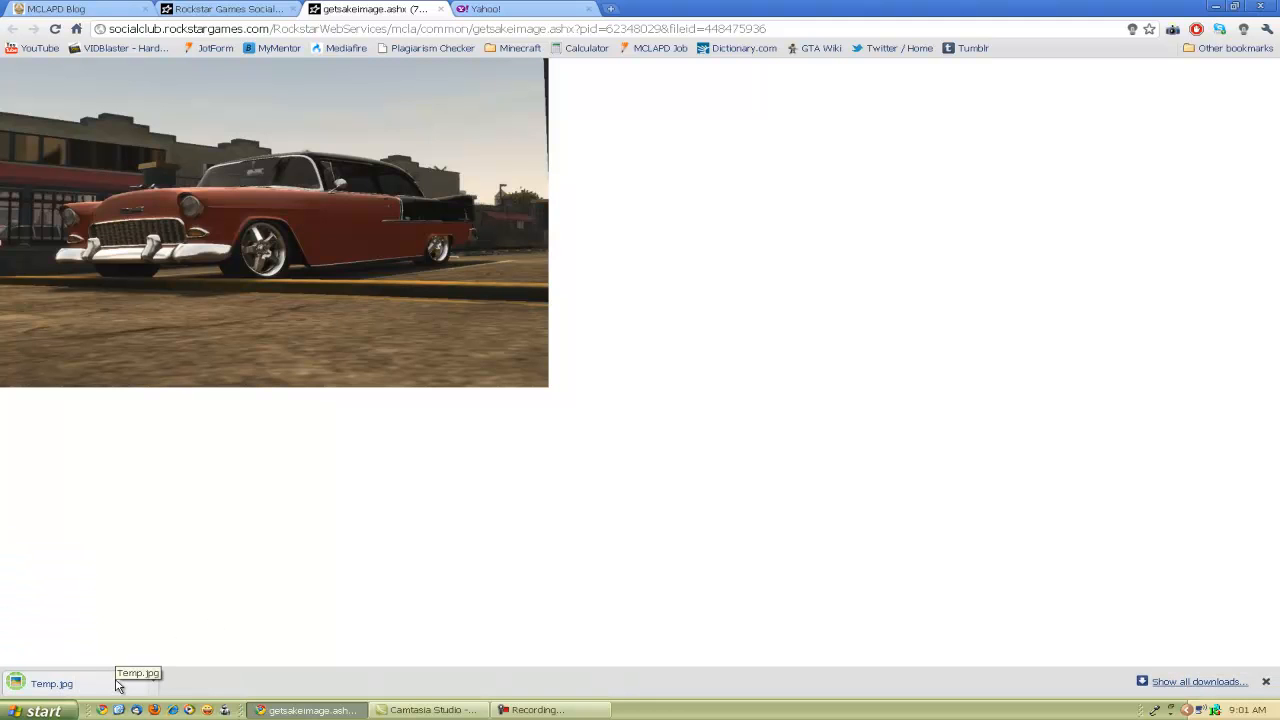
mouse_move(910, 680)
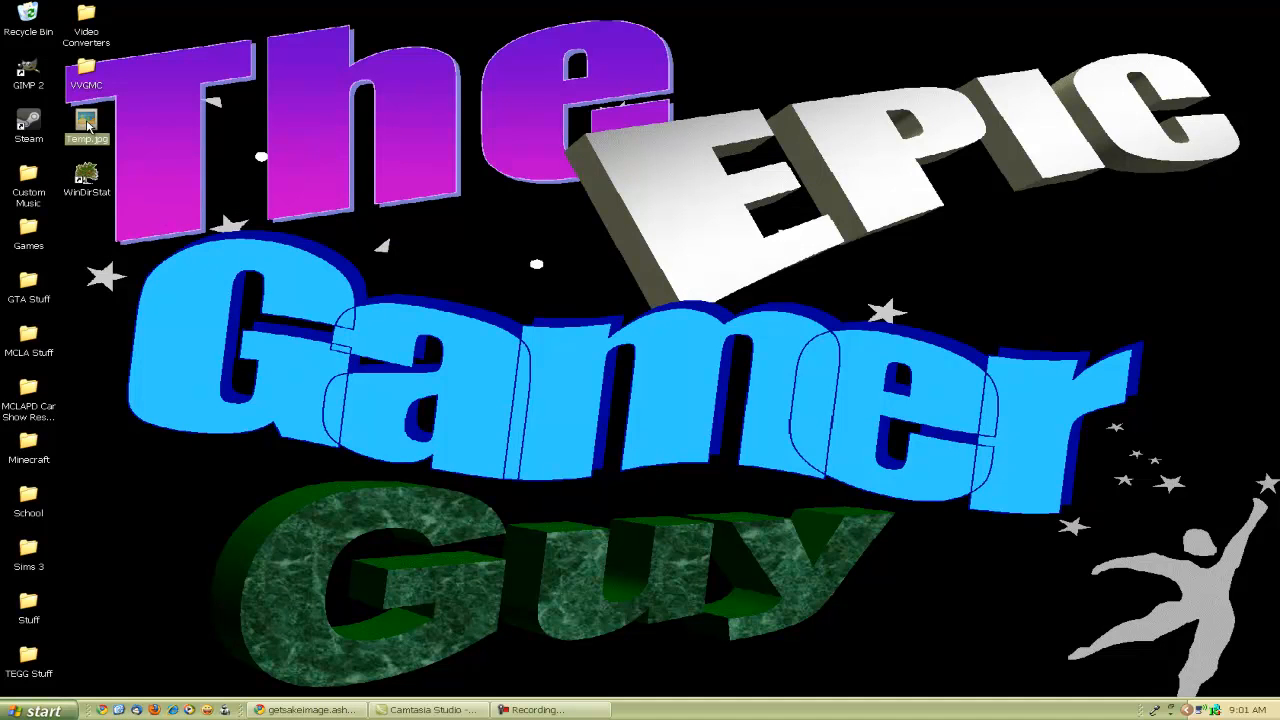
Preview Temp.jpg from the desktop, close the viewer and switch back to Chrome.
double_click(88, 122)
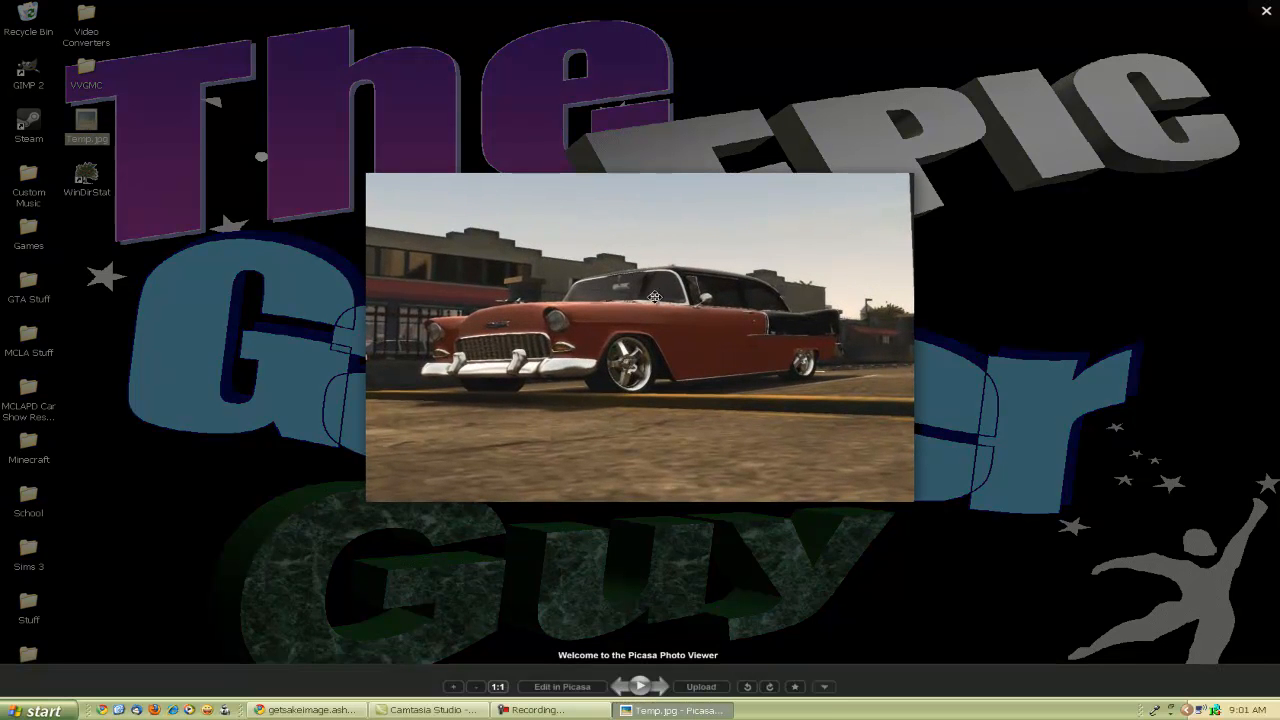
click(1266, 12)
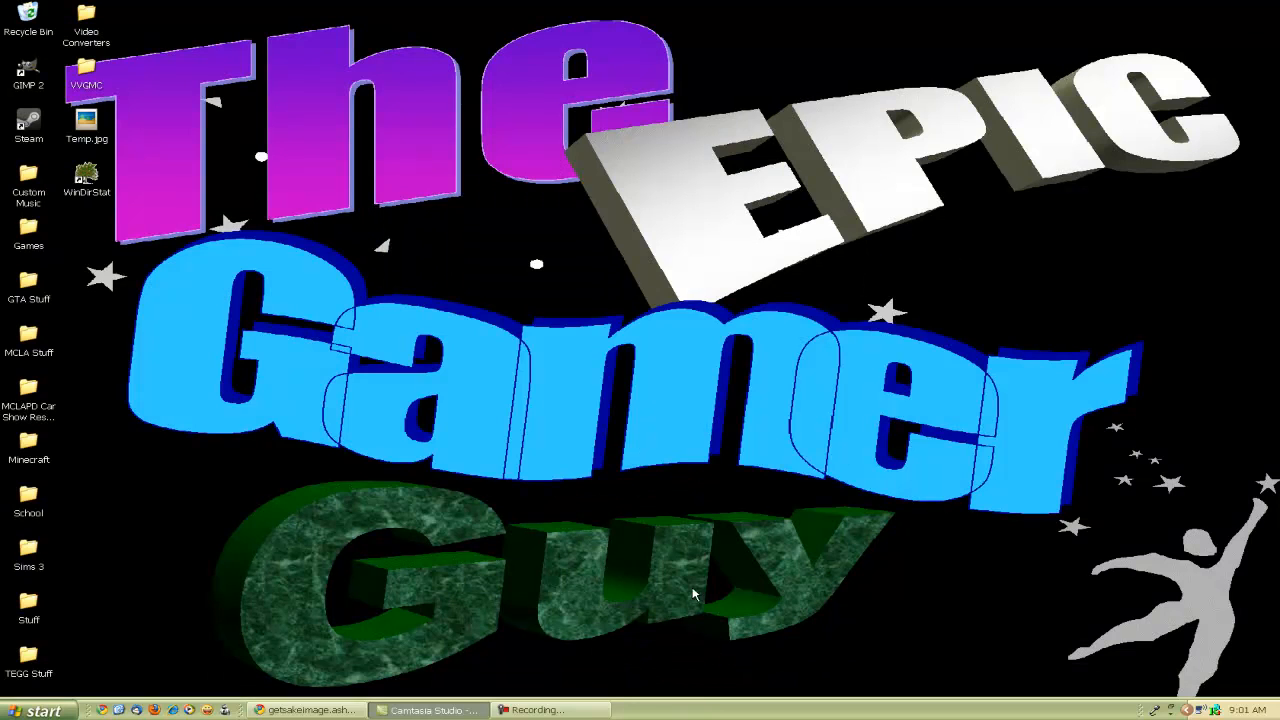
click(308, 708)
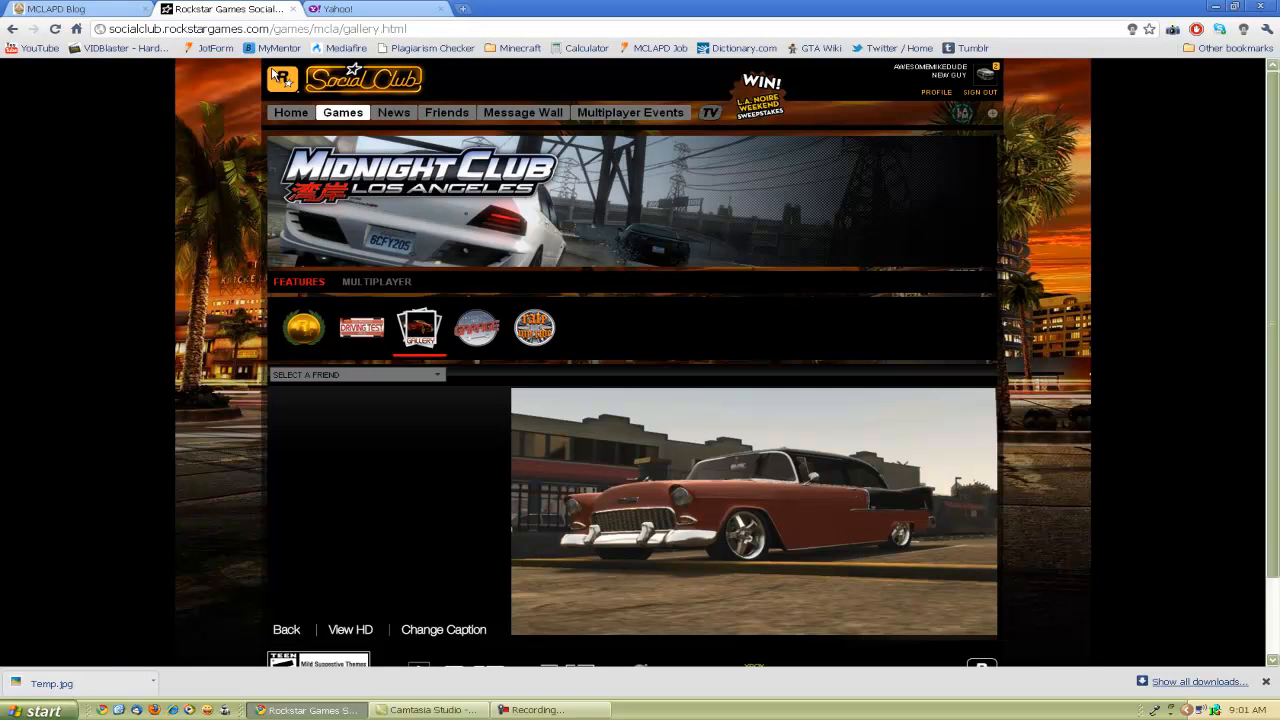
mouse_move(292, 16)
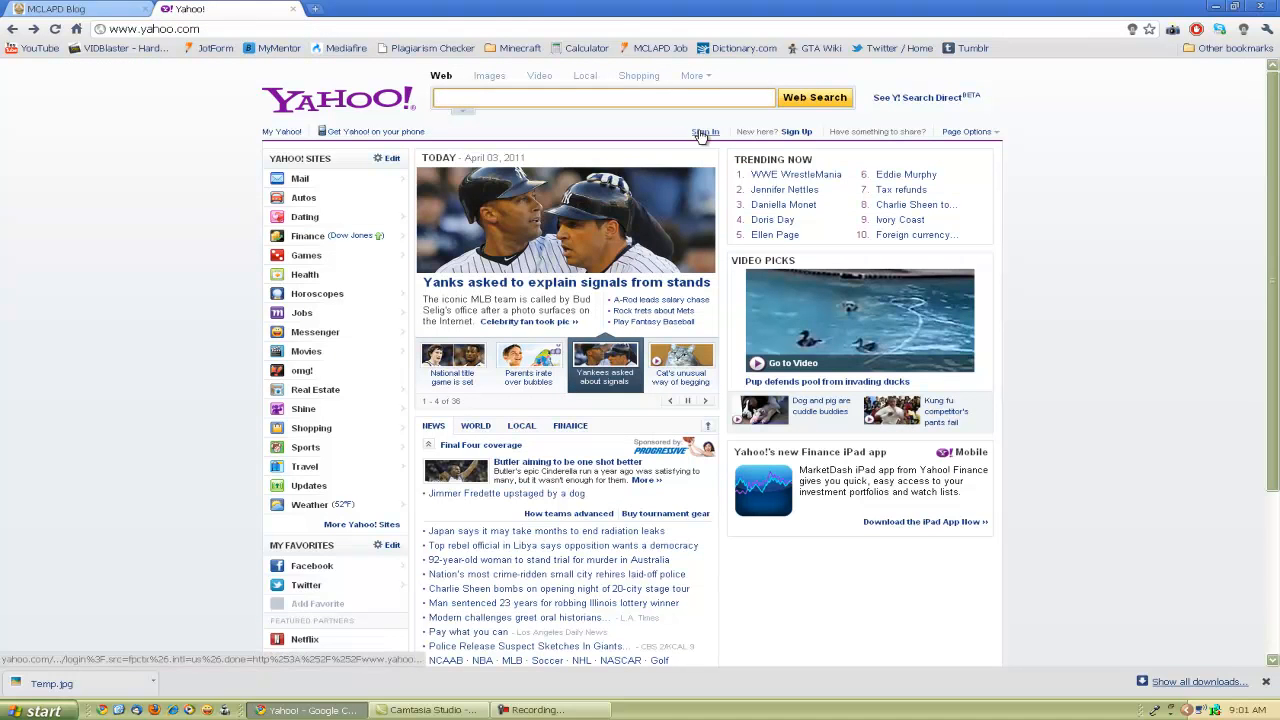
Sign in to the Yahoo account with the password.
click(704, 132)
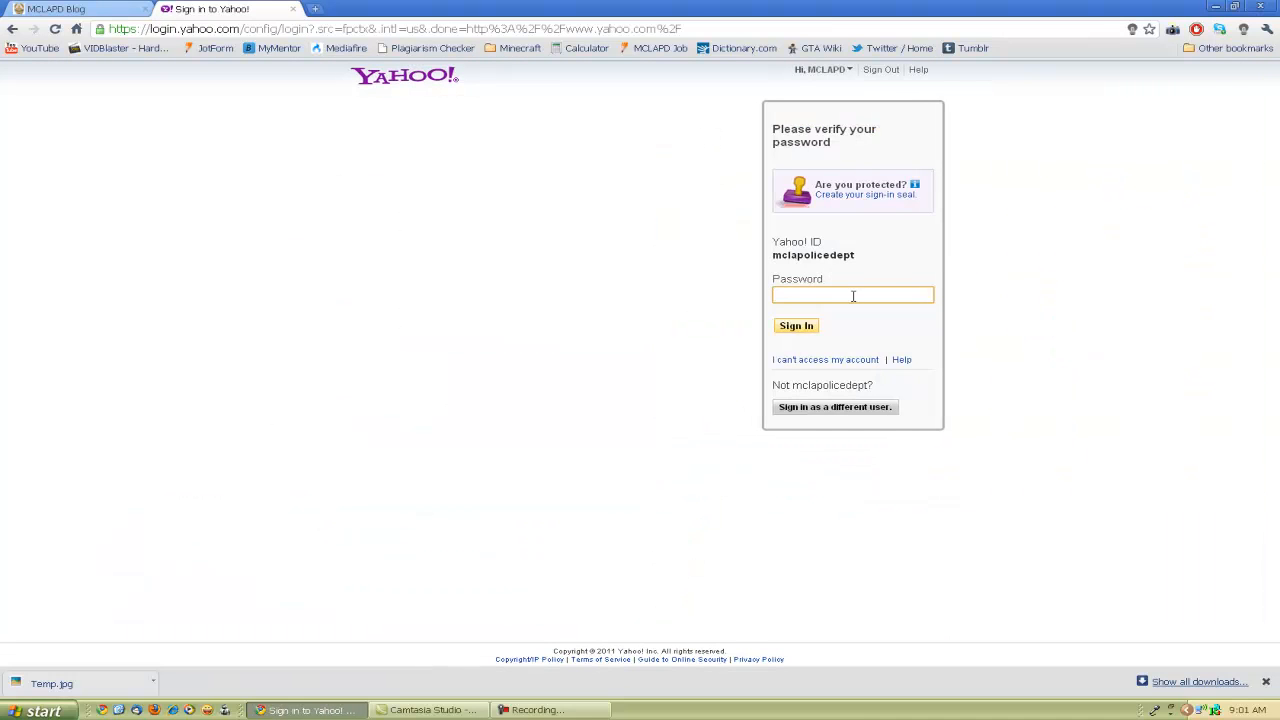
text(•••••)
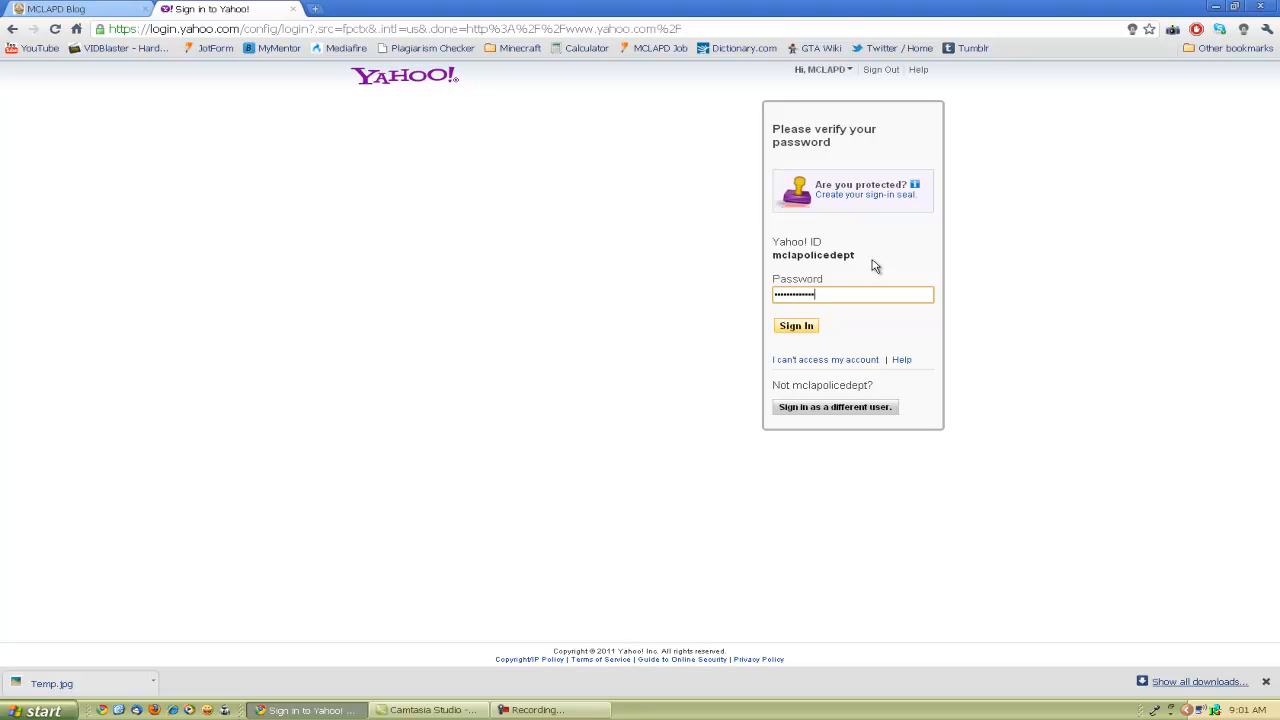
click(796, 326)
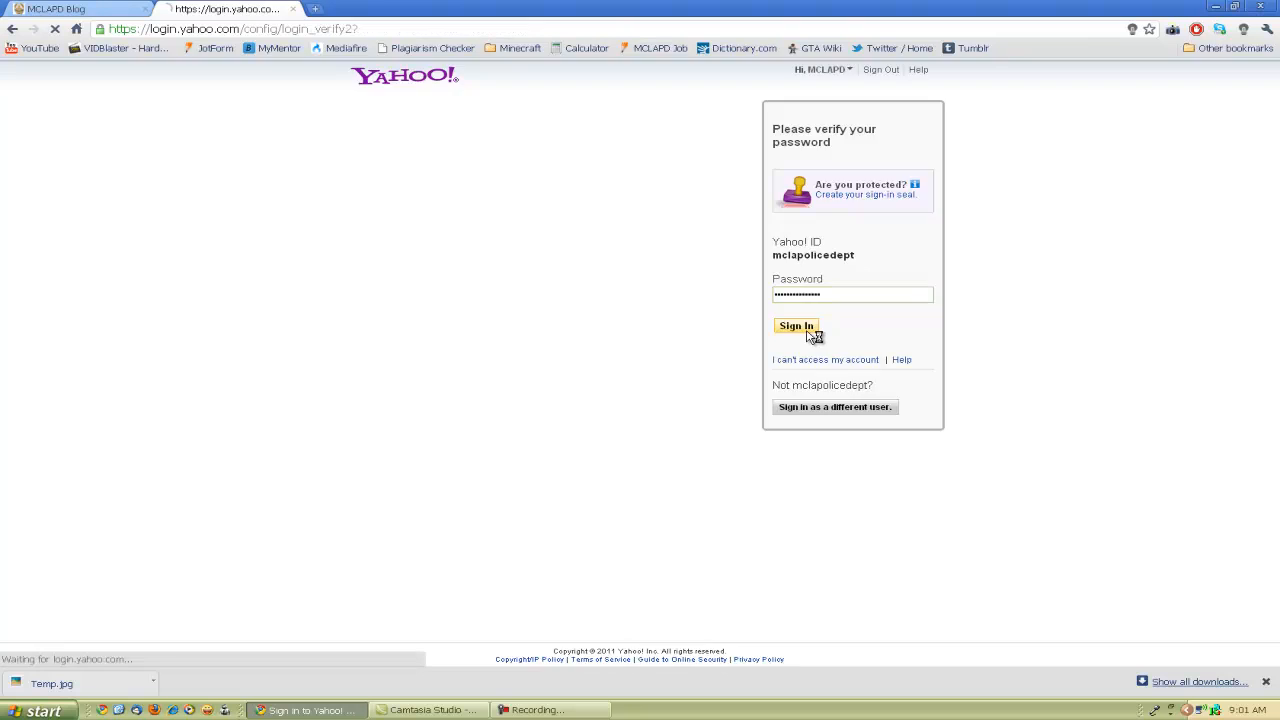
click(796, 326)
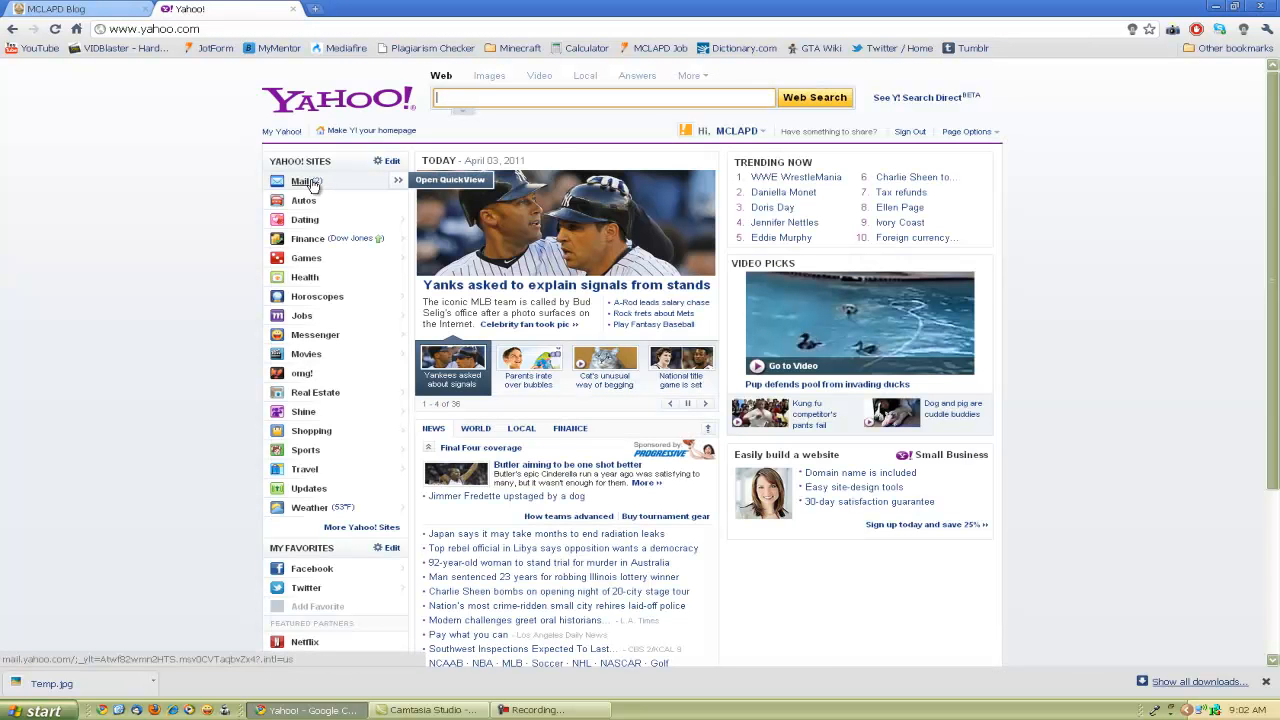
Go to Yahoo Mail from the sites list to reach the inbox home page.
click(300, 180)
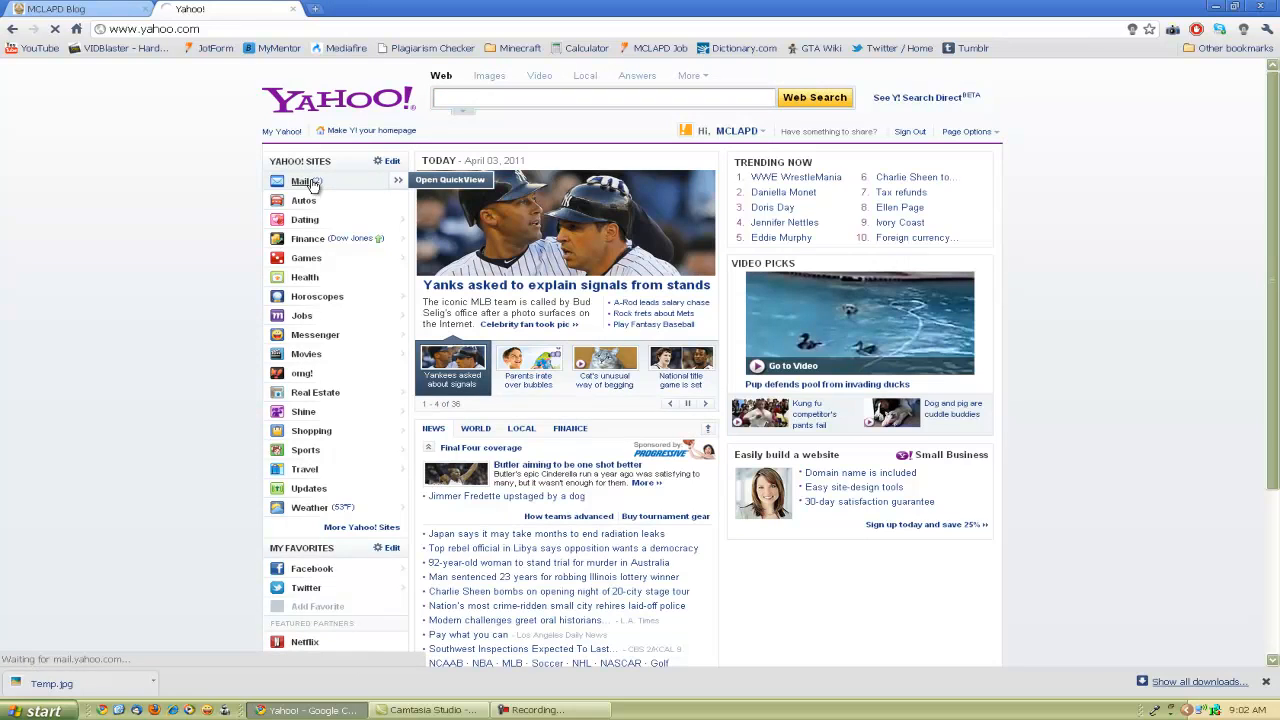
click(302, 180)
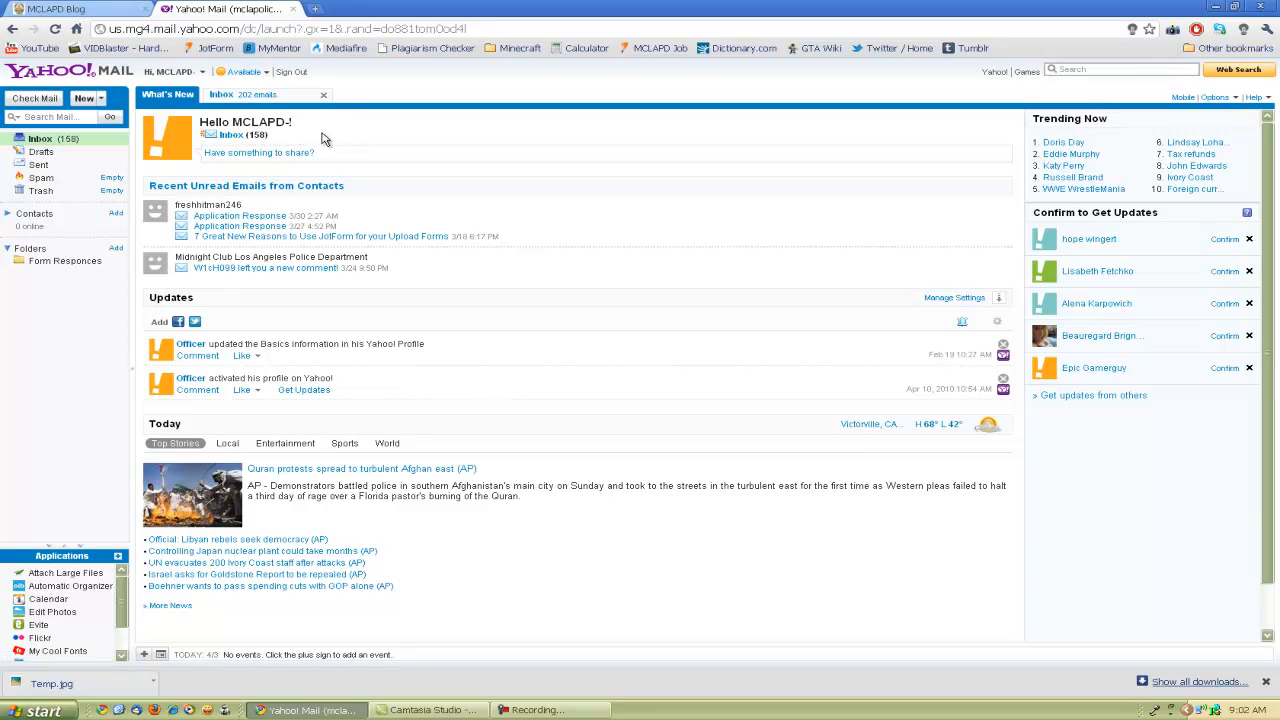
click(98, 98)
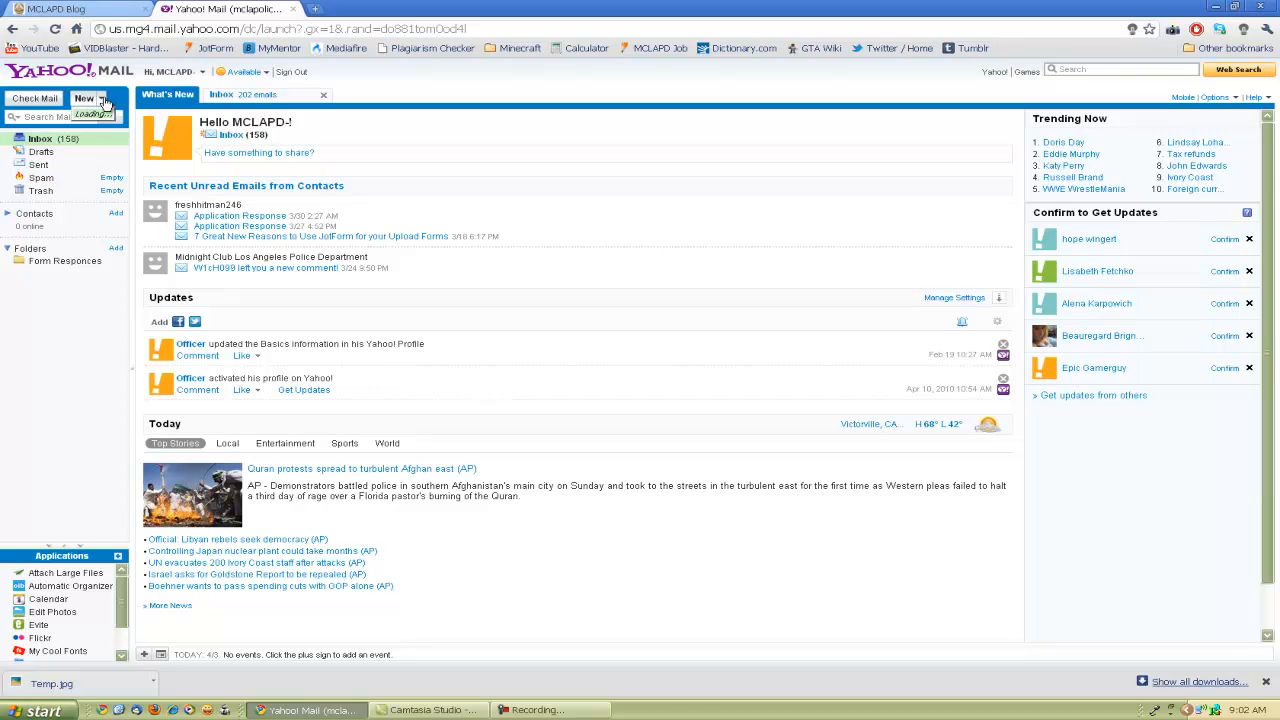
Start a new email message addressed to the account's own address.
click(84, 98)
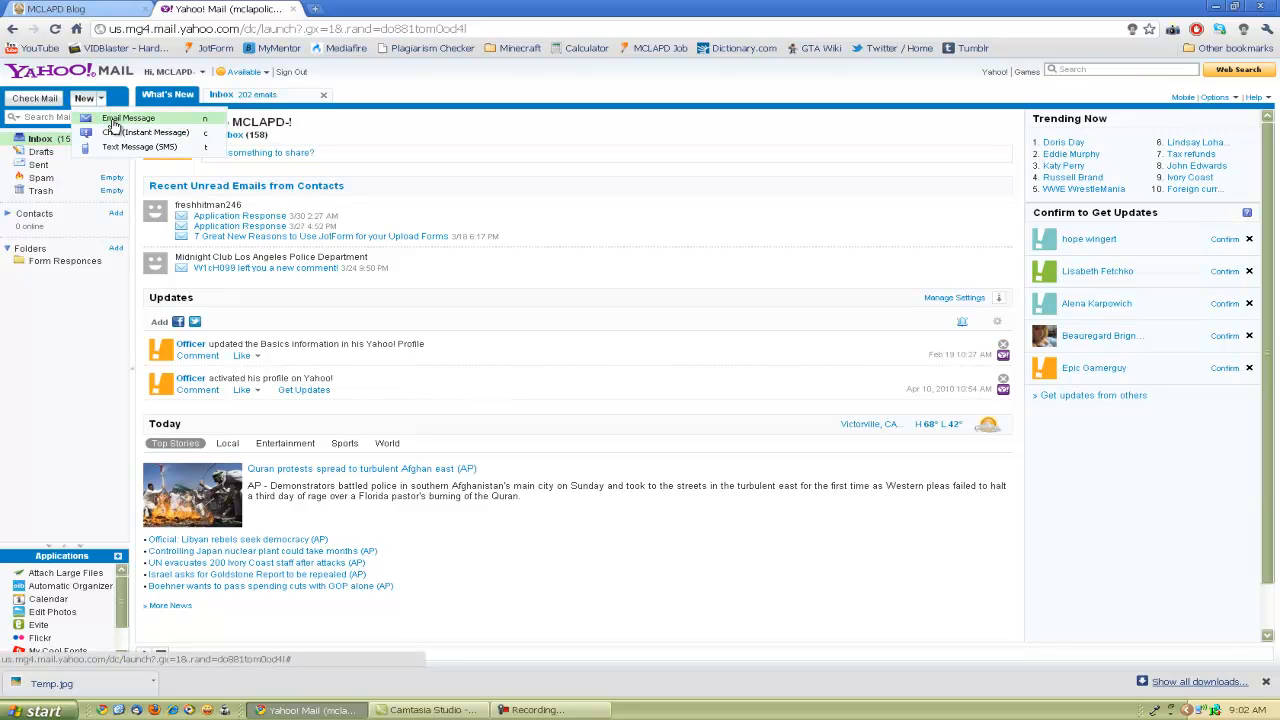
click(128, 118)
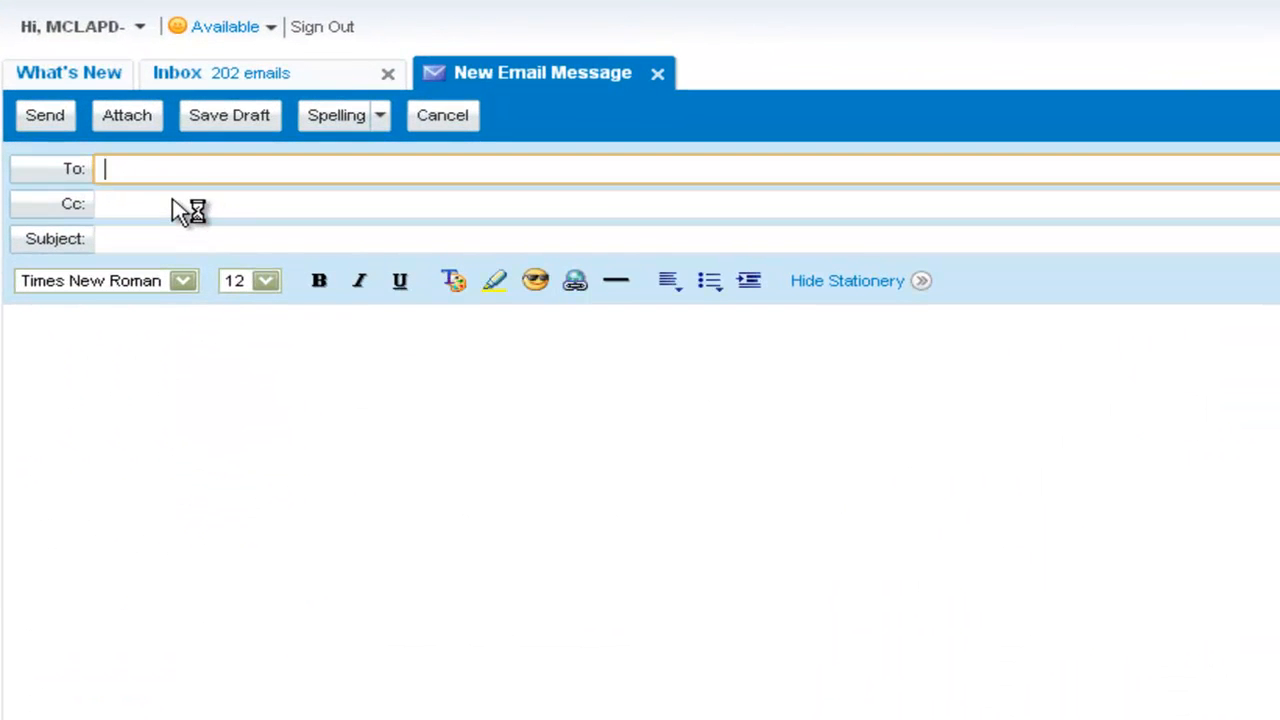
text(m)
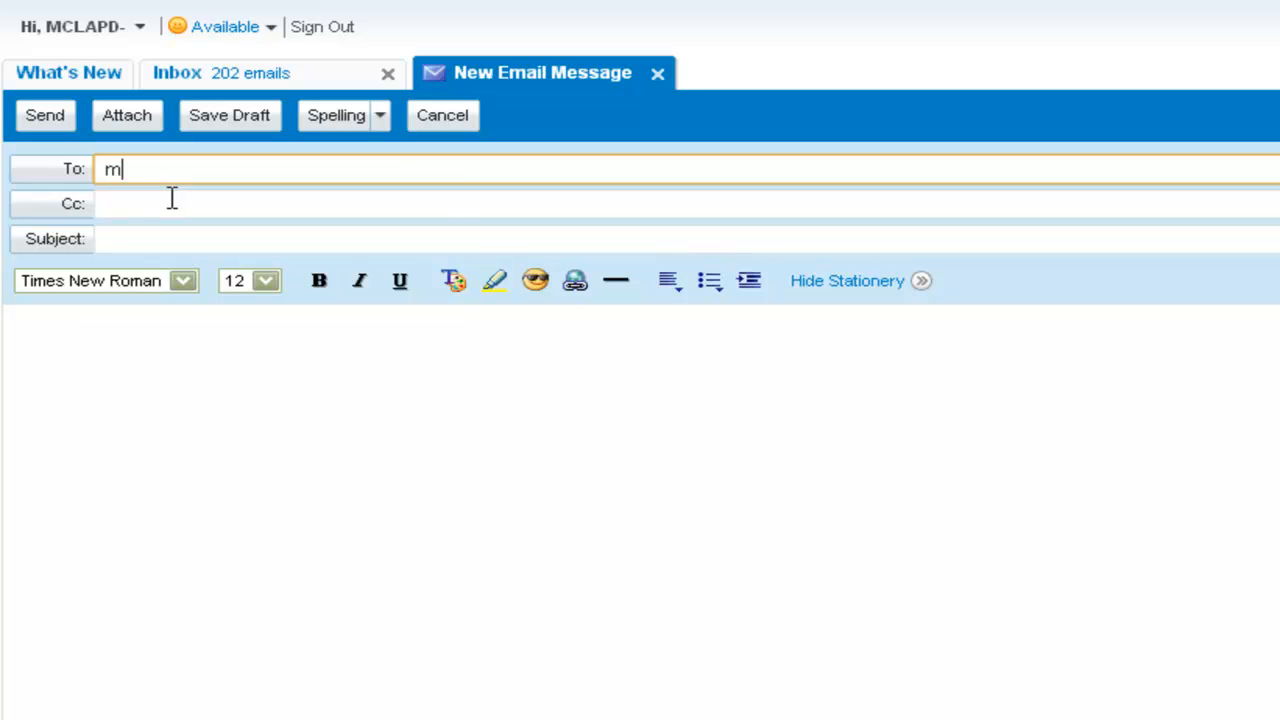
text(m)
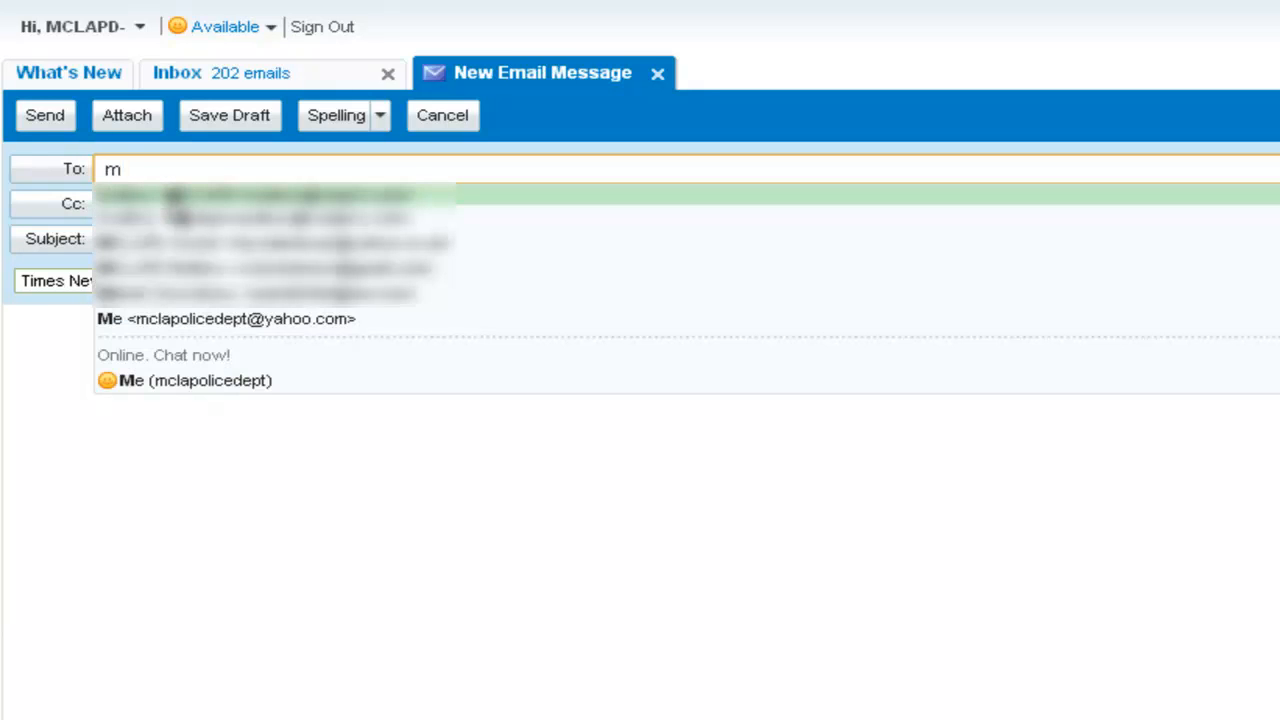
click(240, 318)
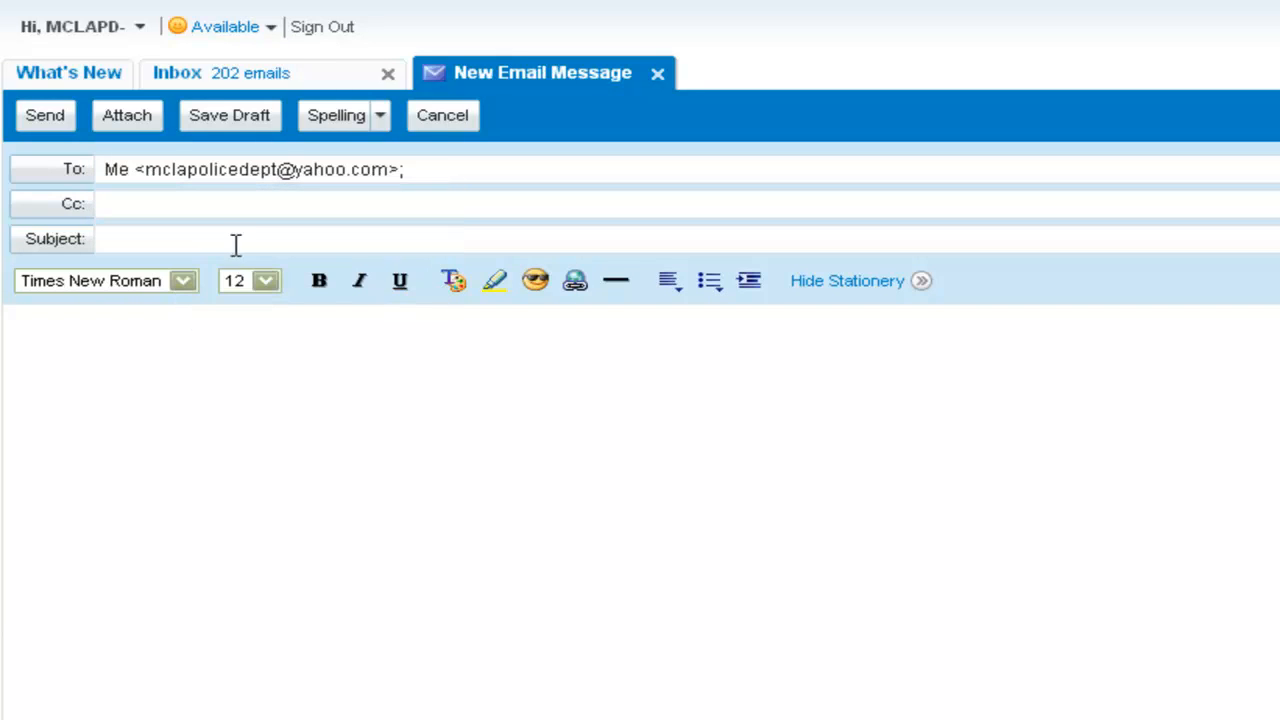
mouse_move(310, 168)
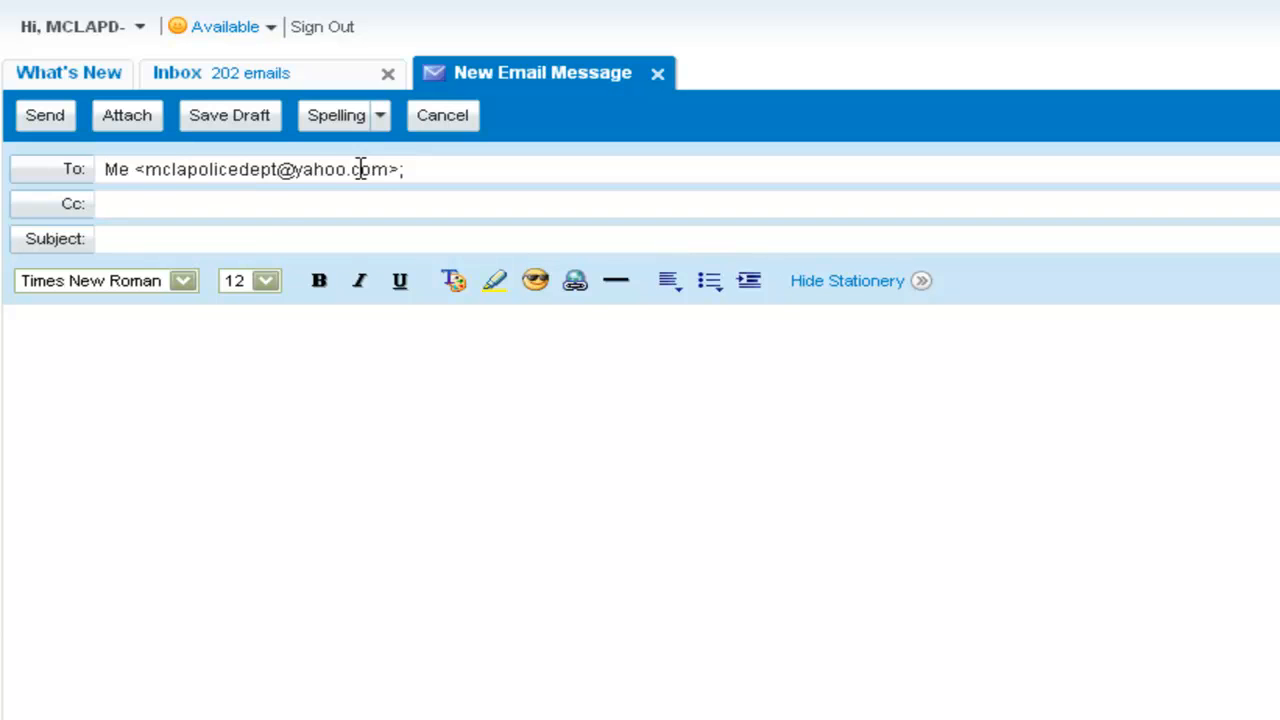
Set the subject to 'Car Show Entry' and write 'Hello' in the body.
click(400, 238)
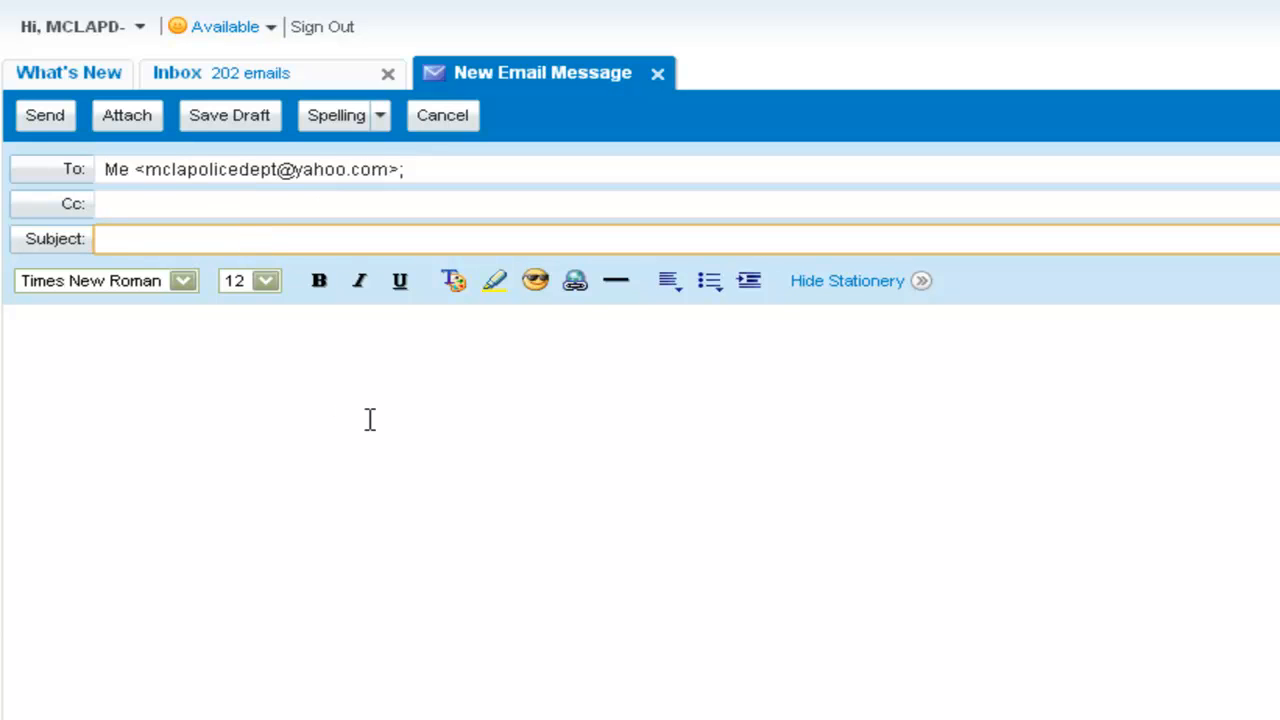
text(Car S)
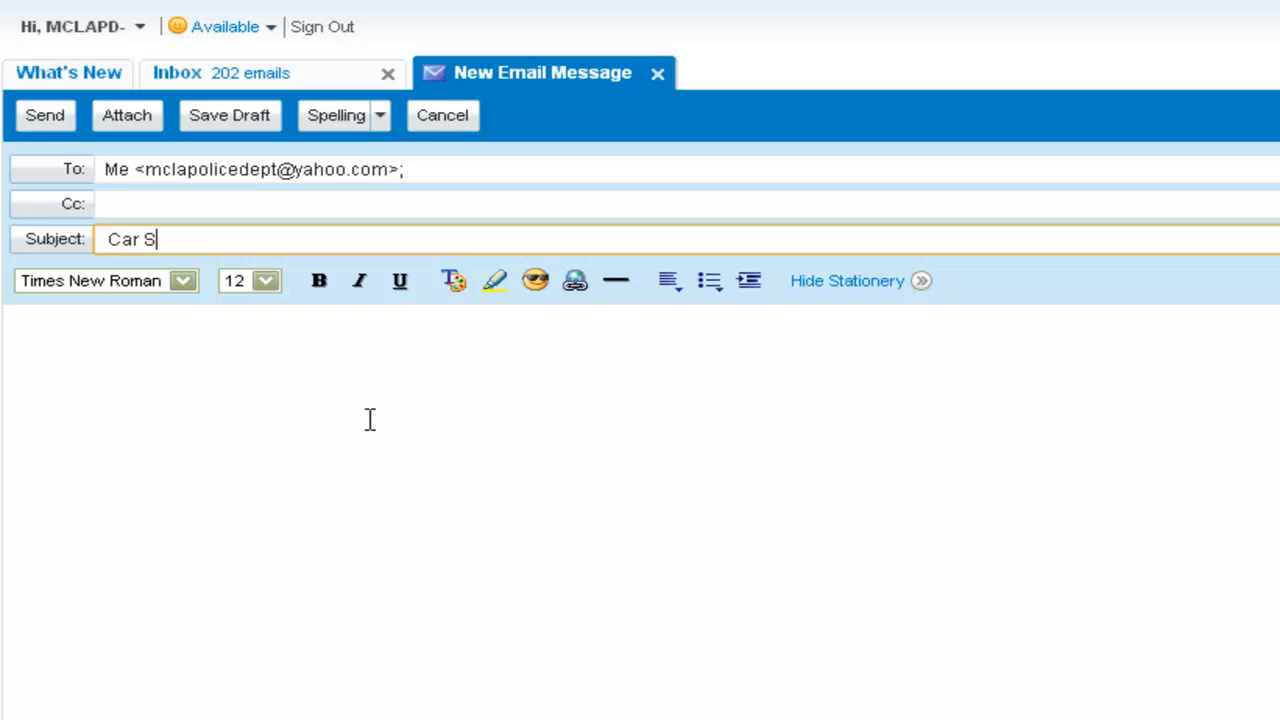
text(how Ent)
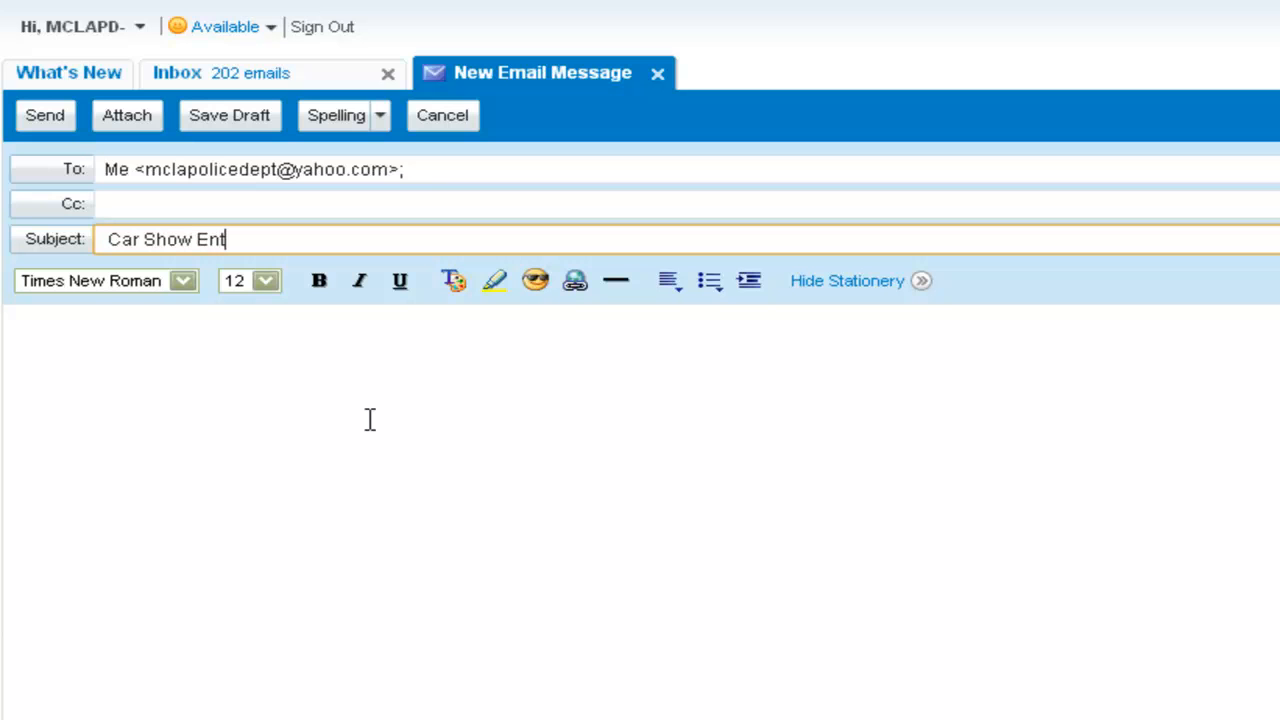
text(ry)
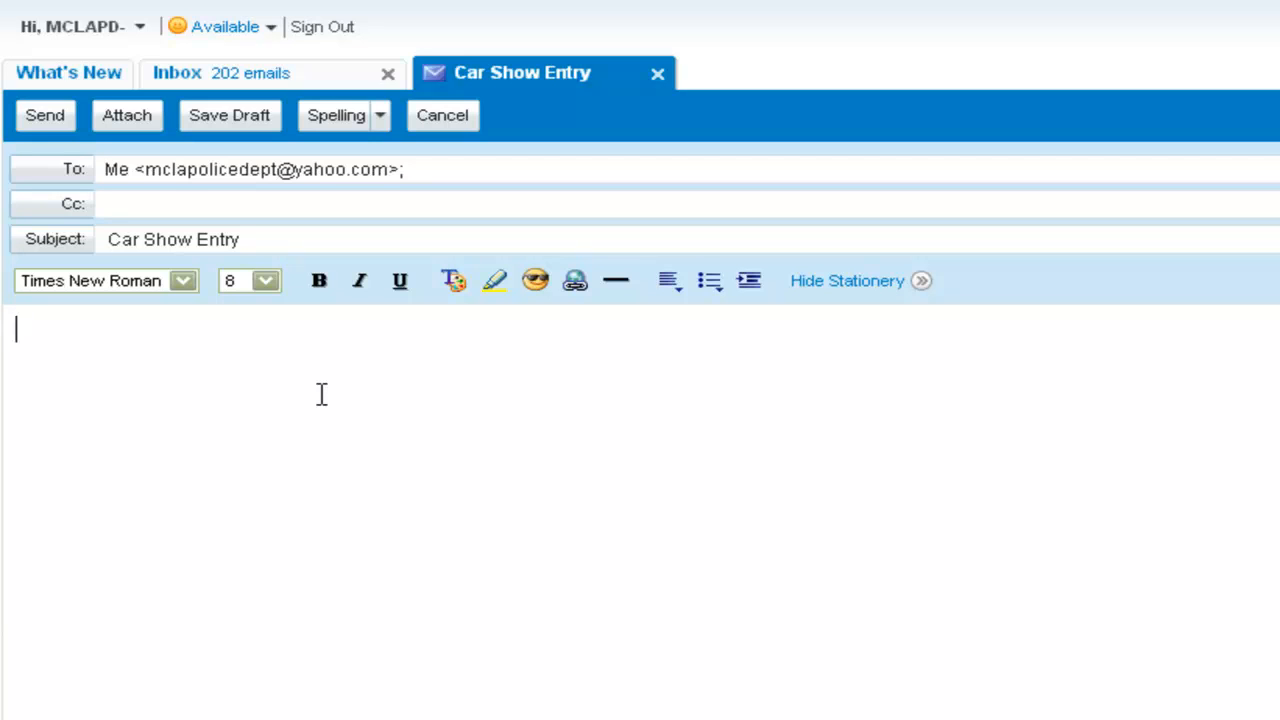
text(He)
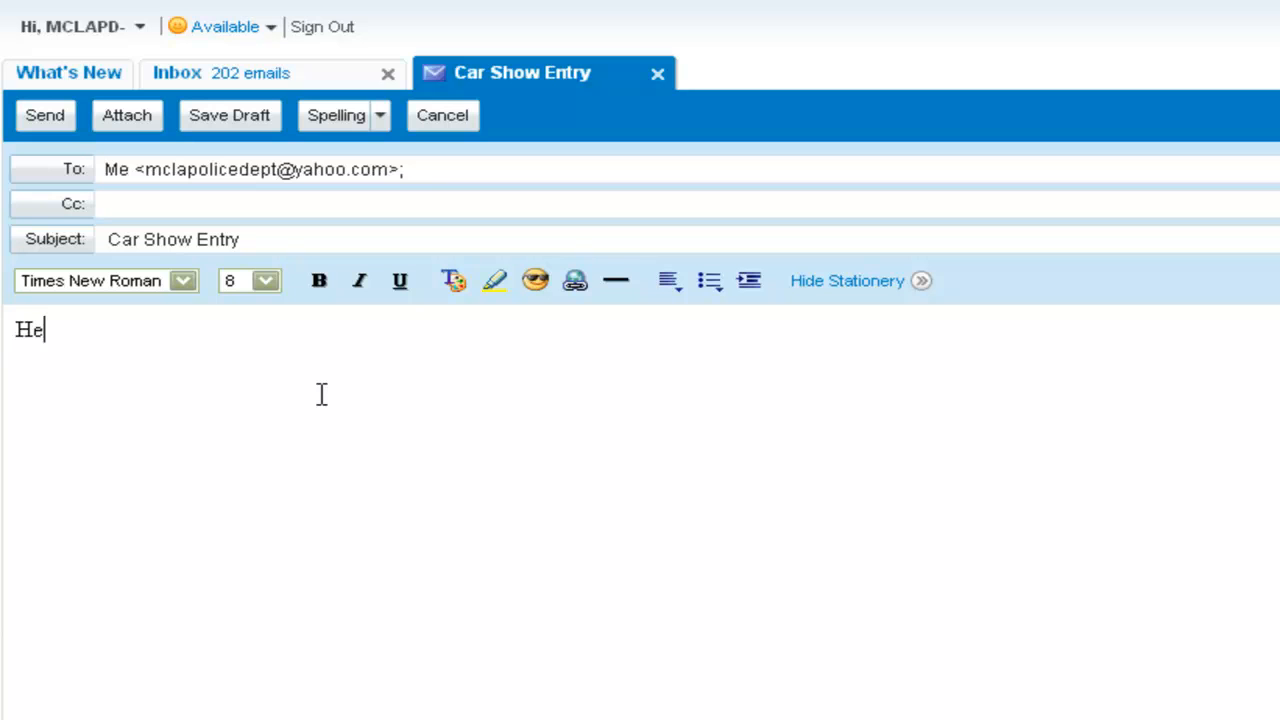
text(llo)
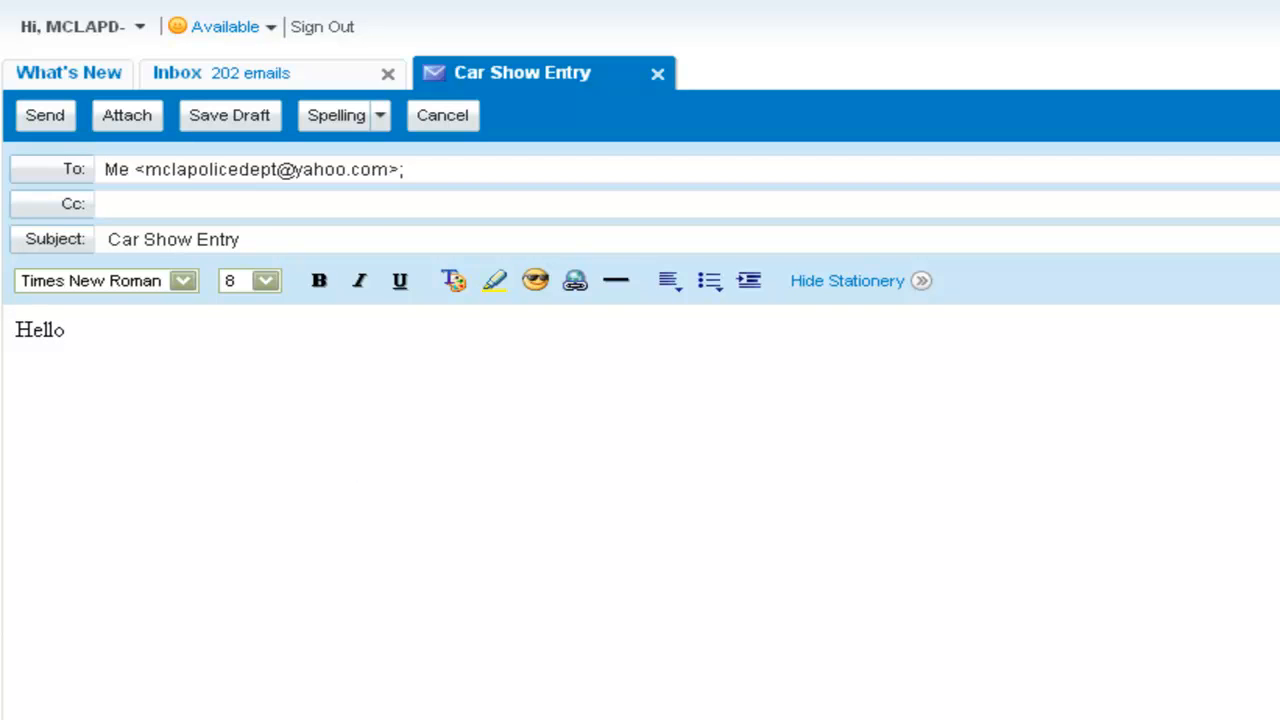
click(40, 328)
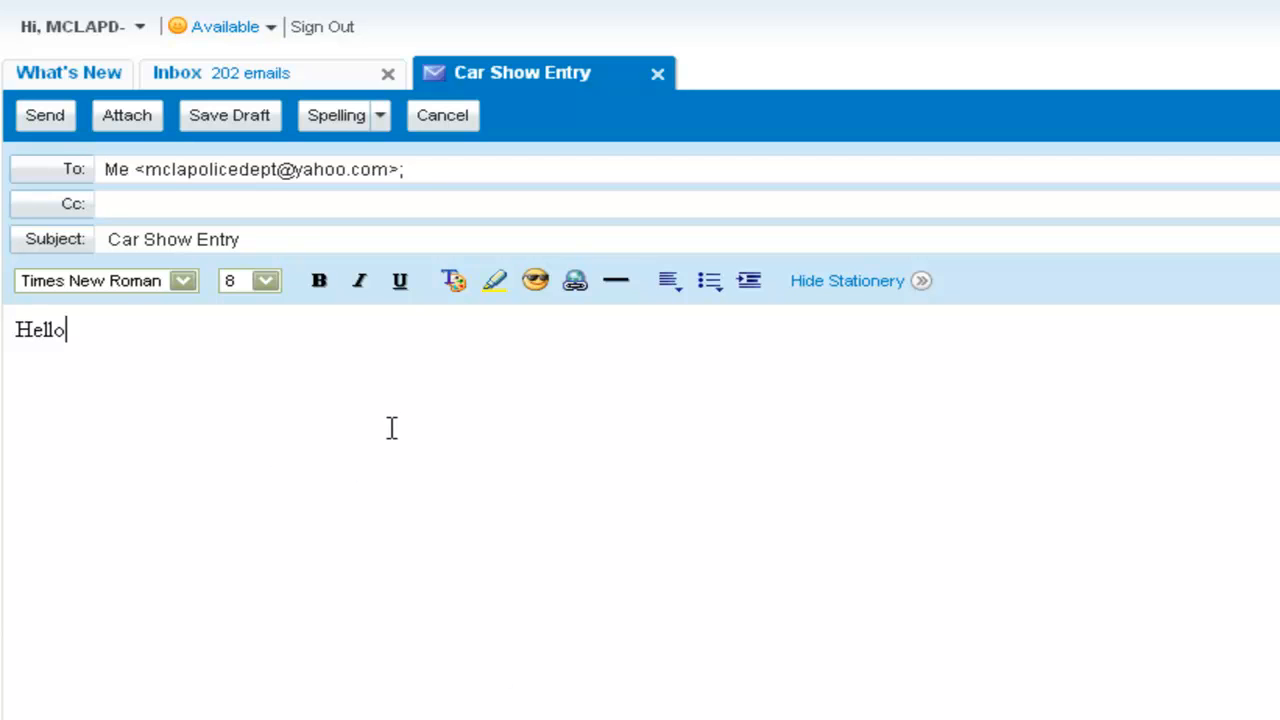
mouse_move(128, 114)
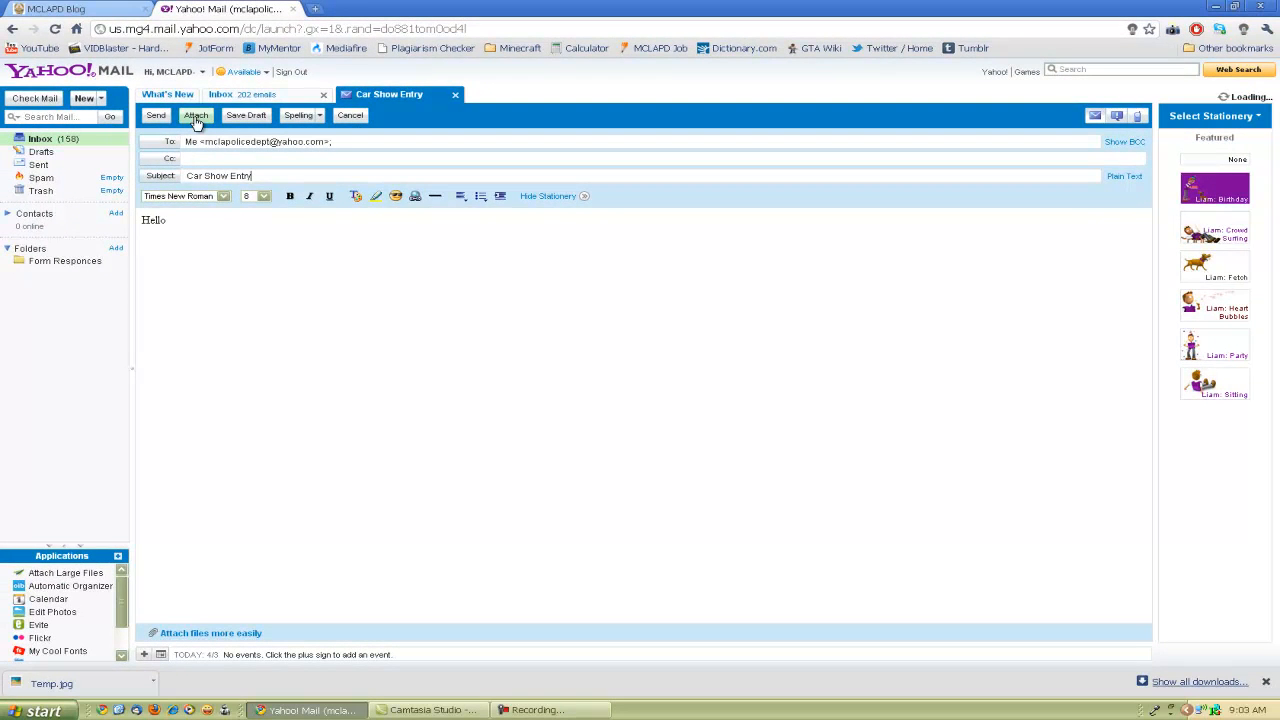
Accept the easy attach setup, allow the uploader to run, and start choosing files to attach.
click(196, 114)
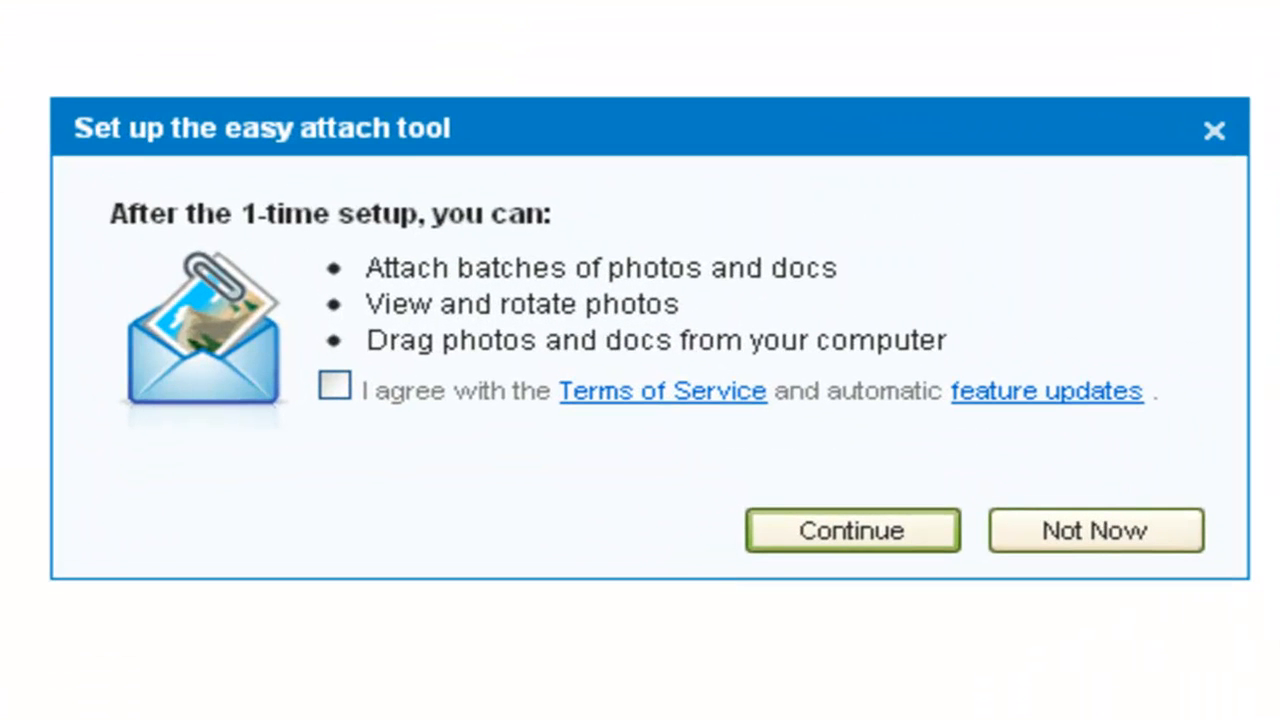
click(336, 388)
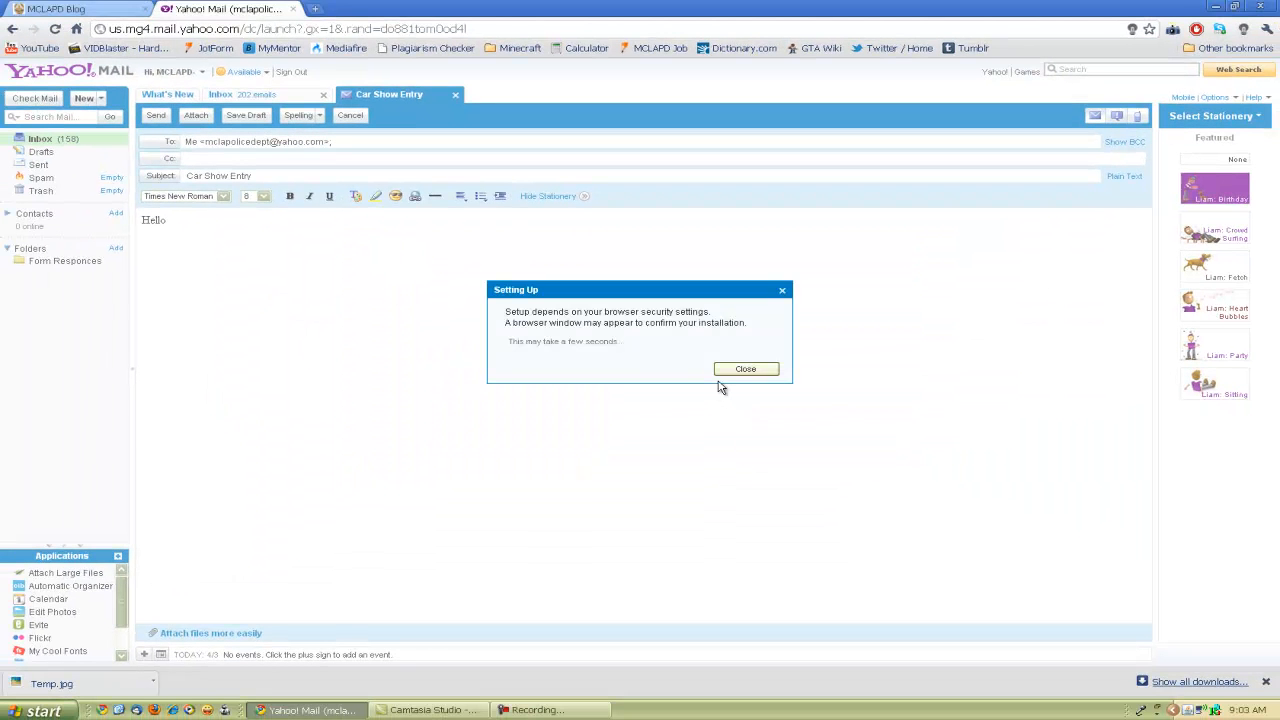
click(744, 368)
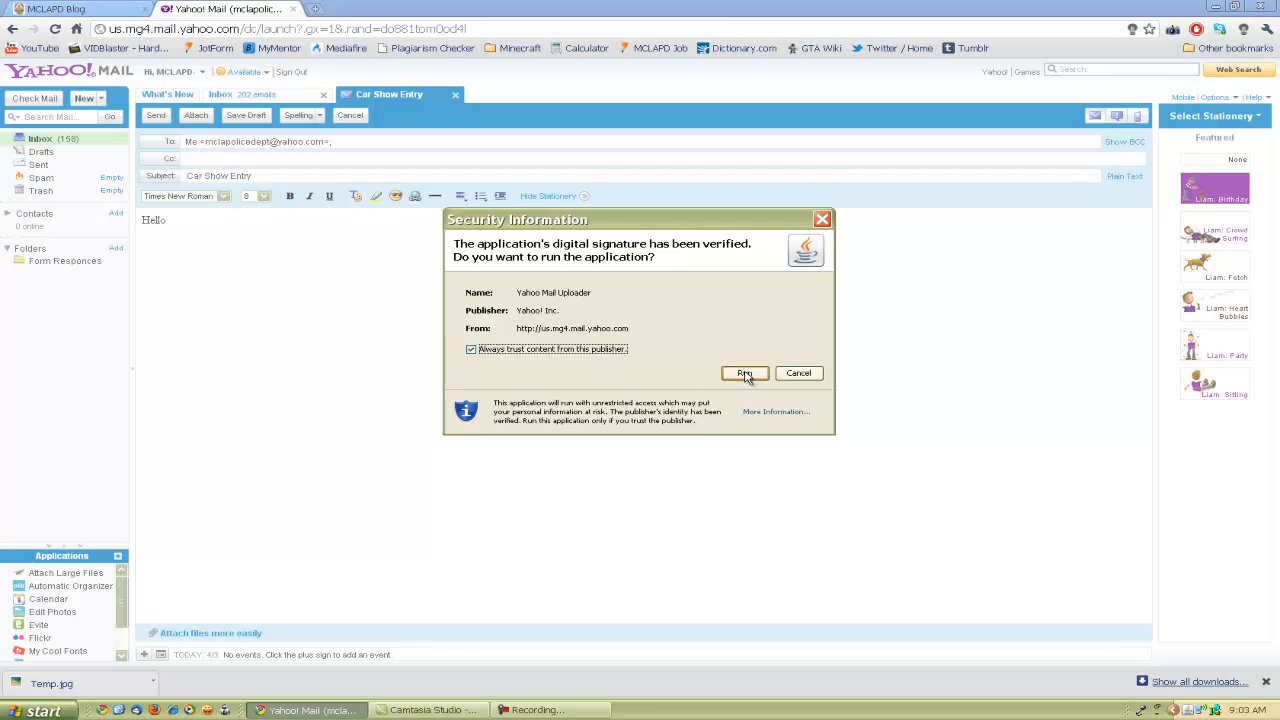
click(744, 372)
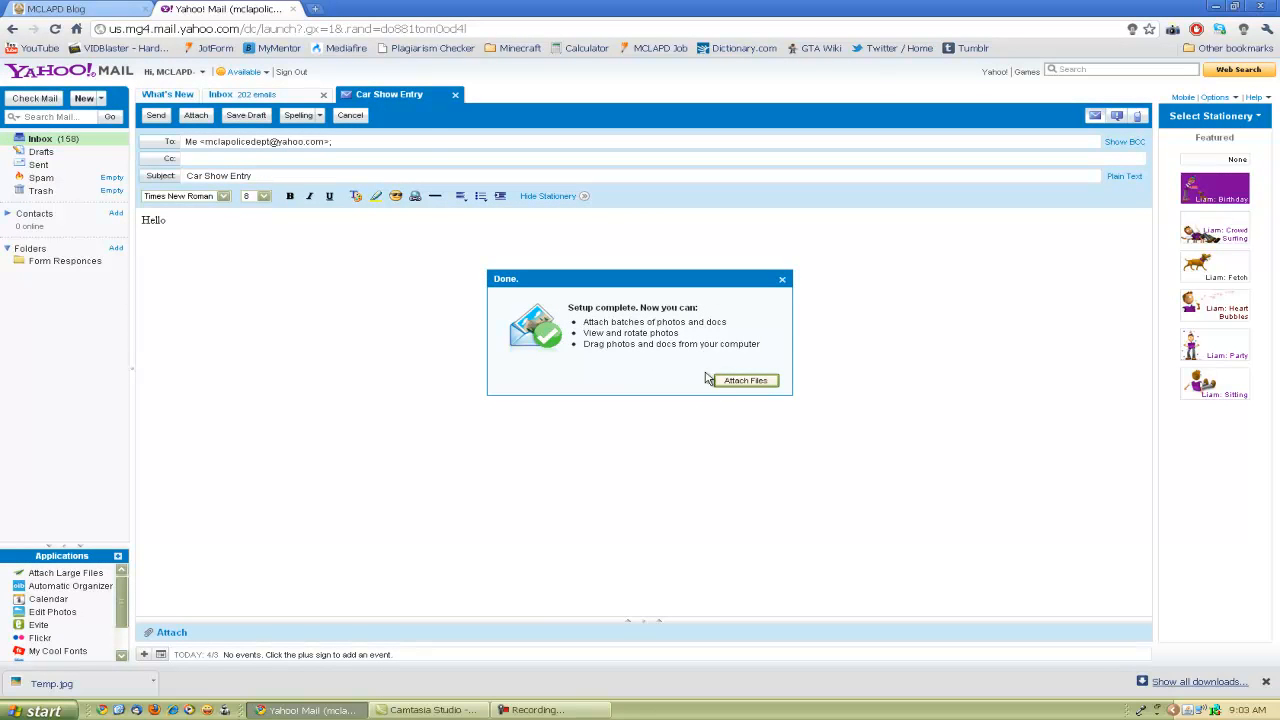
click(744, 380)
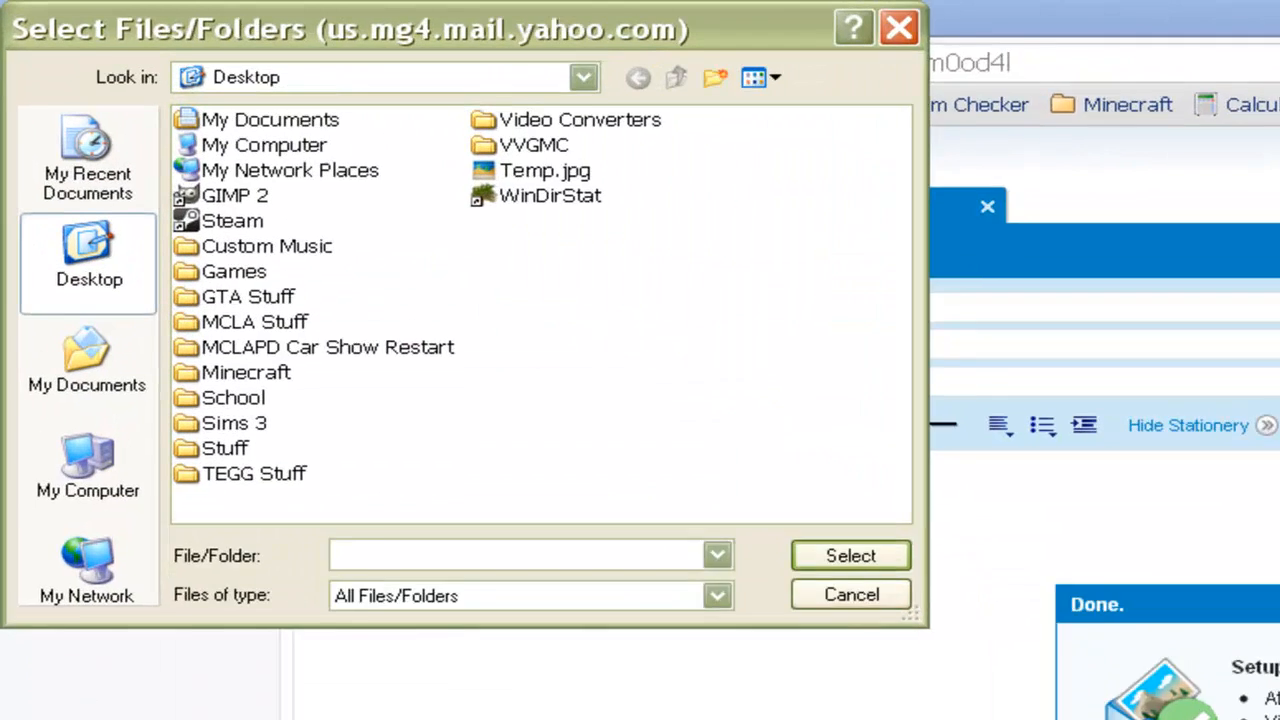
Attach Temp.jpg from the Desktop and set Photo Size to Don't Resize.
click(544, 170)
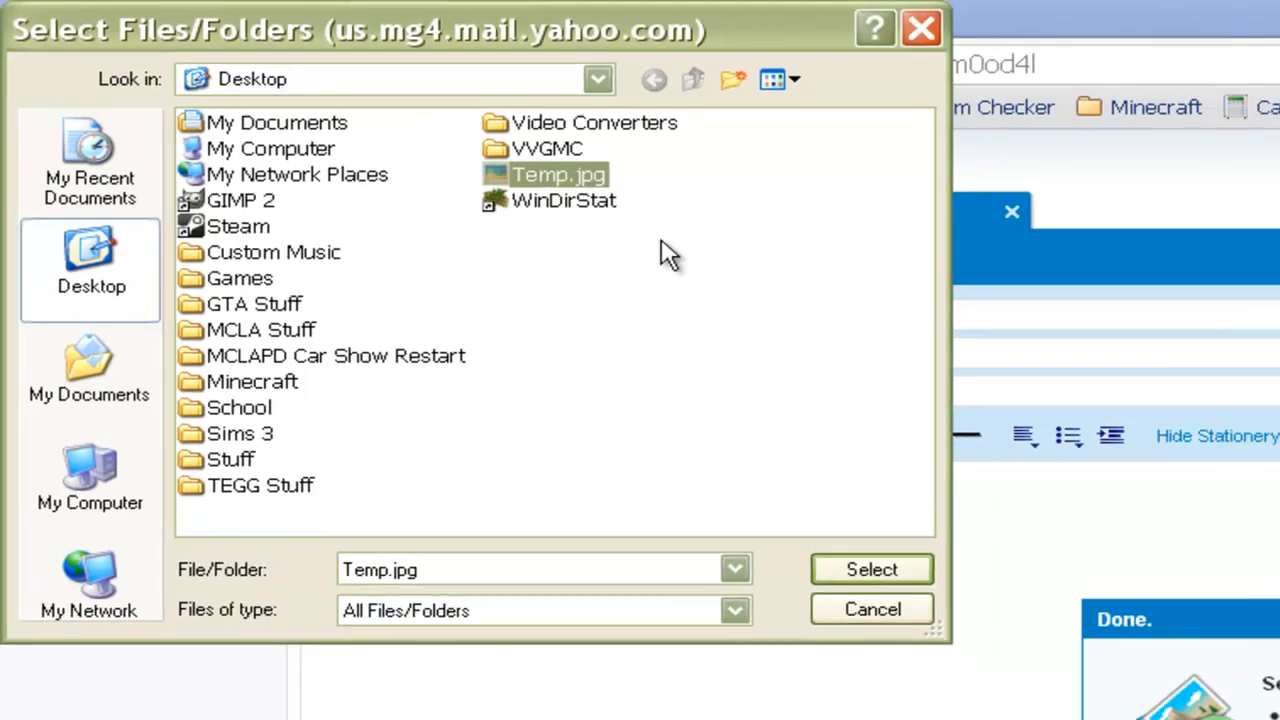
click(870, 568)
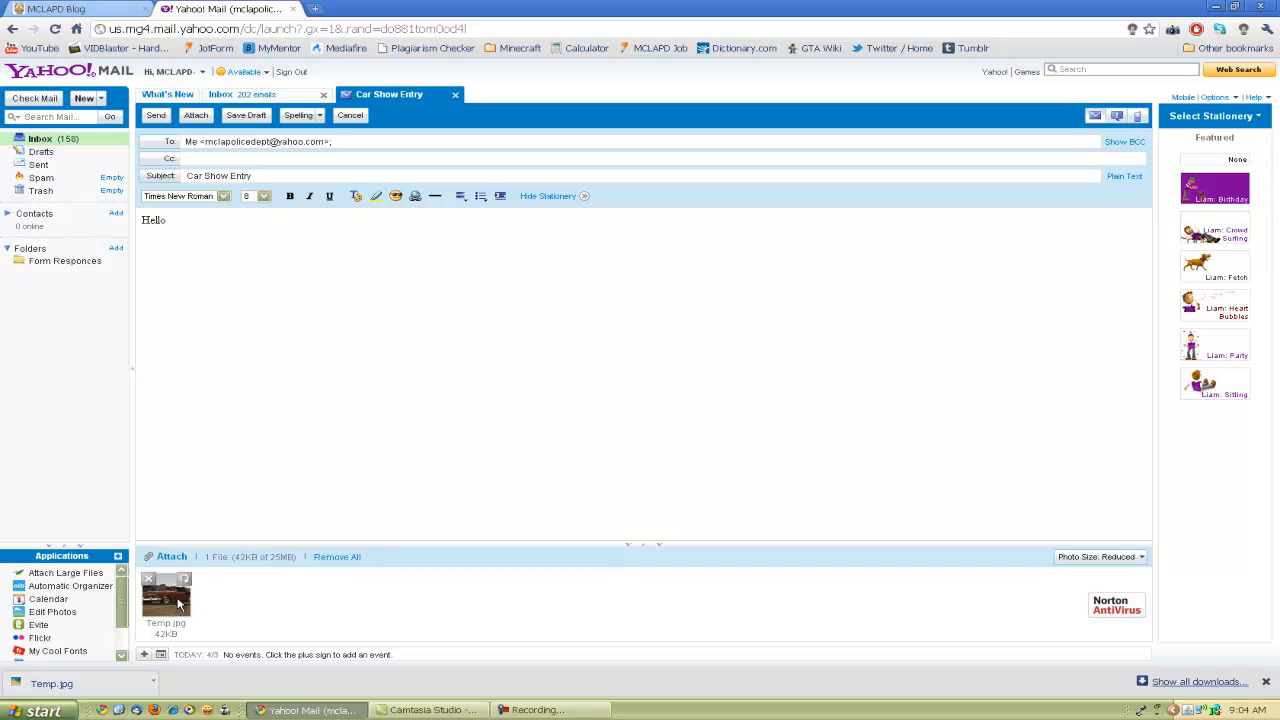
mouse_move(178, 604)
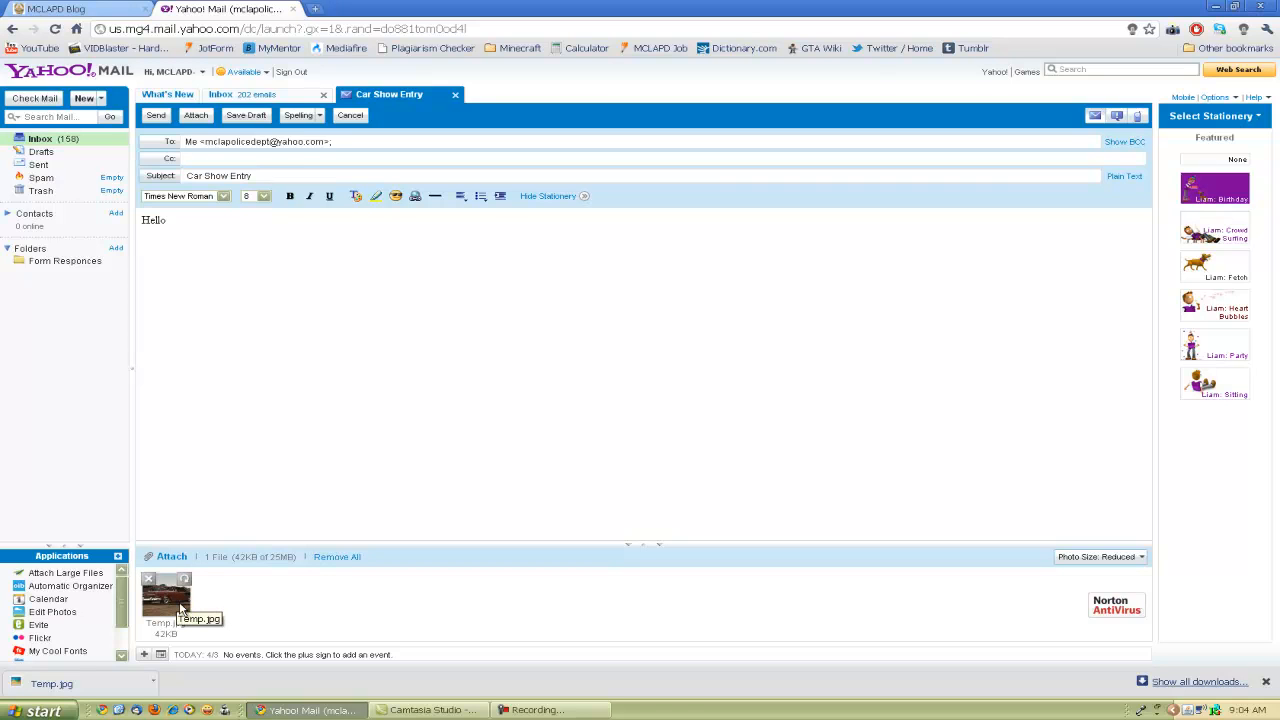
mouse_move(628, 616)
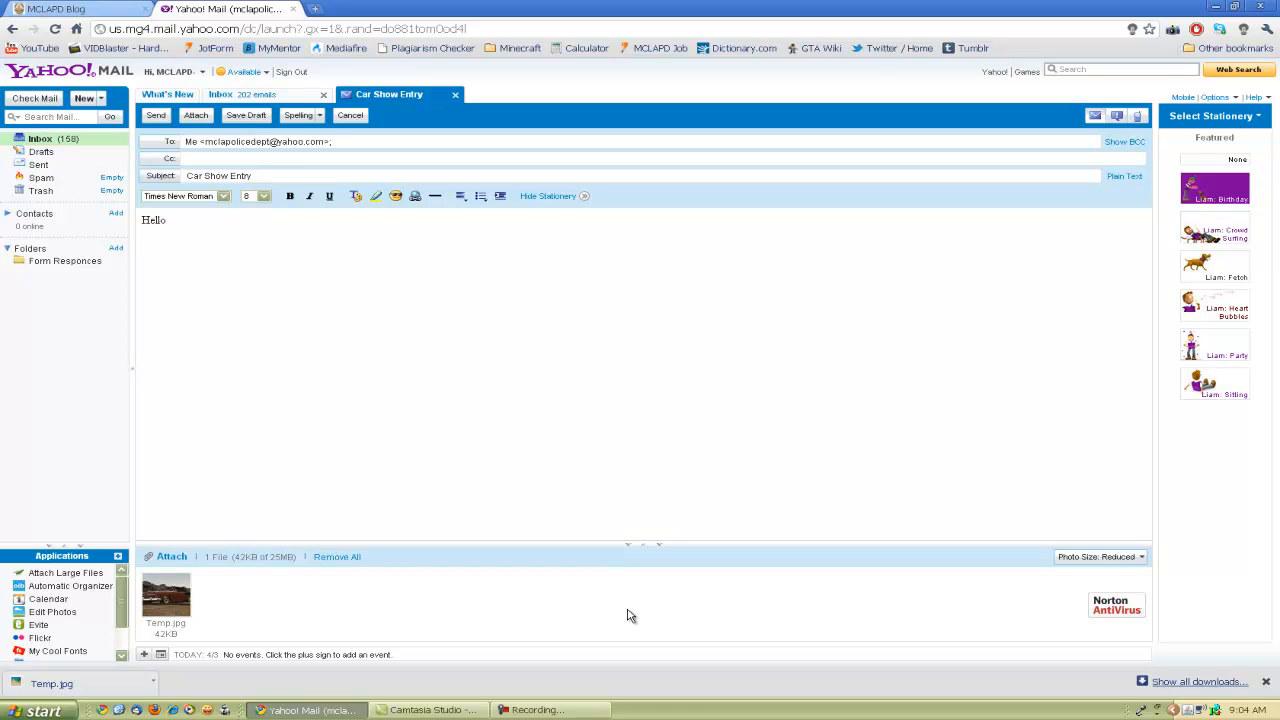
click(1098, 556)
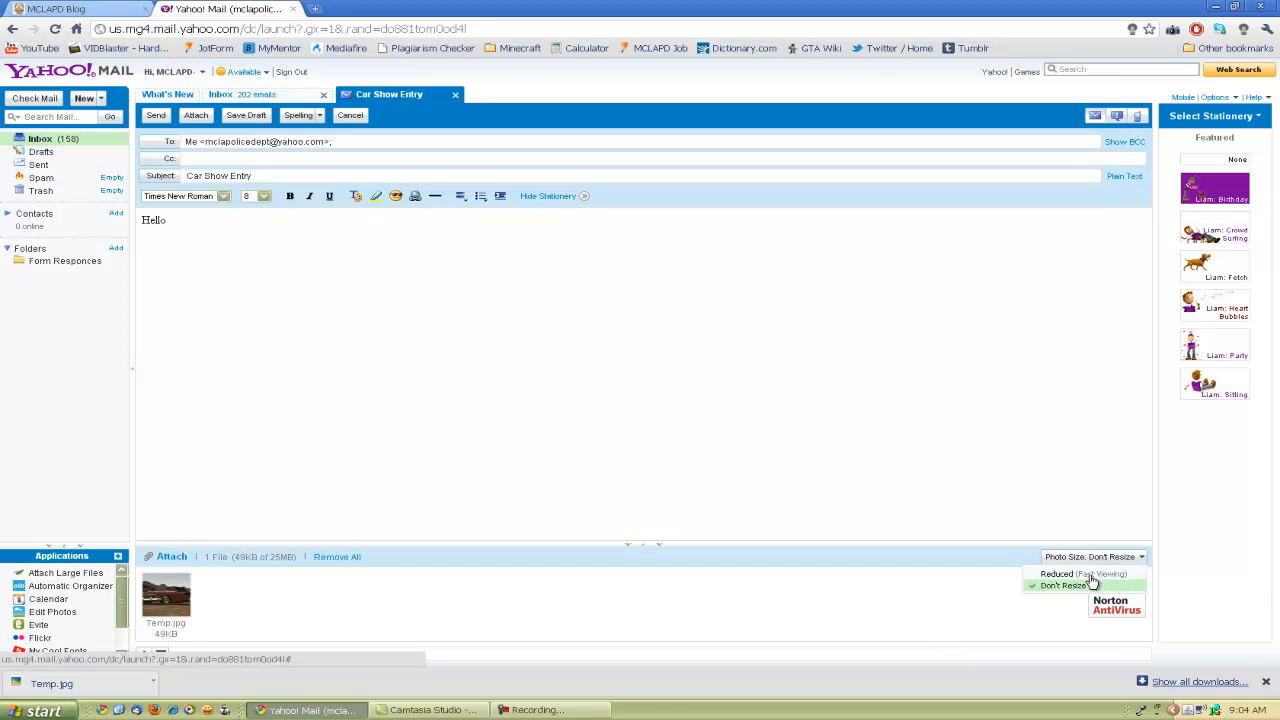
mouse_move(1092, 556)
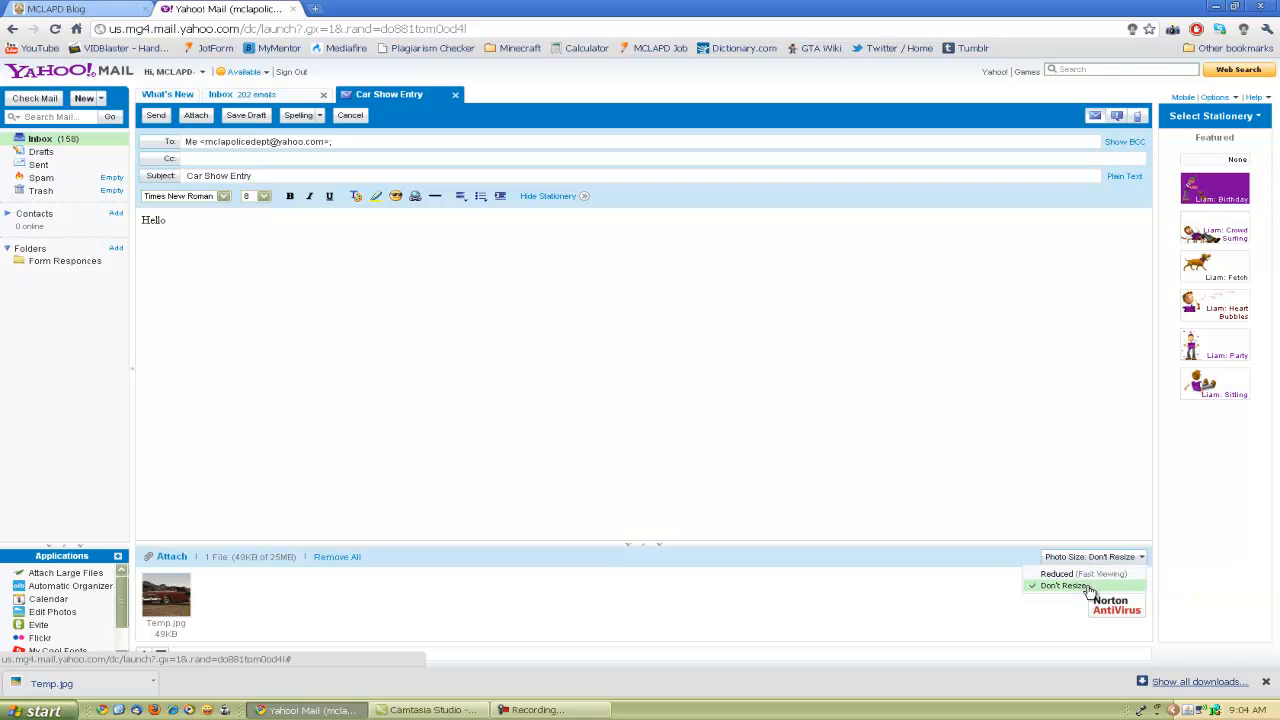
click(1064, 584)
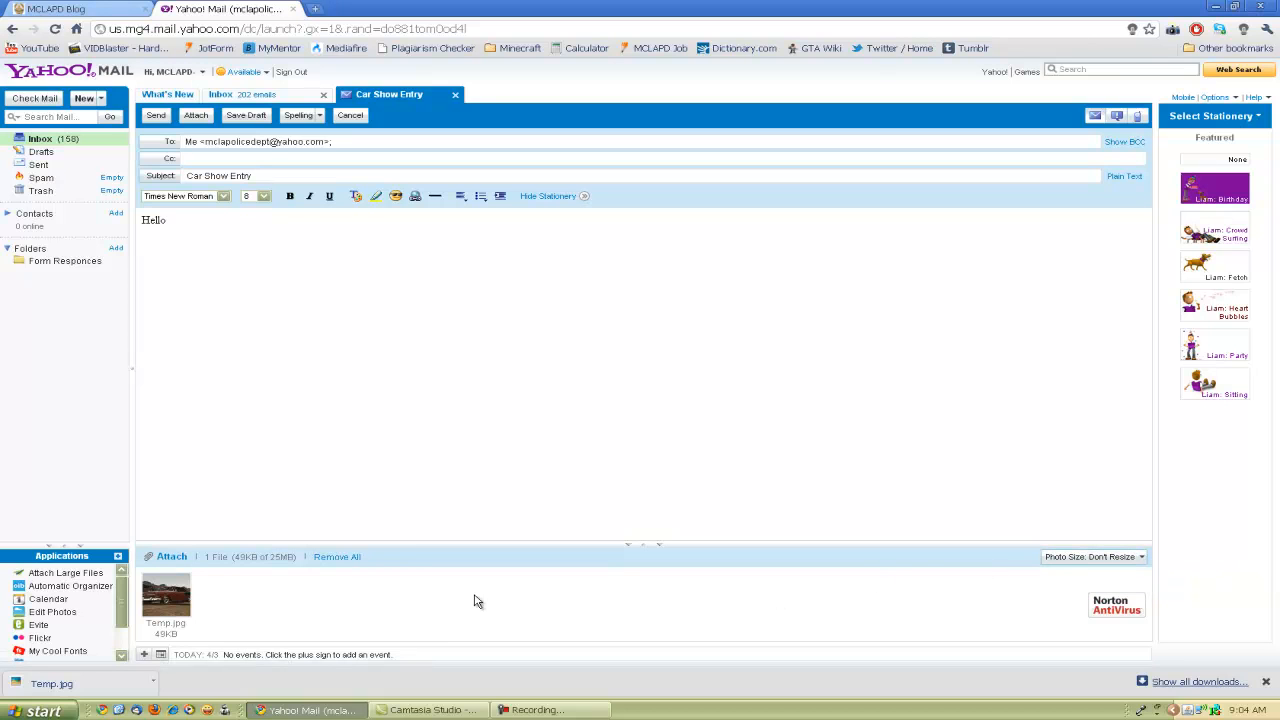
mouse_move(458, 592)
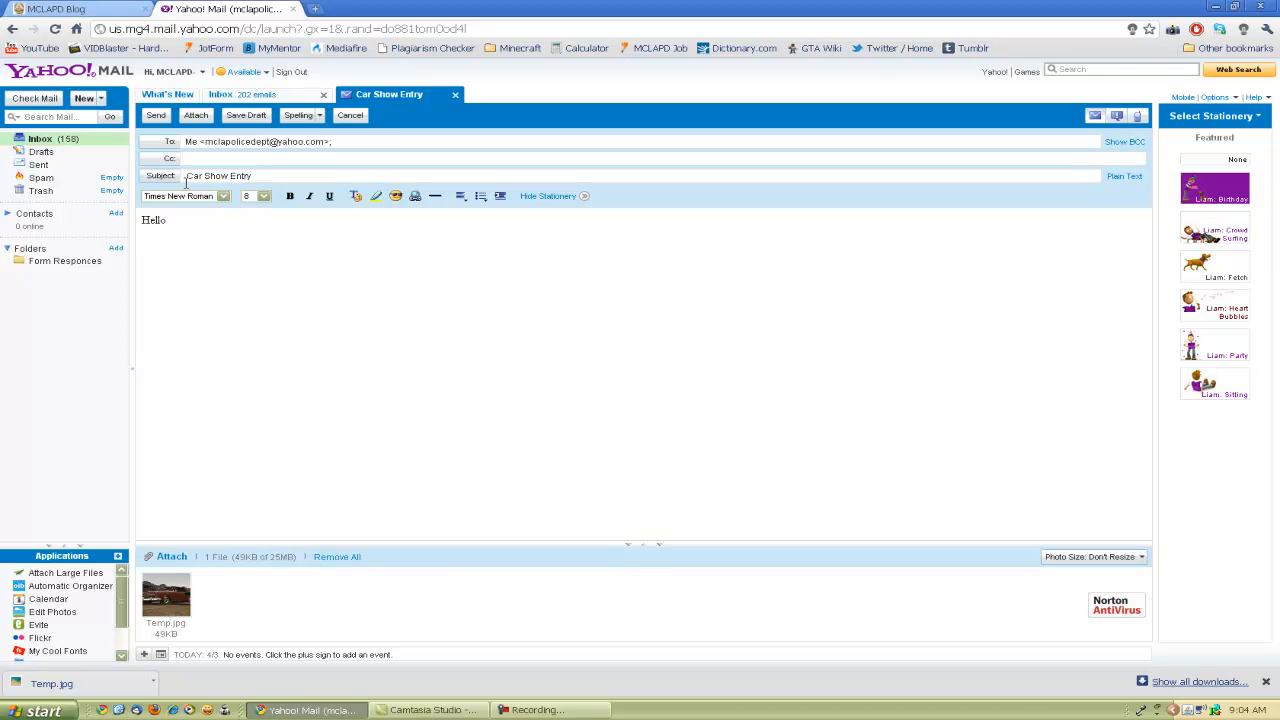
Send the email, dismiss the Message Sent confirmation and return to the Inbox.
click(156, 114)
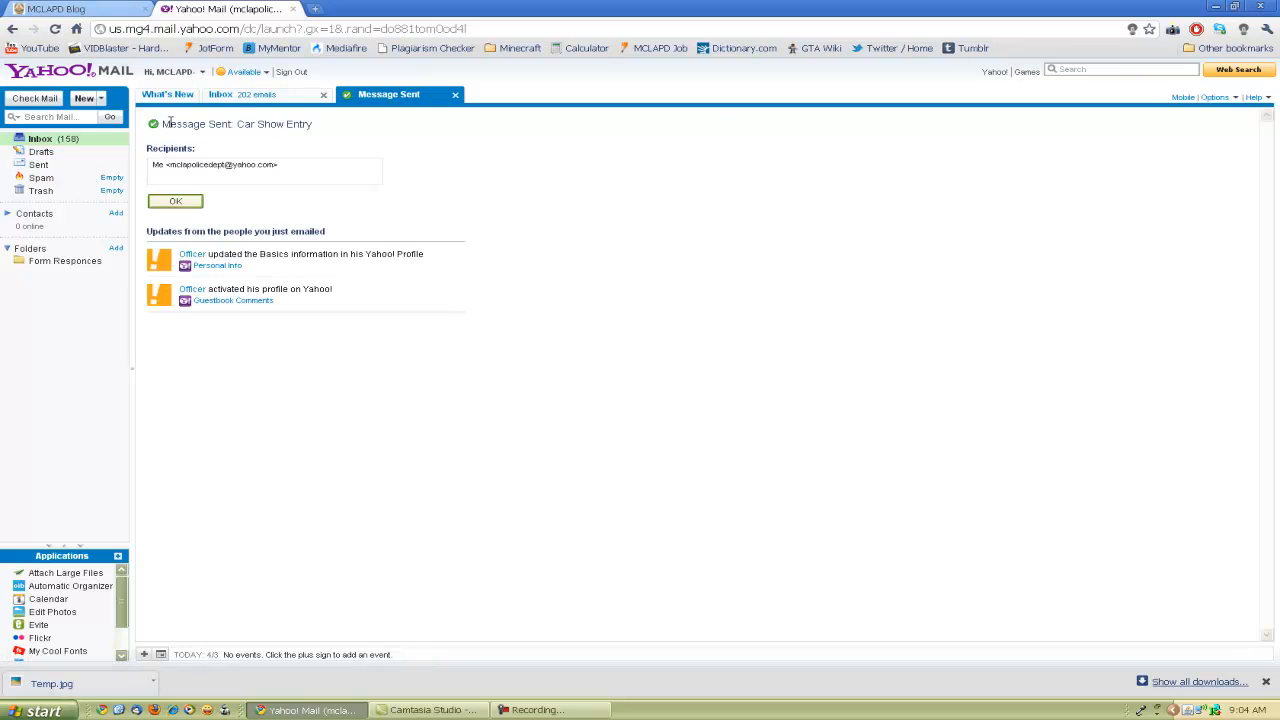
click(168, 94)
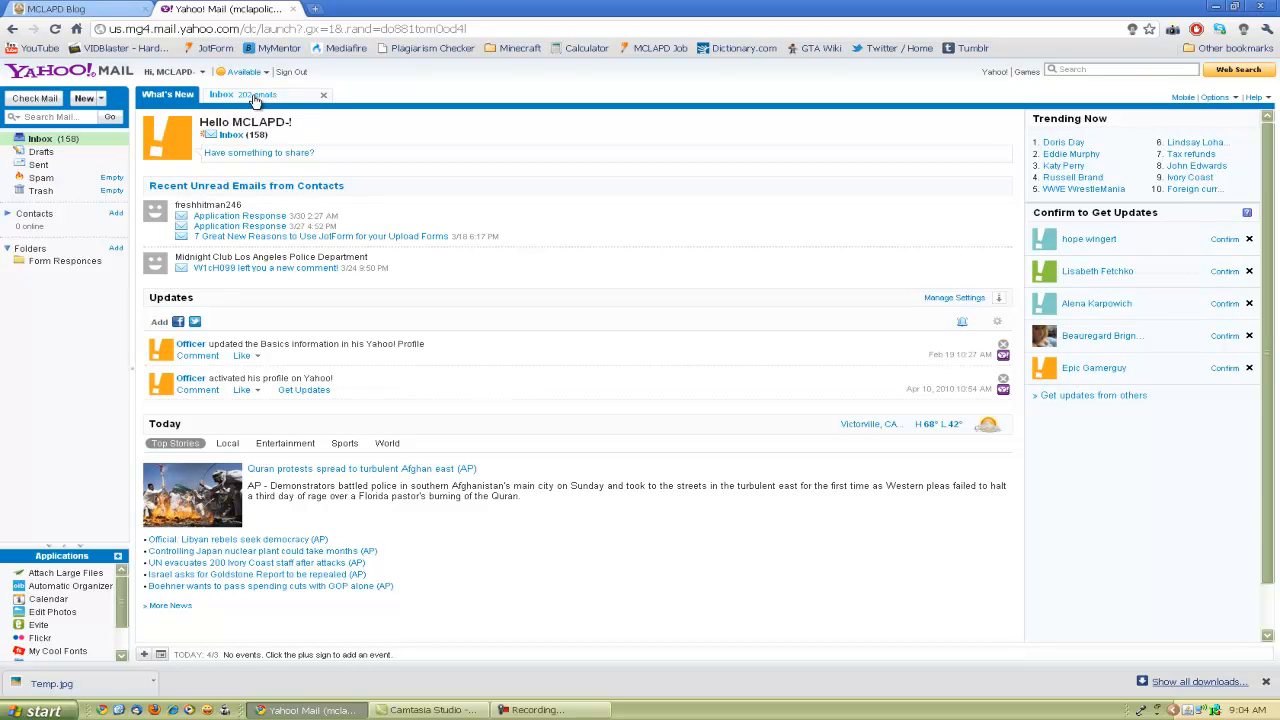
click(220, 94)
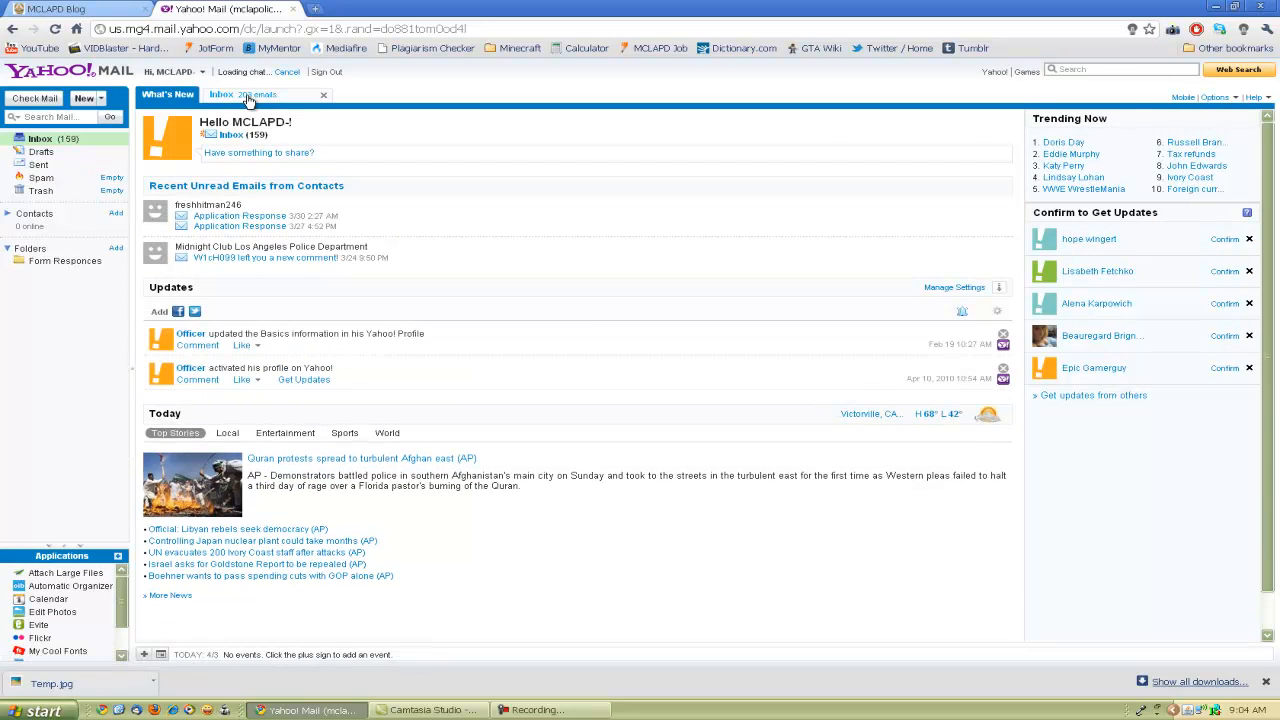
click(222, 94)
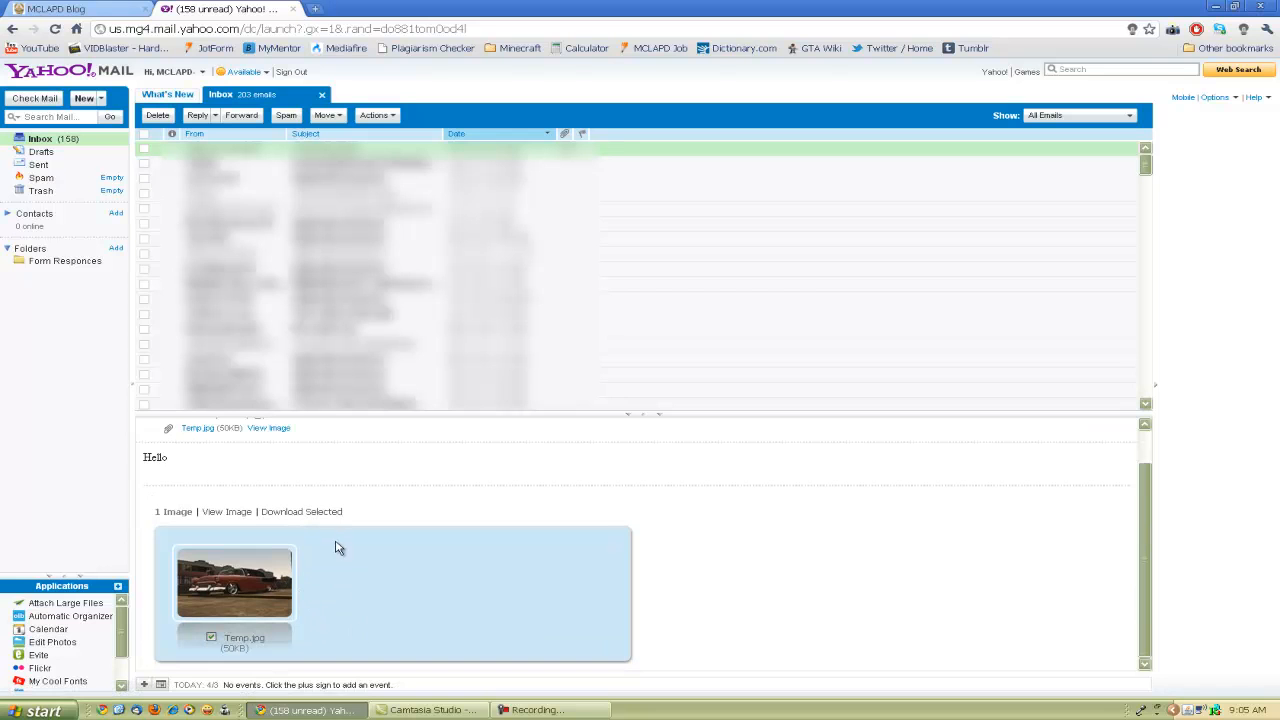
Download the Temp.jpg attachment from the received message.
click(300, 512)
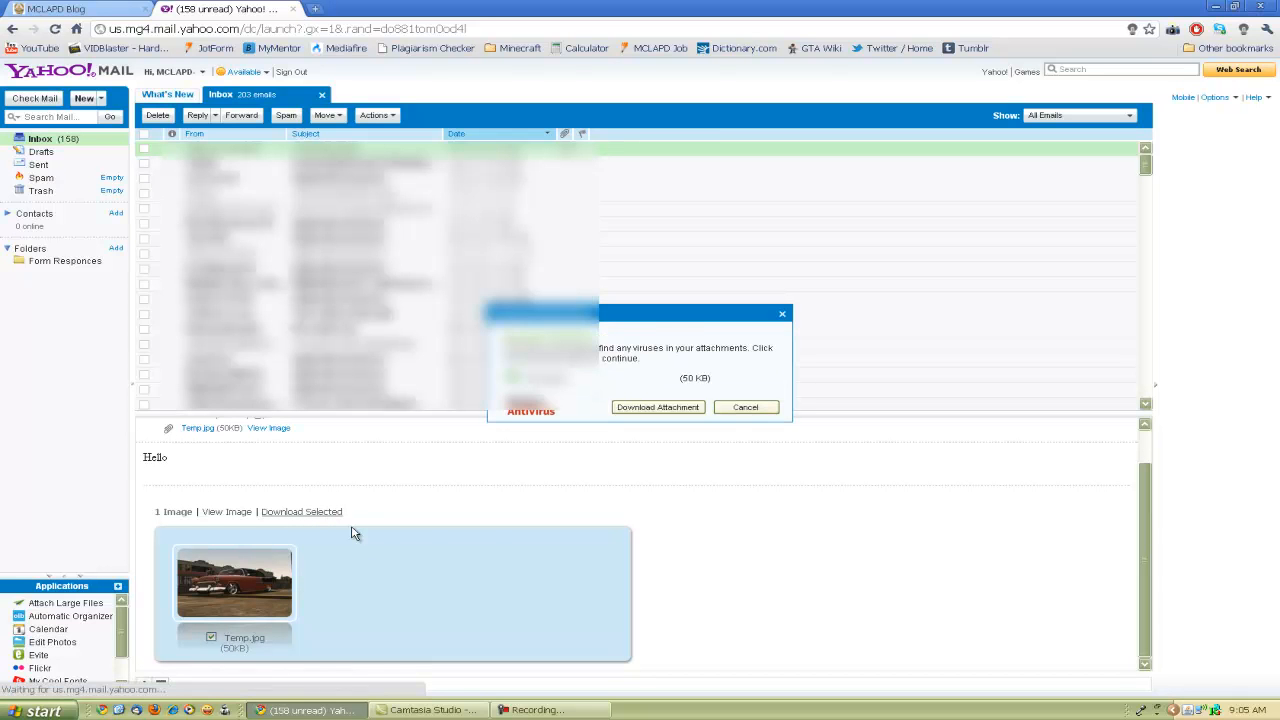
click(656, 408)
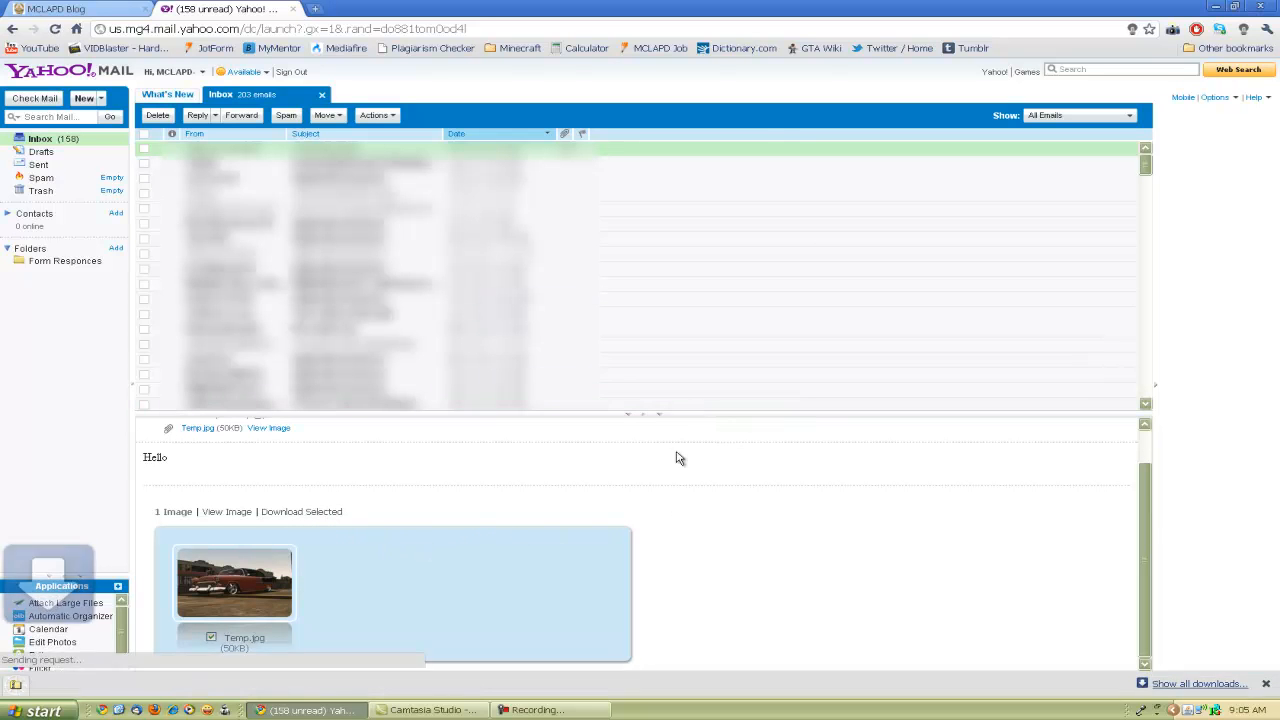